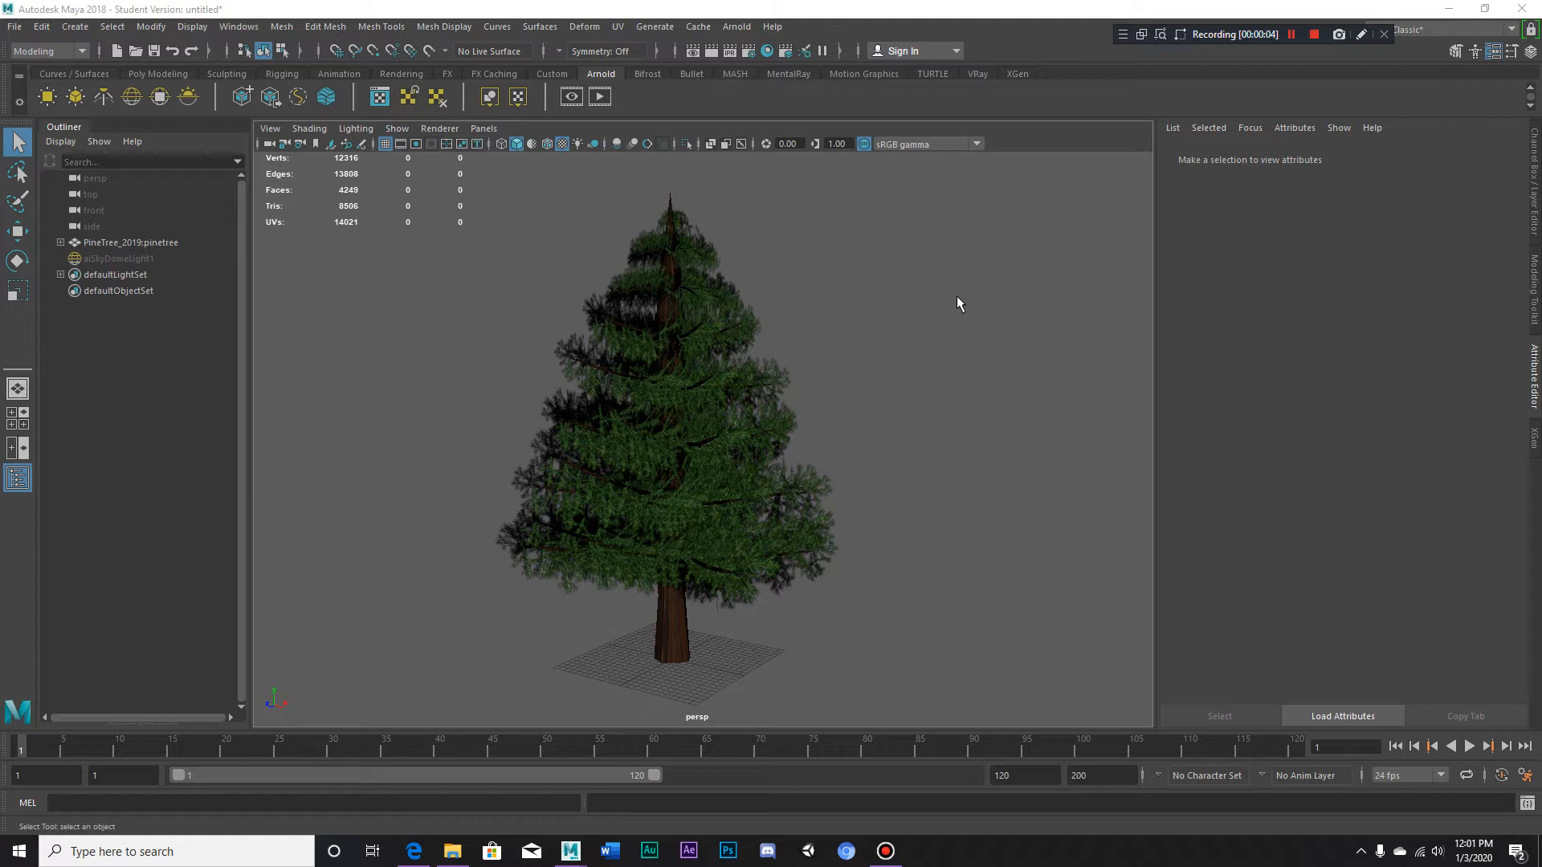
mouse_move(897, 368)
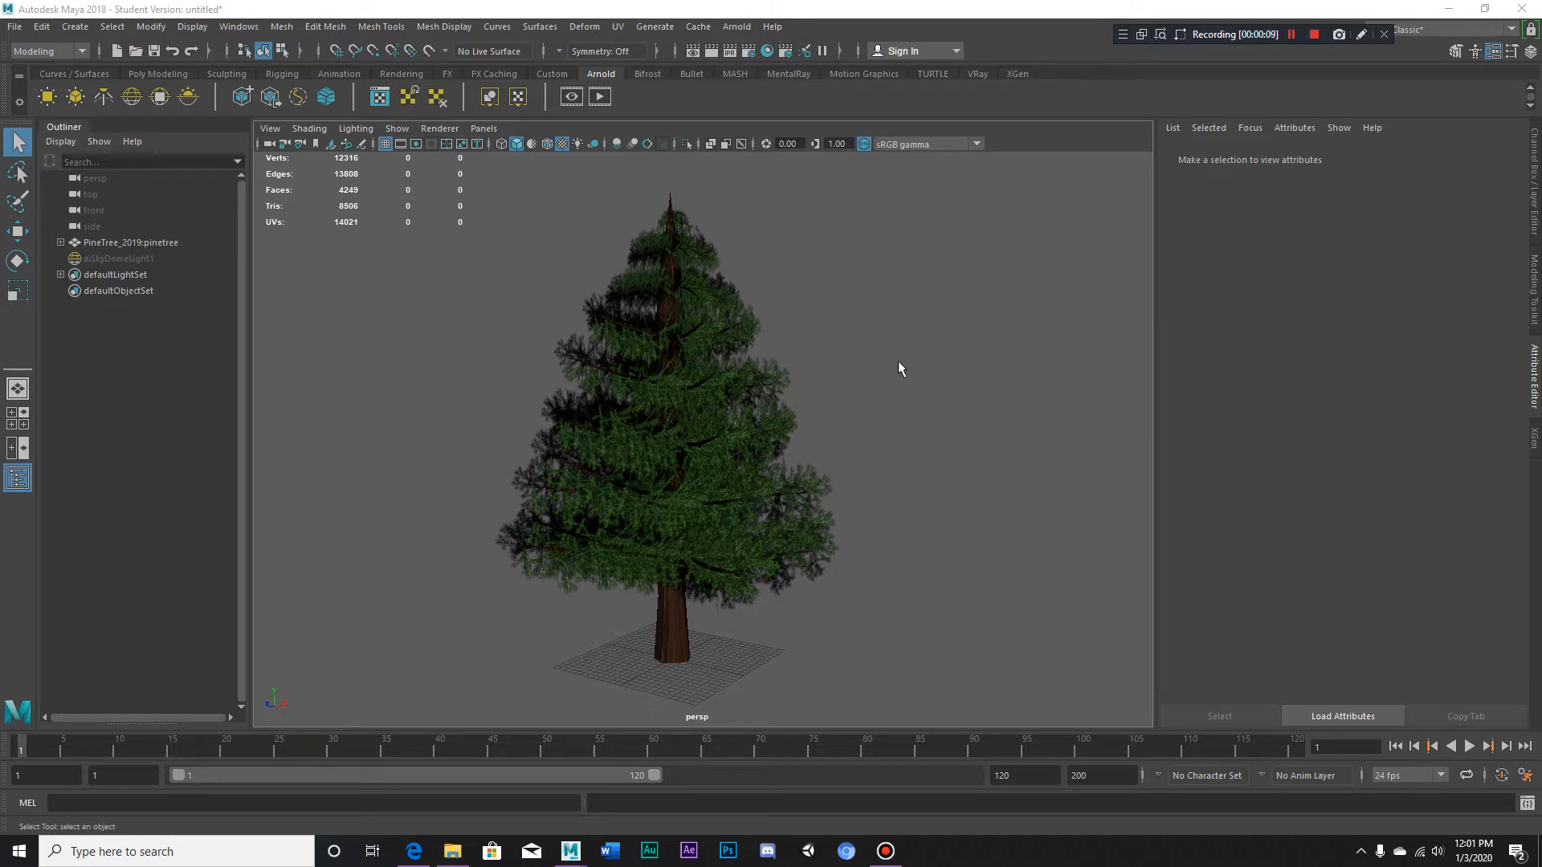
- Orbit the tree, select the sky dome light, and render a test frame in Arnold
left_click_drag(897, 368, 929, 408)
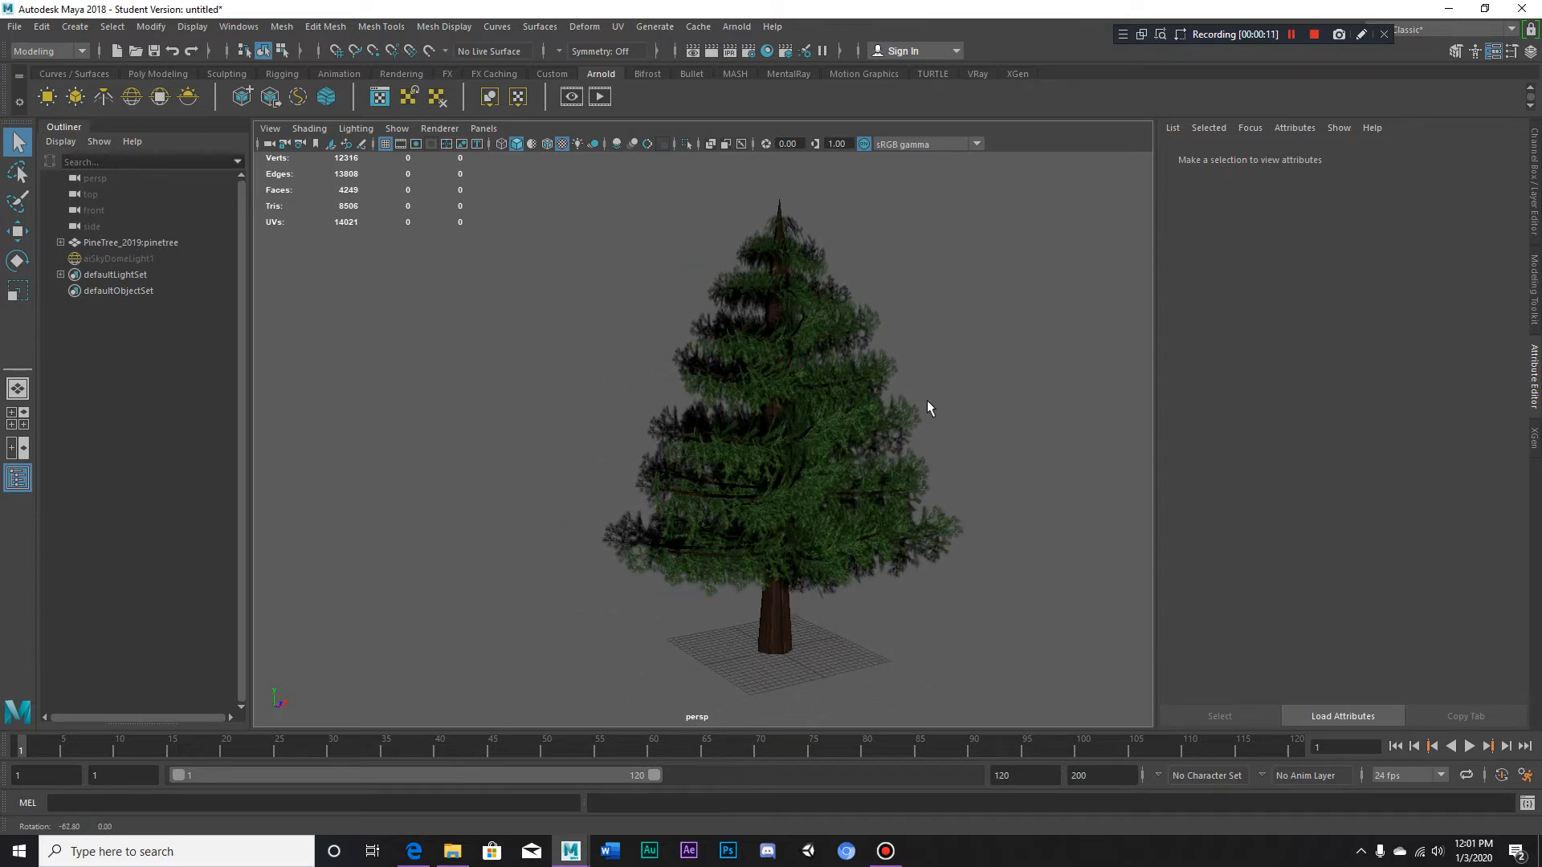
left_click_drag(929, 408, 849, 361)
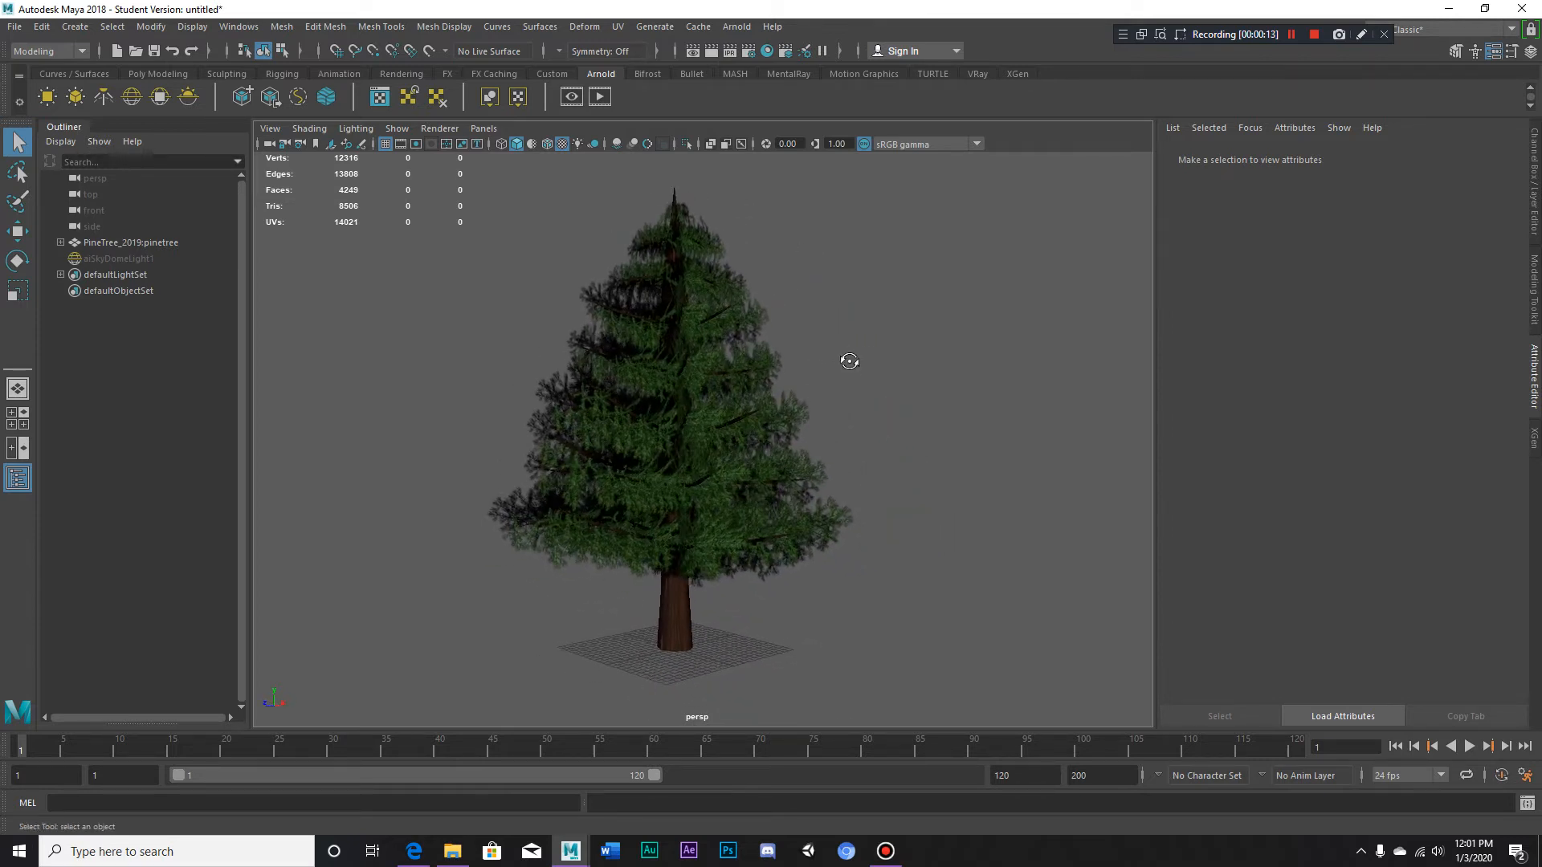
left_click_drag(850, 360, 864, 368)
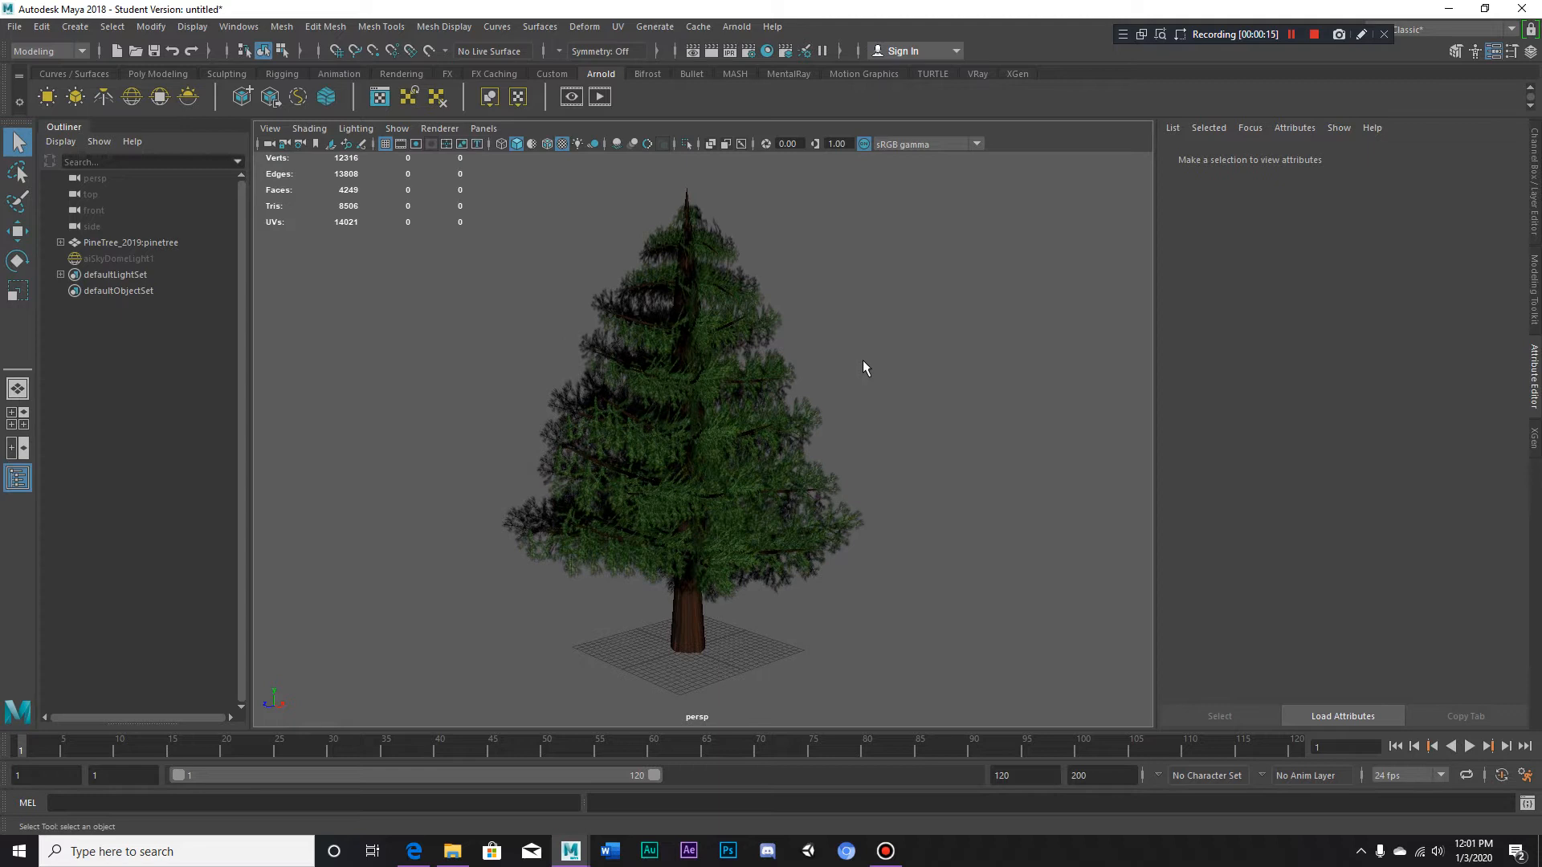
mouse_move(152, 265)
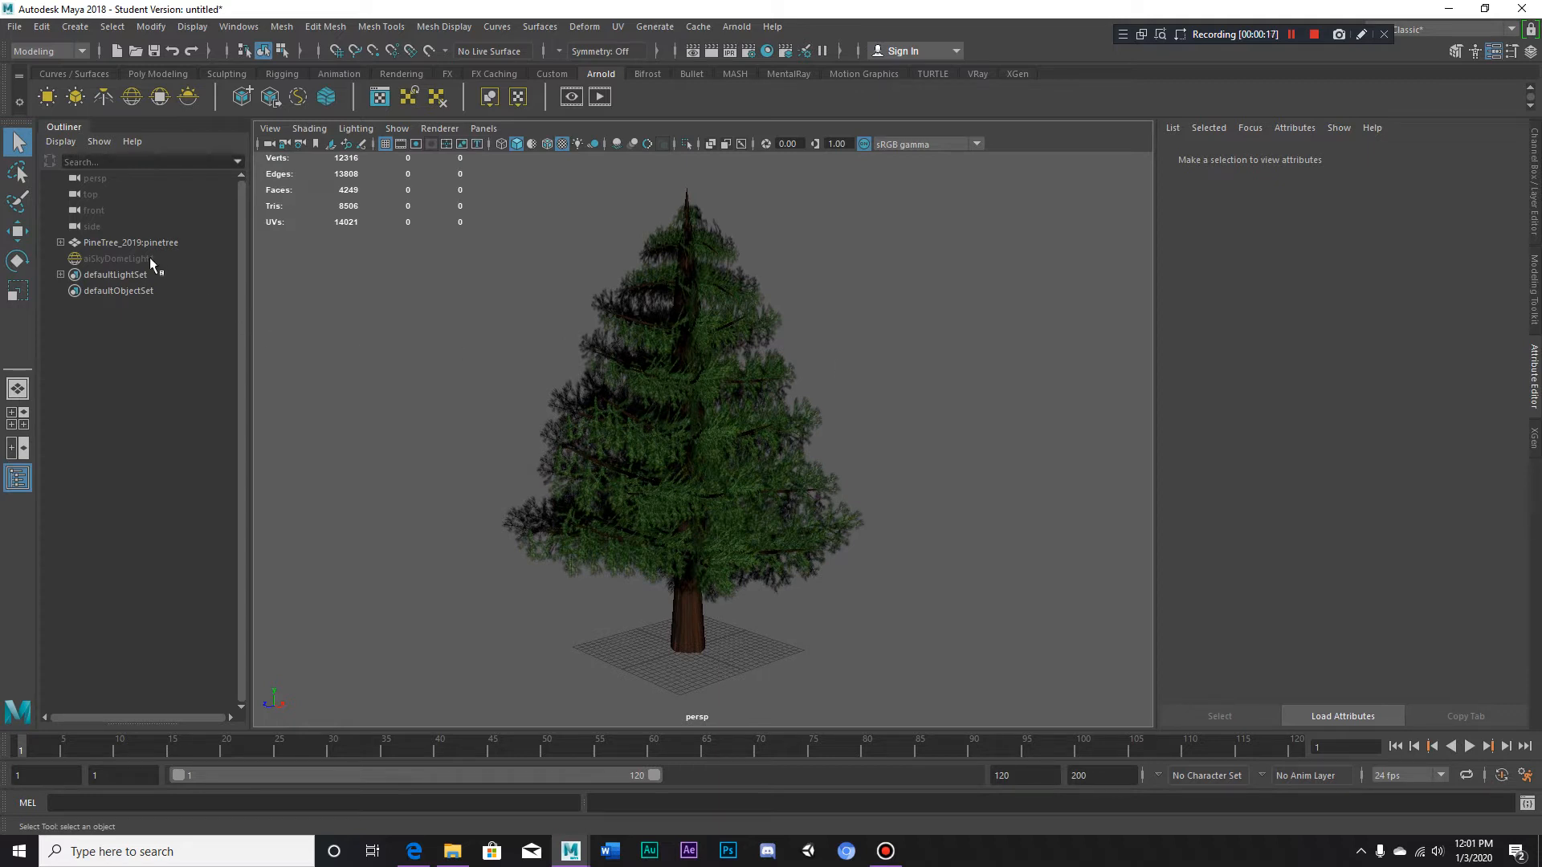
left_click(113, 258)
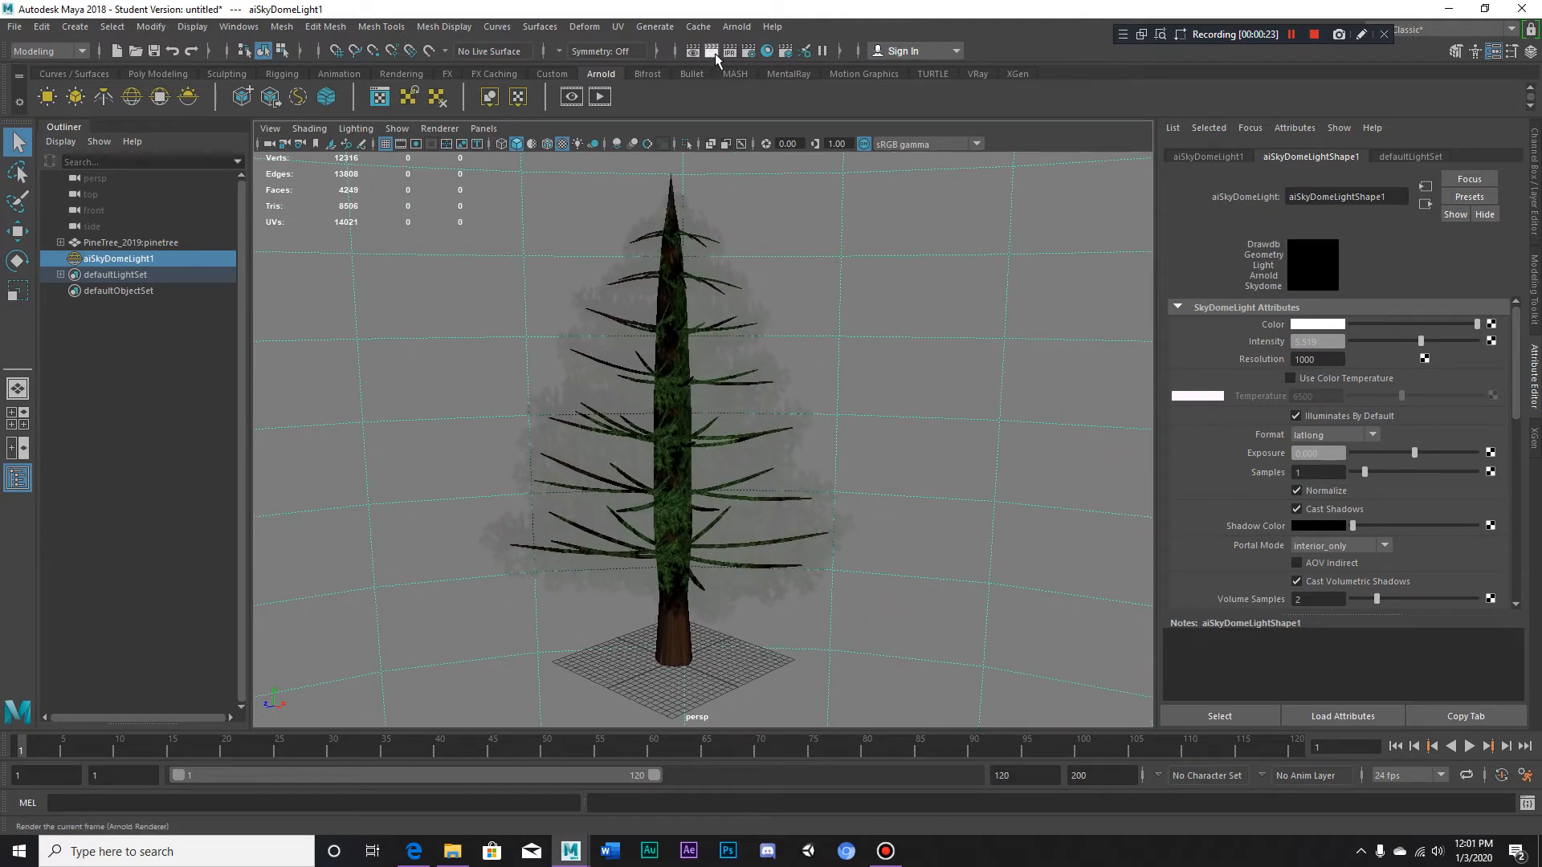
left_click(697, 51)
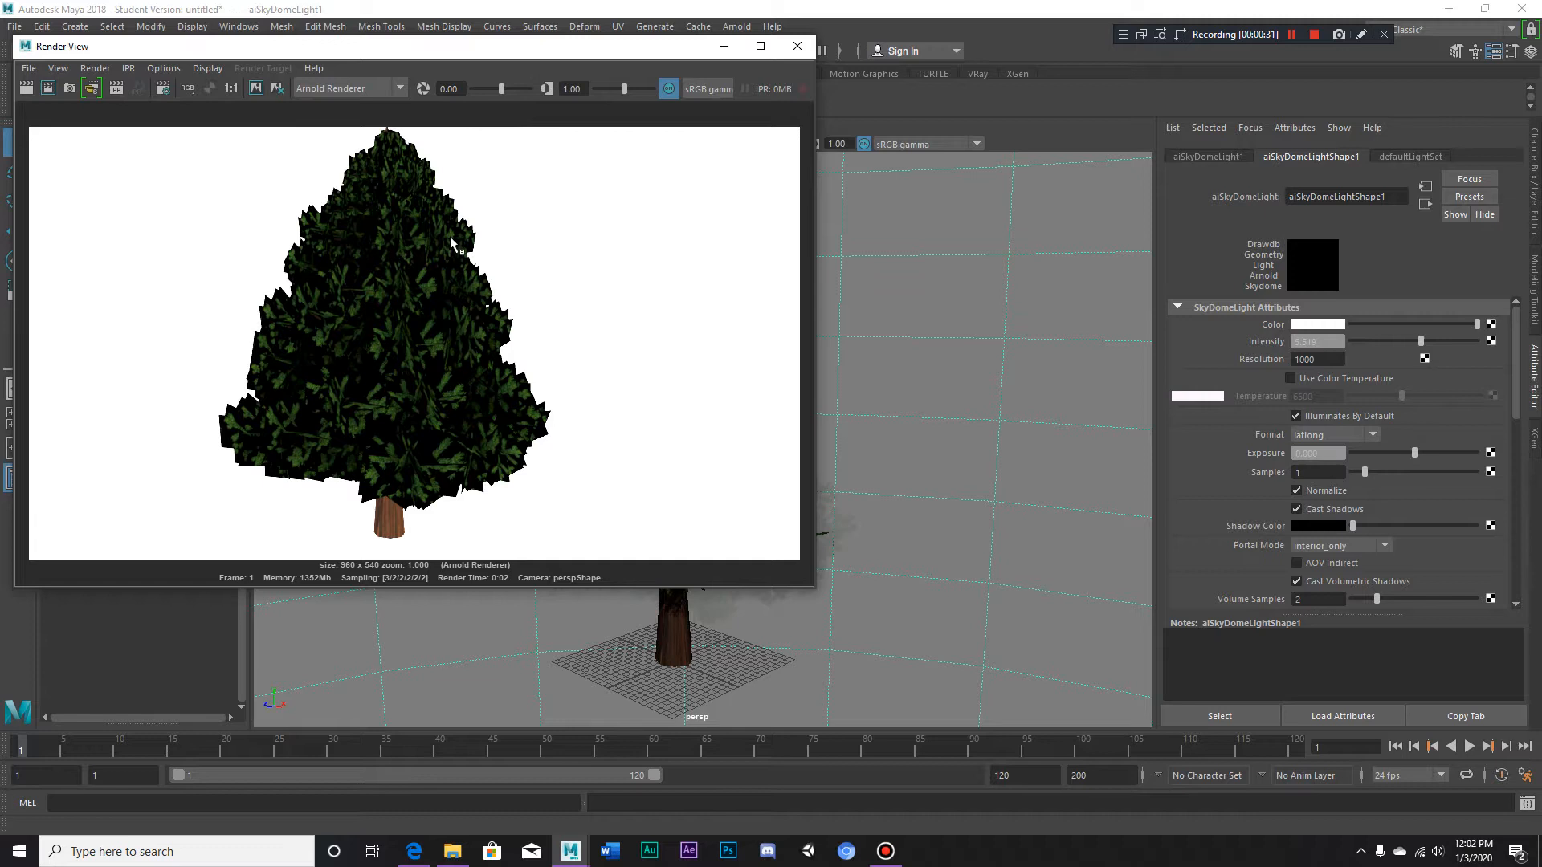
left_click(667, 88)
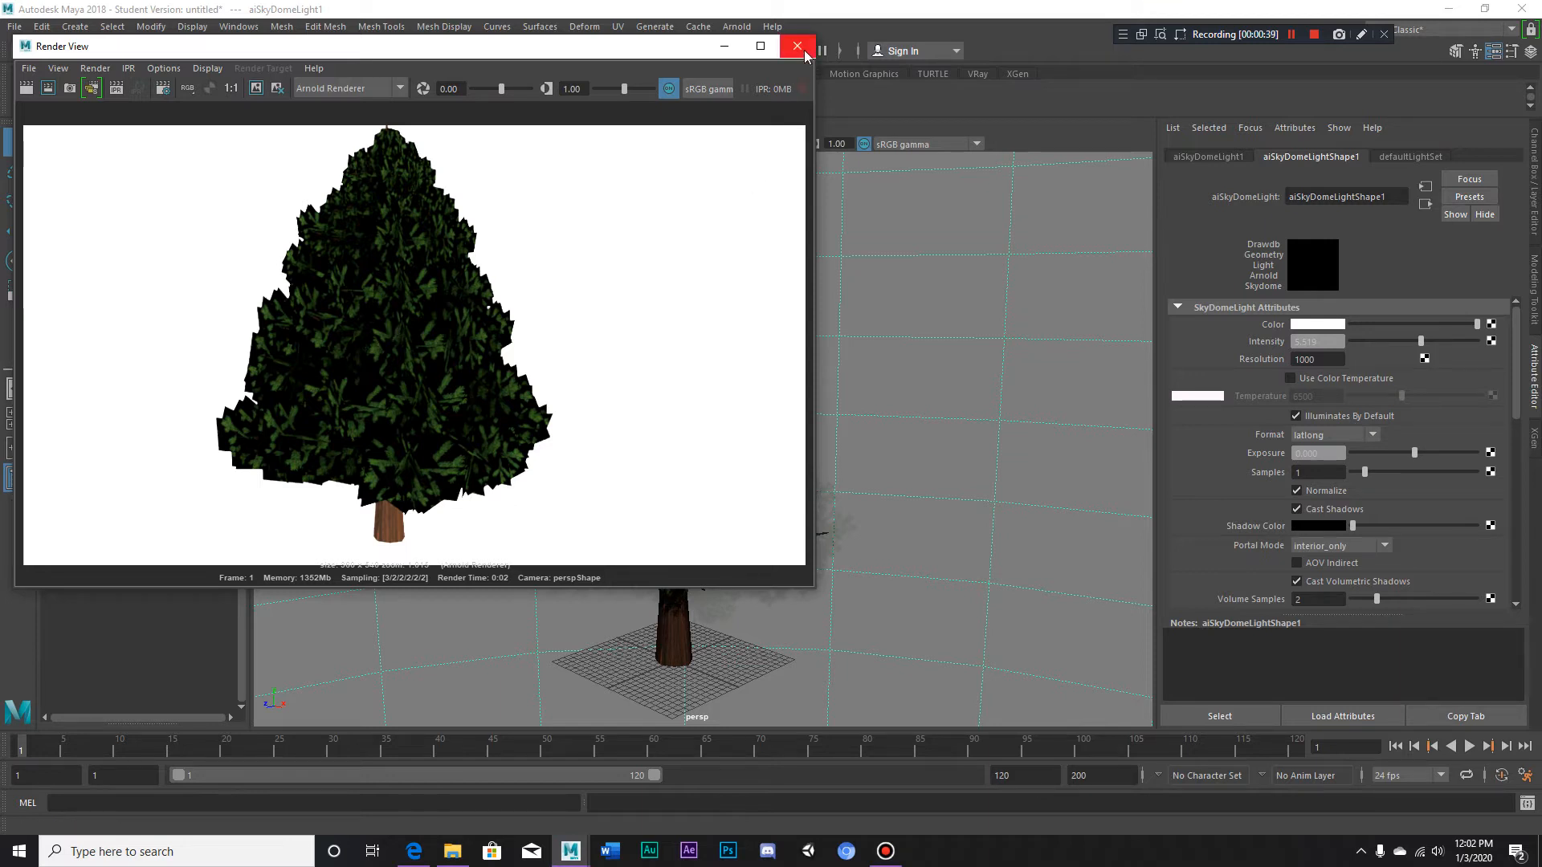
left_click(796, 46)
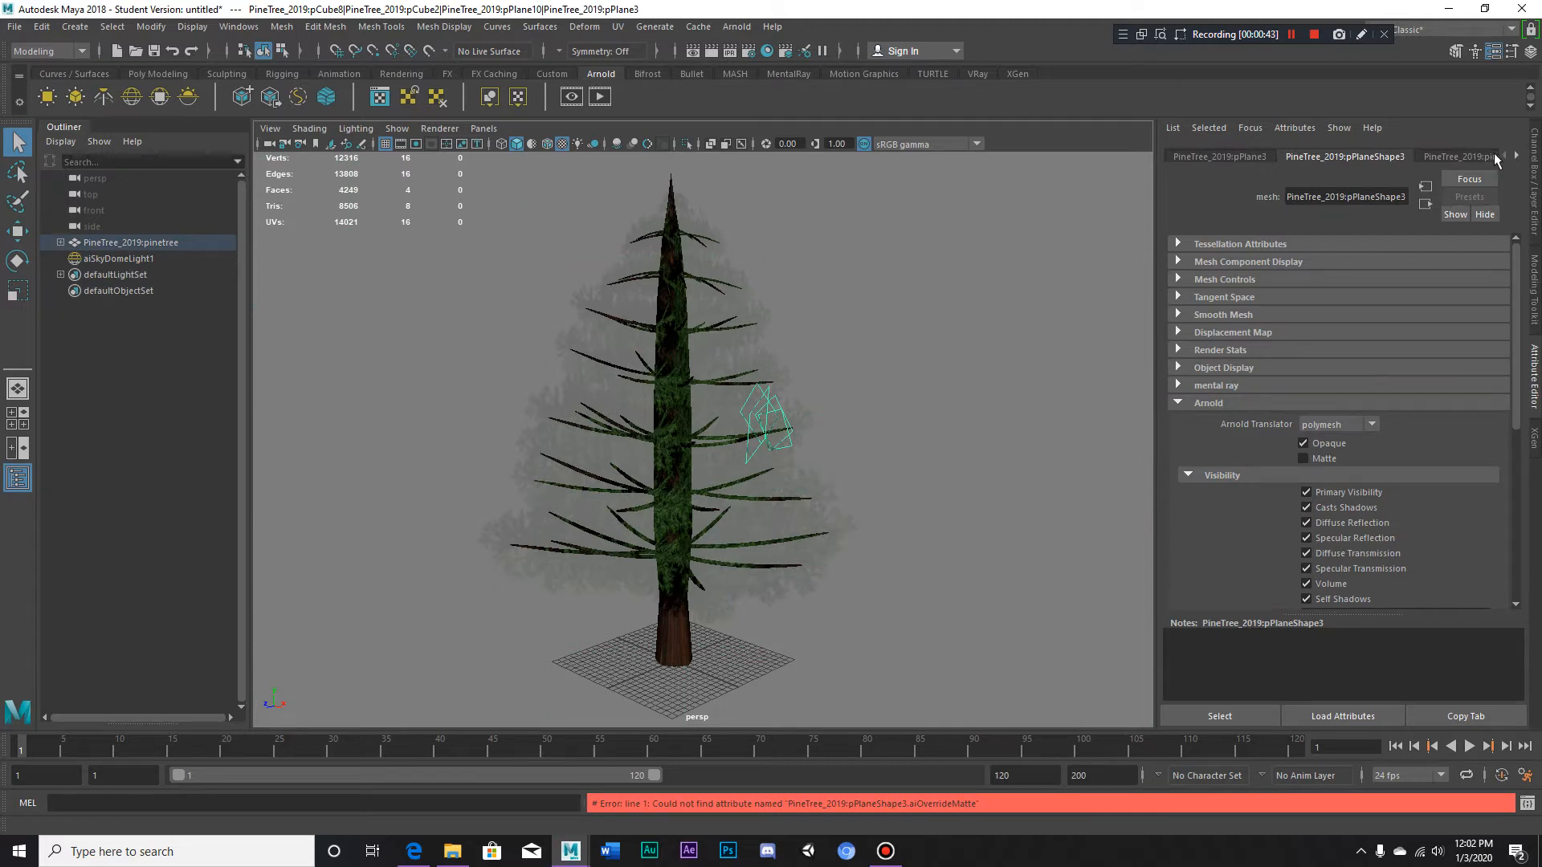
- Switch the pineleaves material Type from Lambert to Ai Standard Surface
left_click(1434, 156)
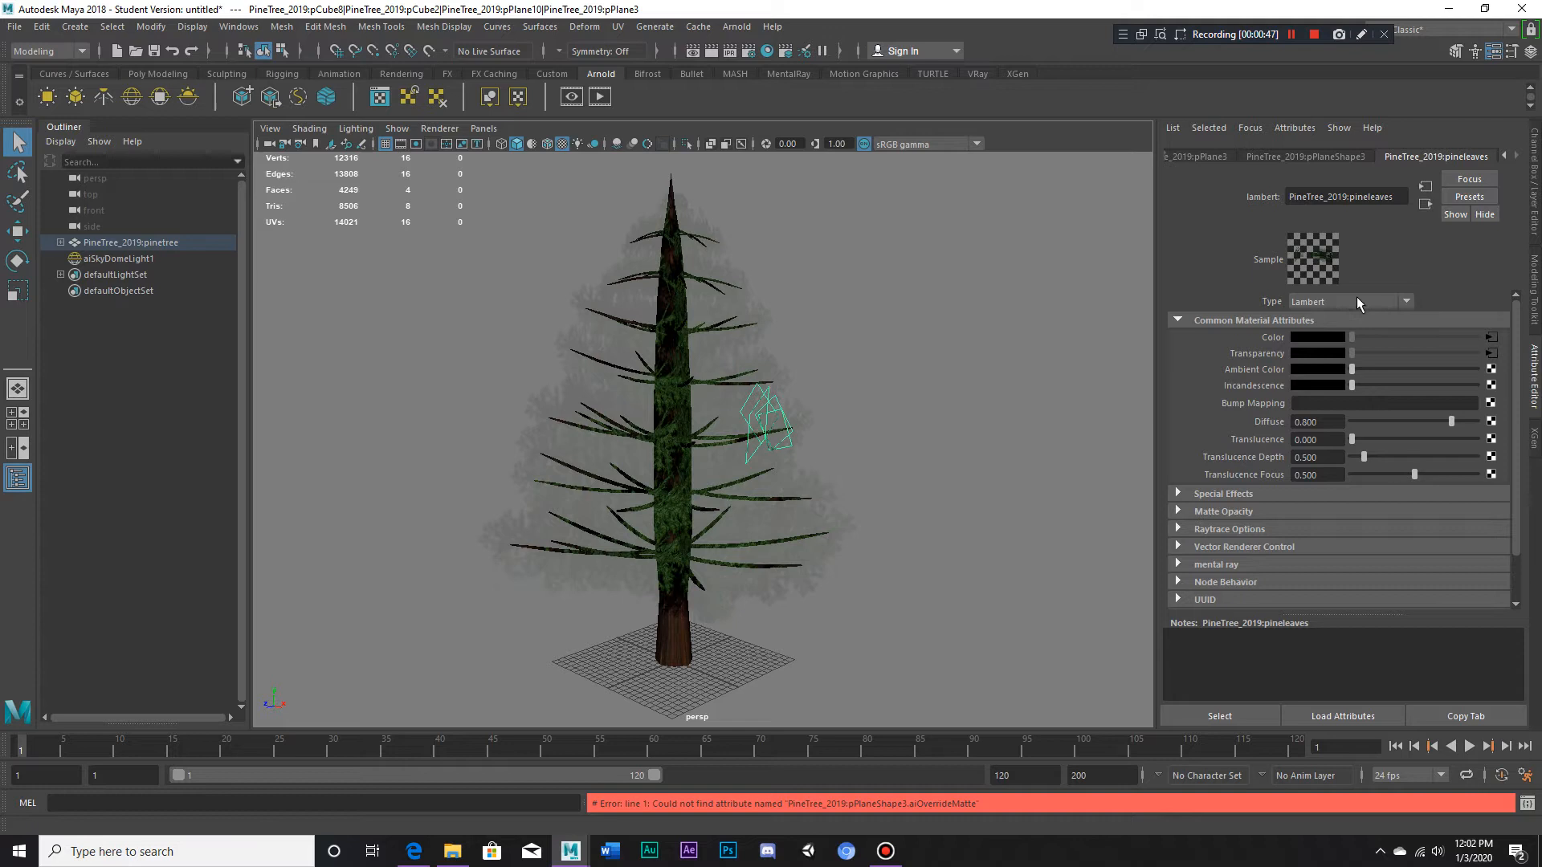
left_click(1405, 301)
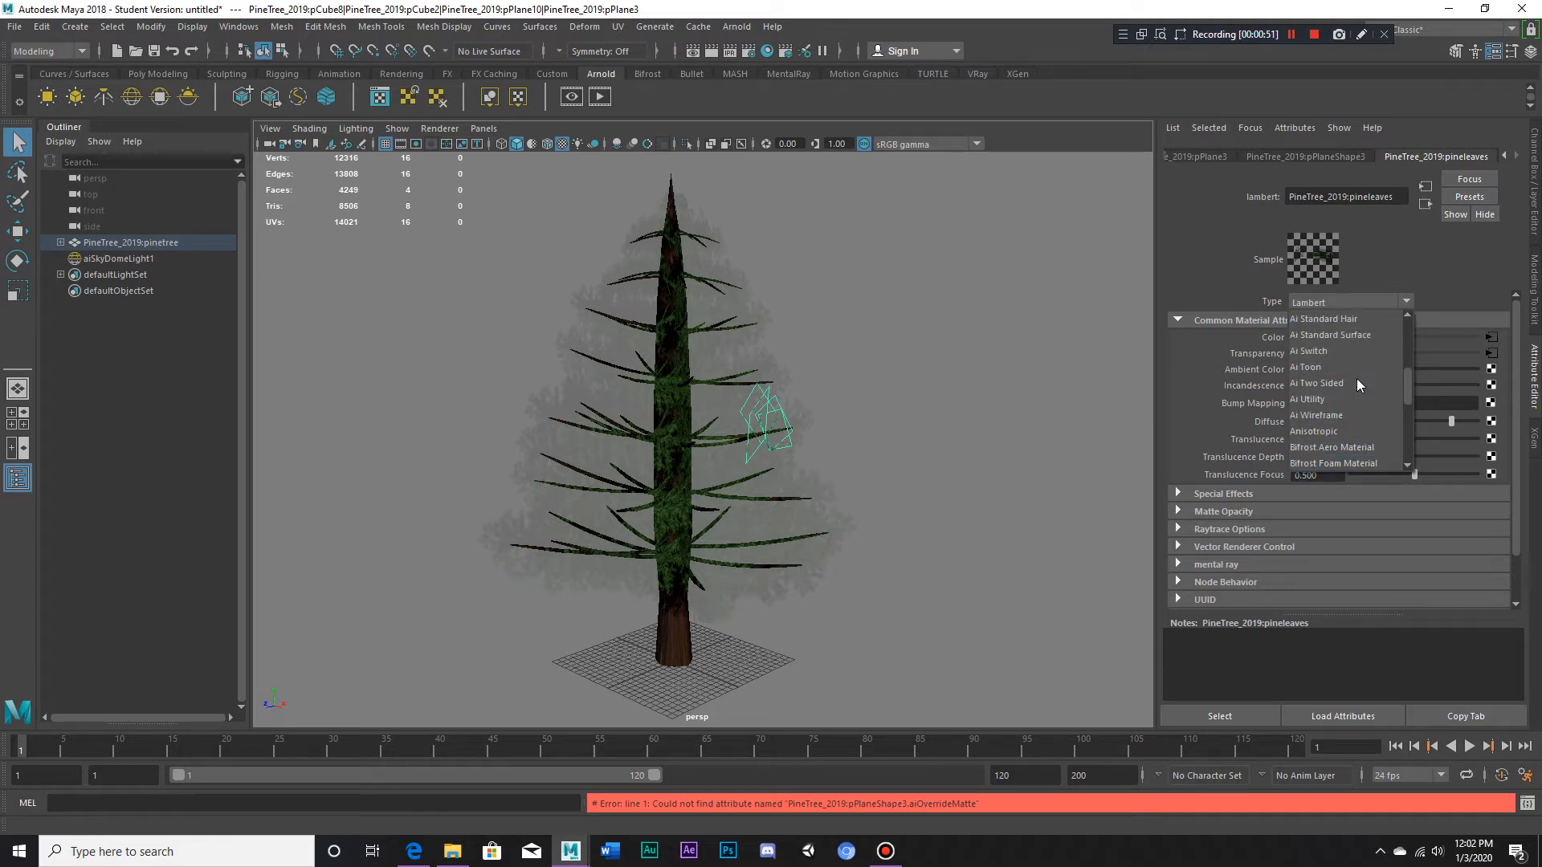
mouse_move(1331, 334)
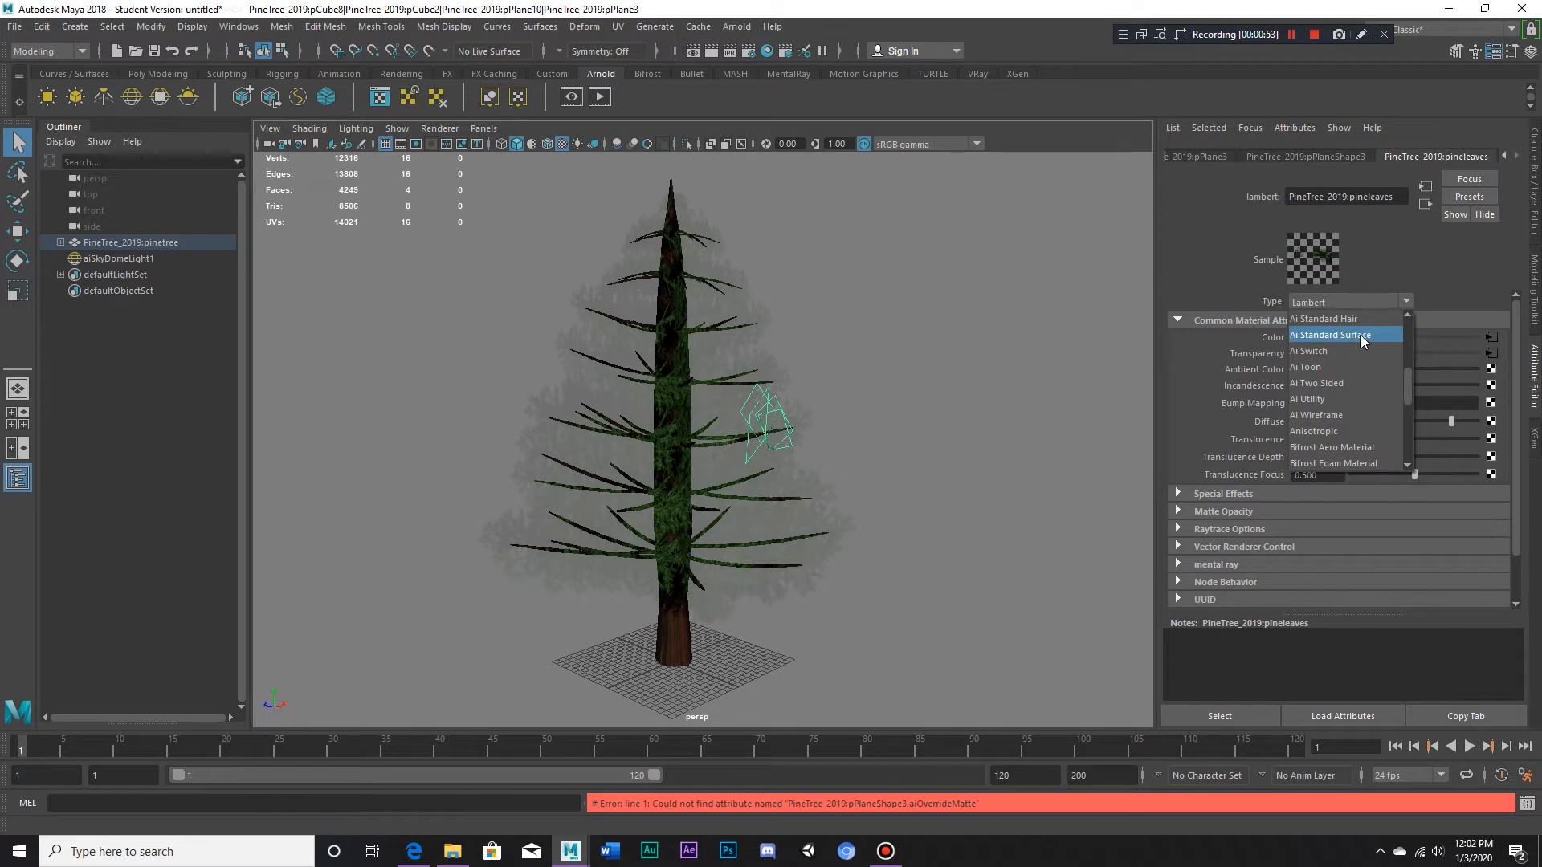
left_click(1331, 334)
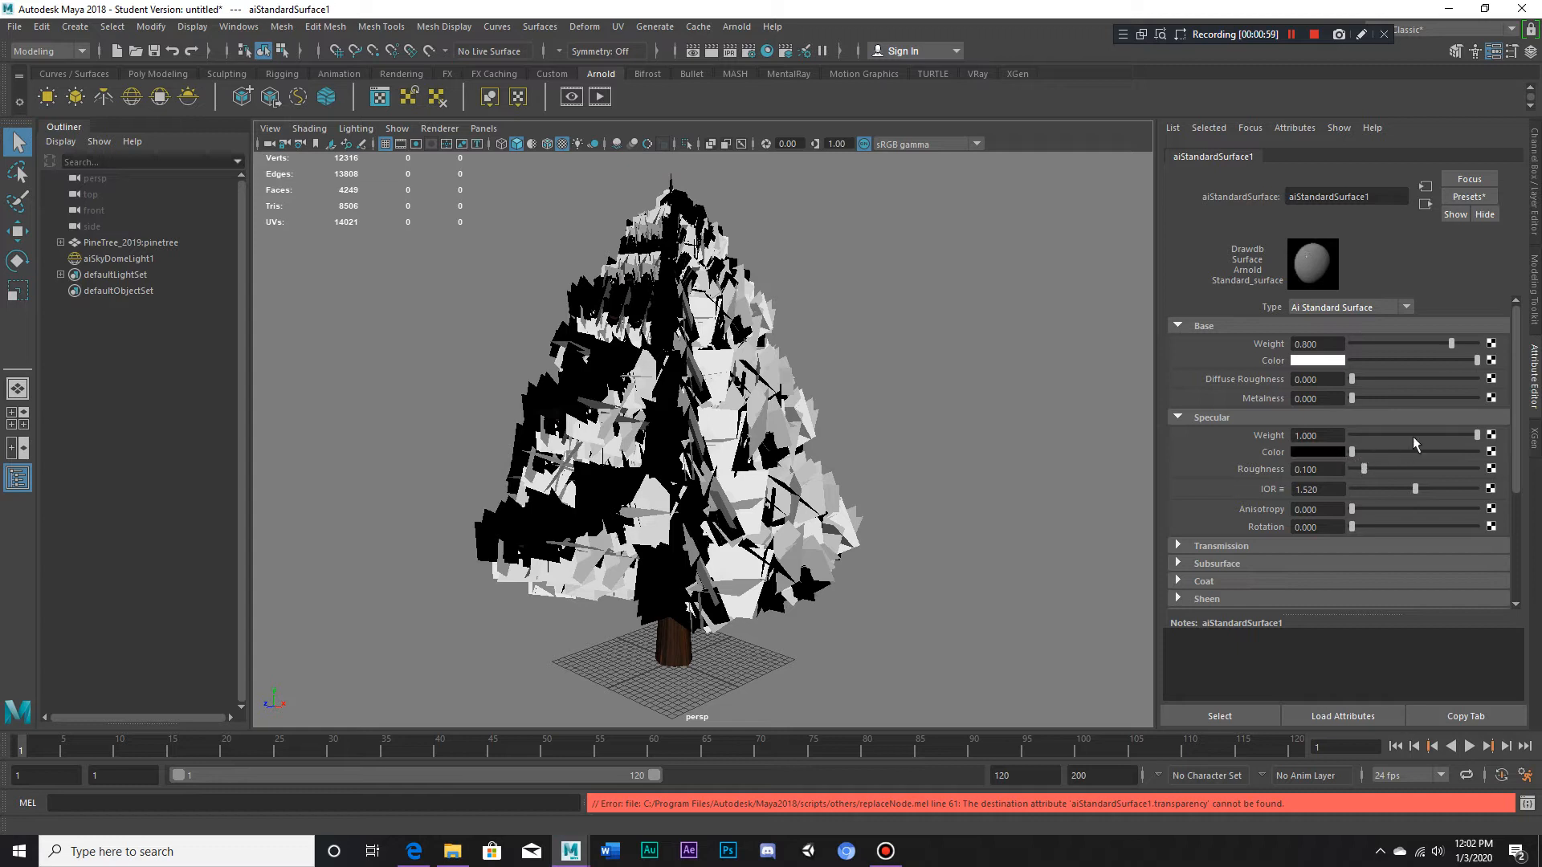
mouse_move(1305, 368)
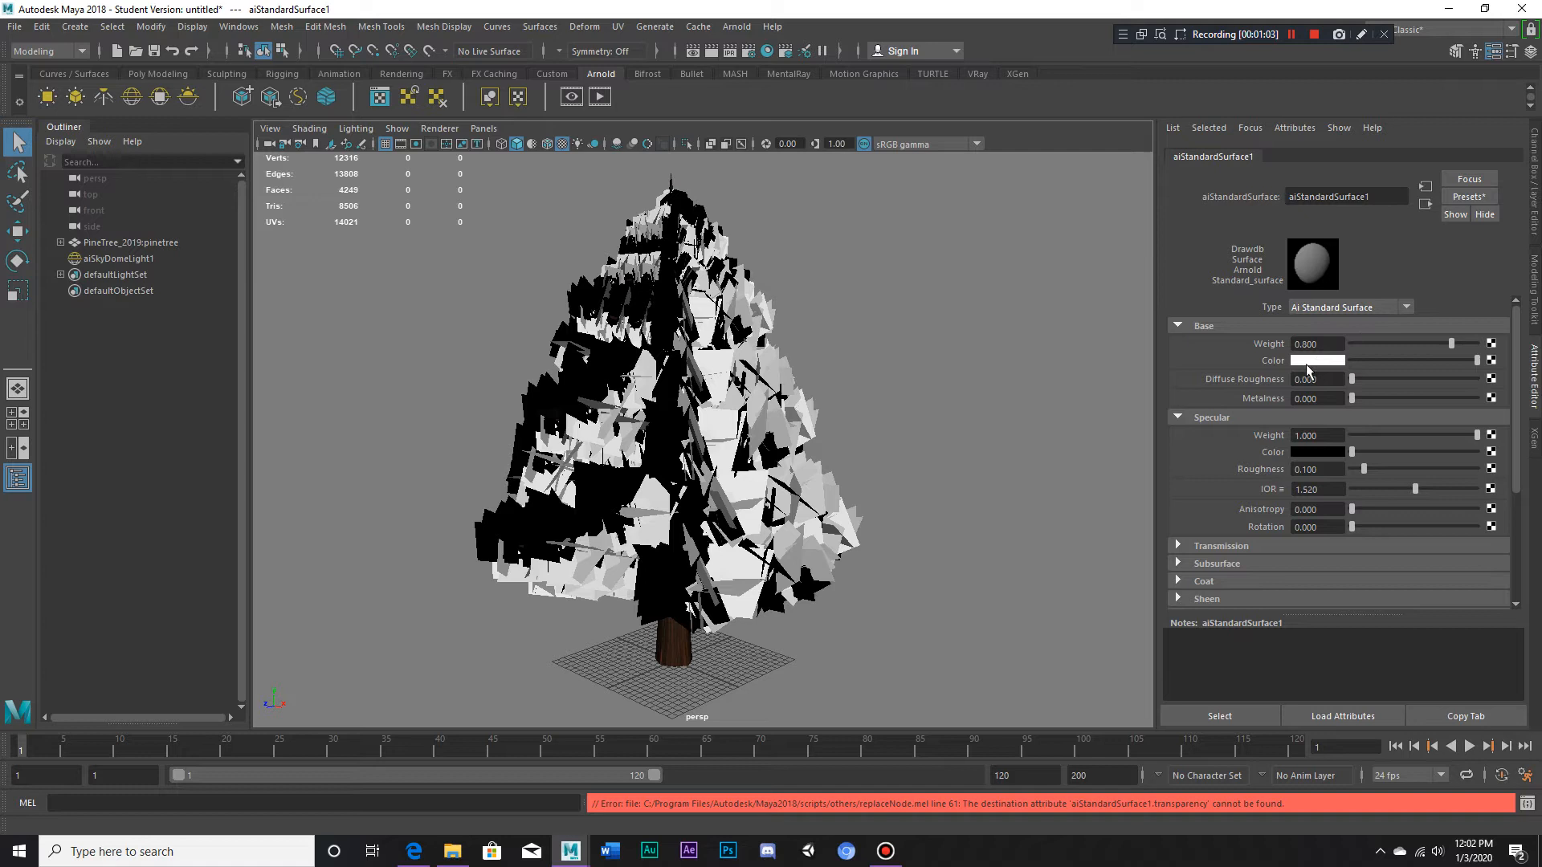
mouse_move(1387, 372)
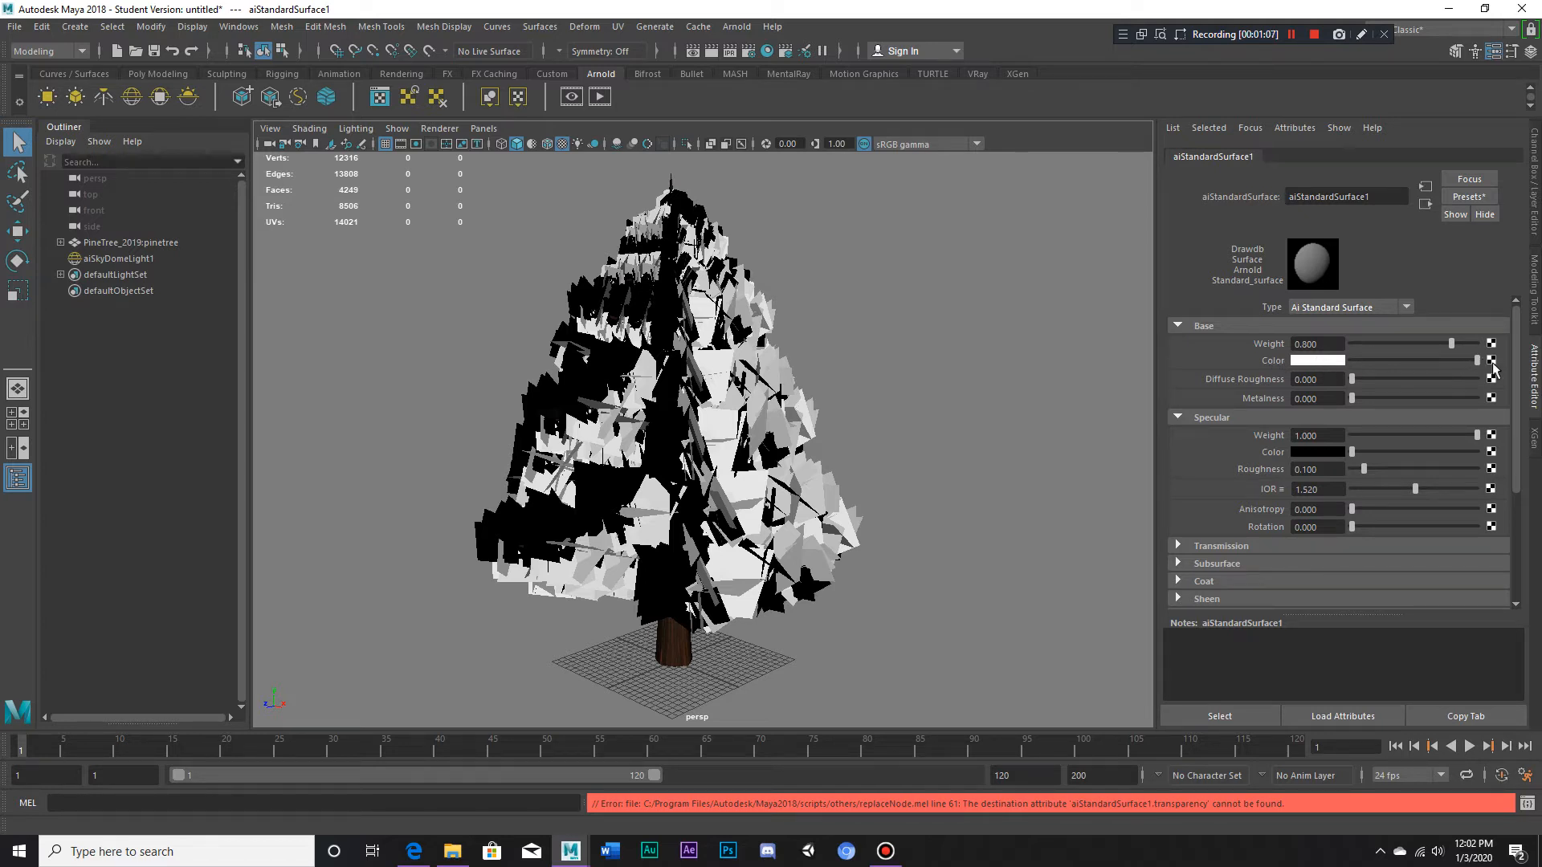
- Connect a File texture to base colour, previewing images and loading pine_tree_leaves1.png
left_click(1491, 360)
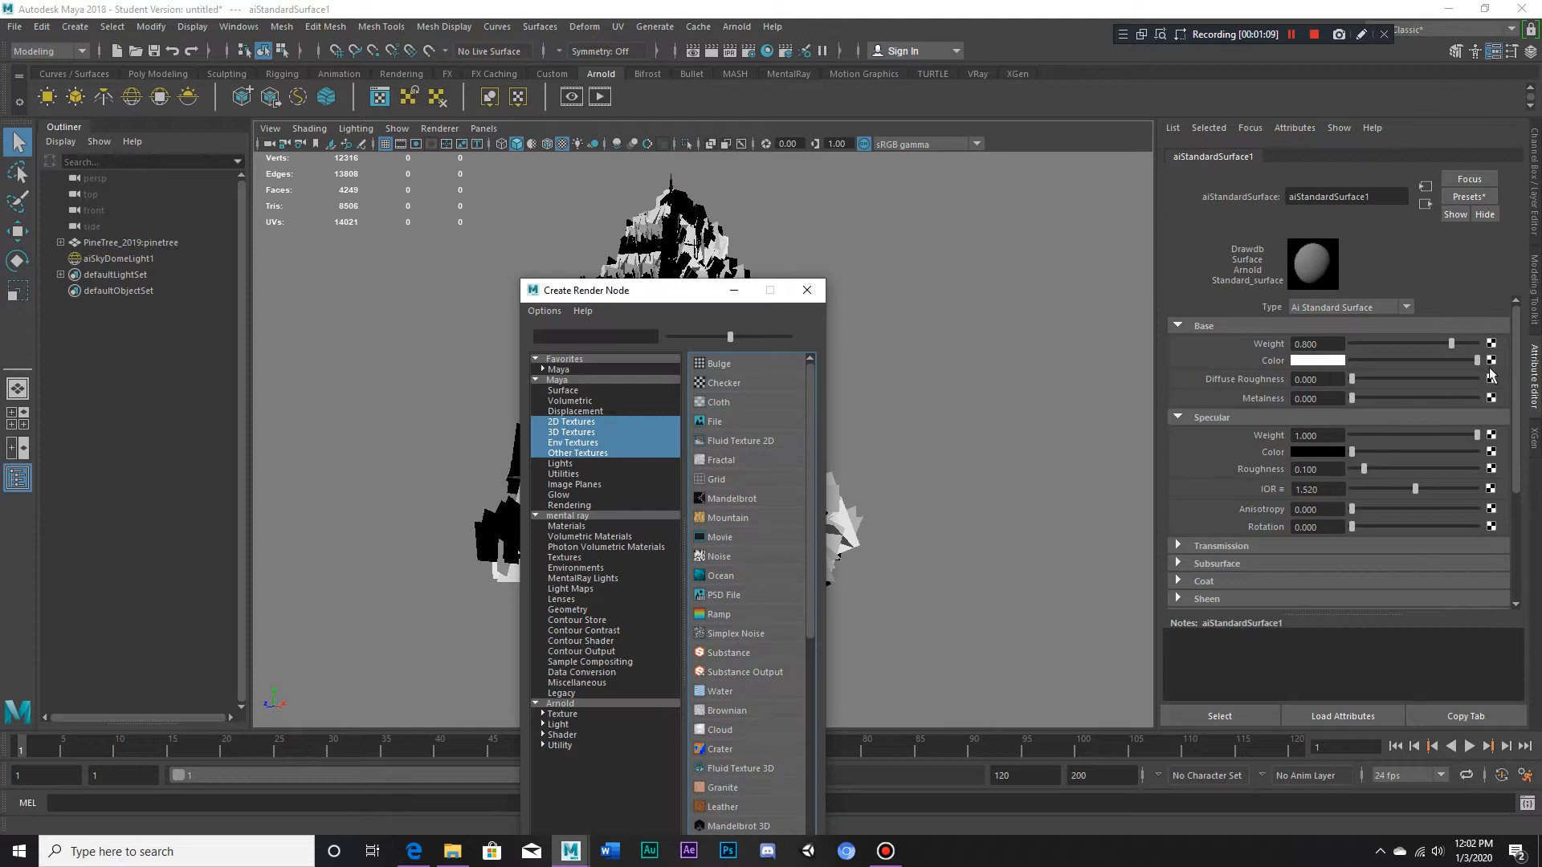
left_click(715, 421)
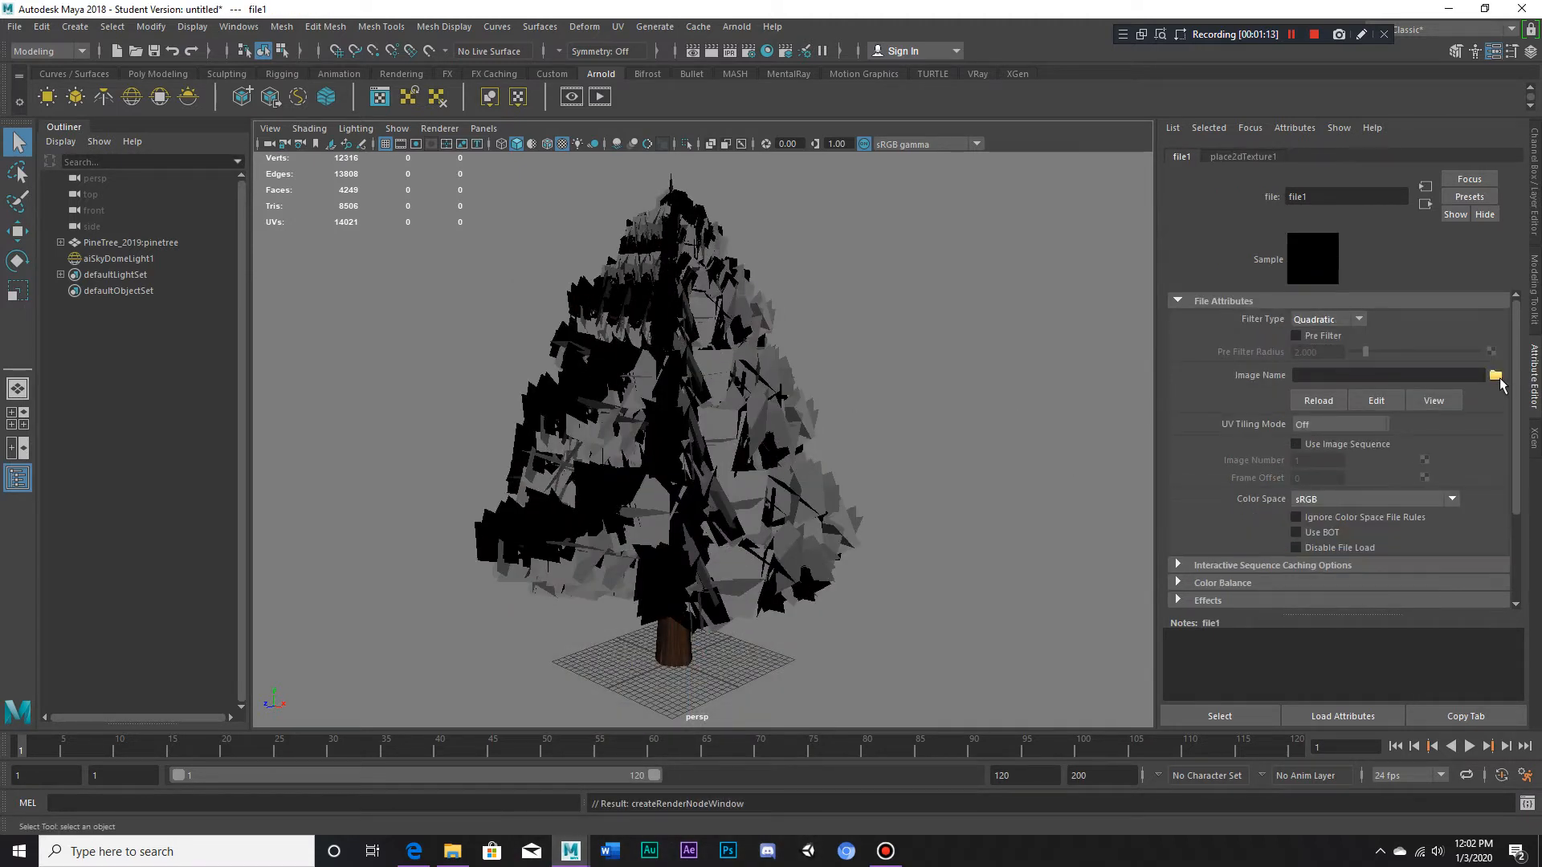
left_click(1494, 375)
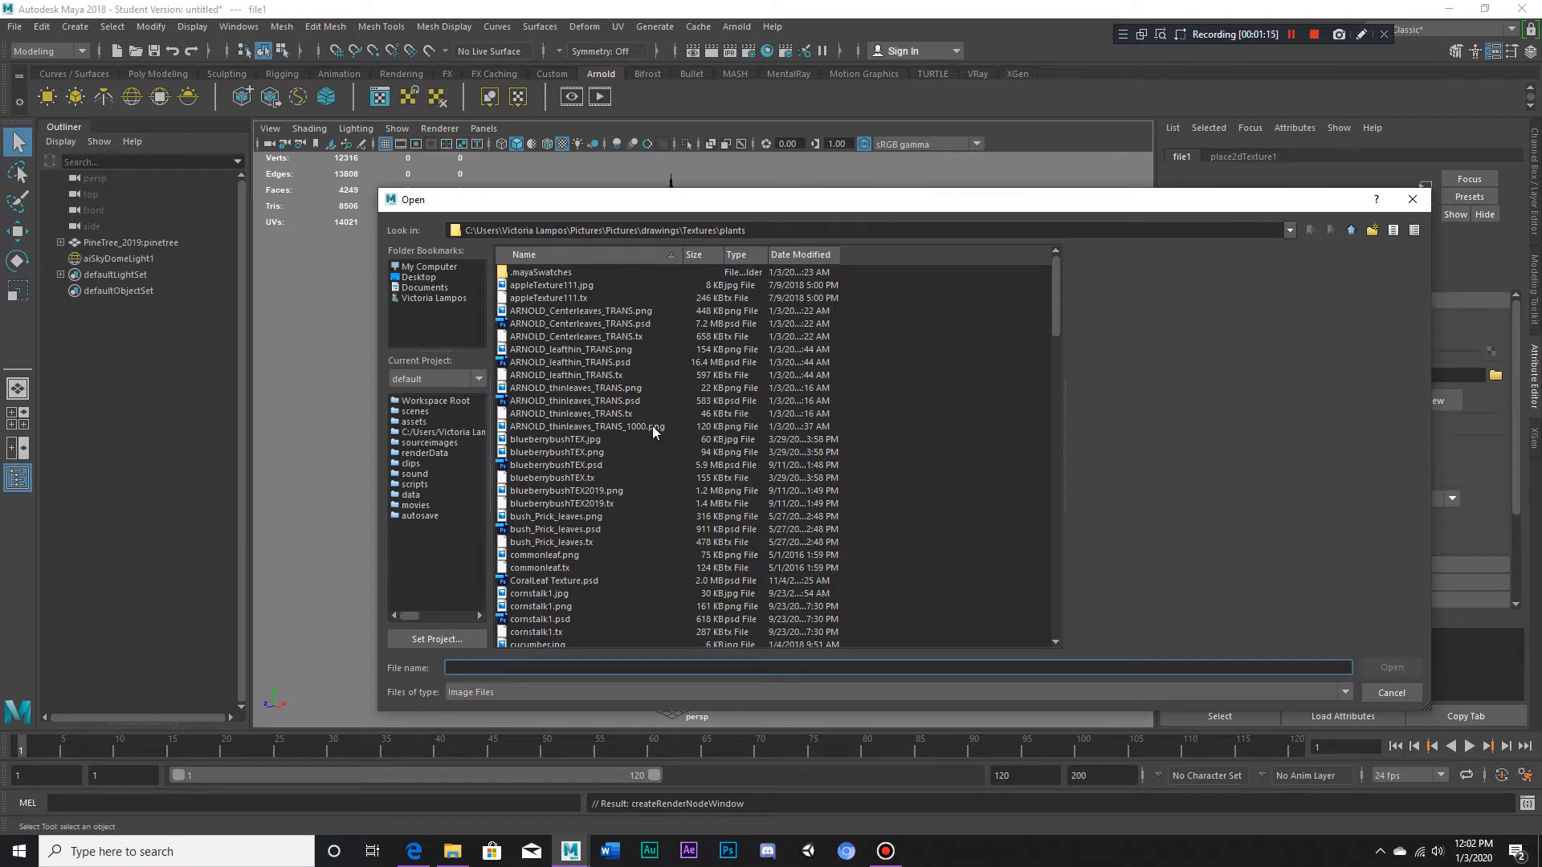
scroll("down", 3)
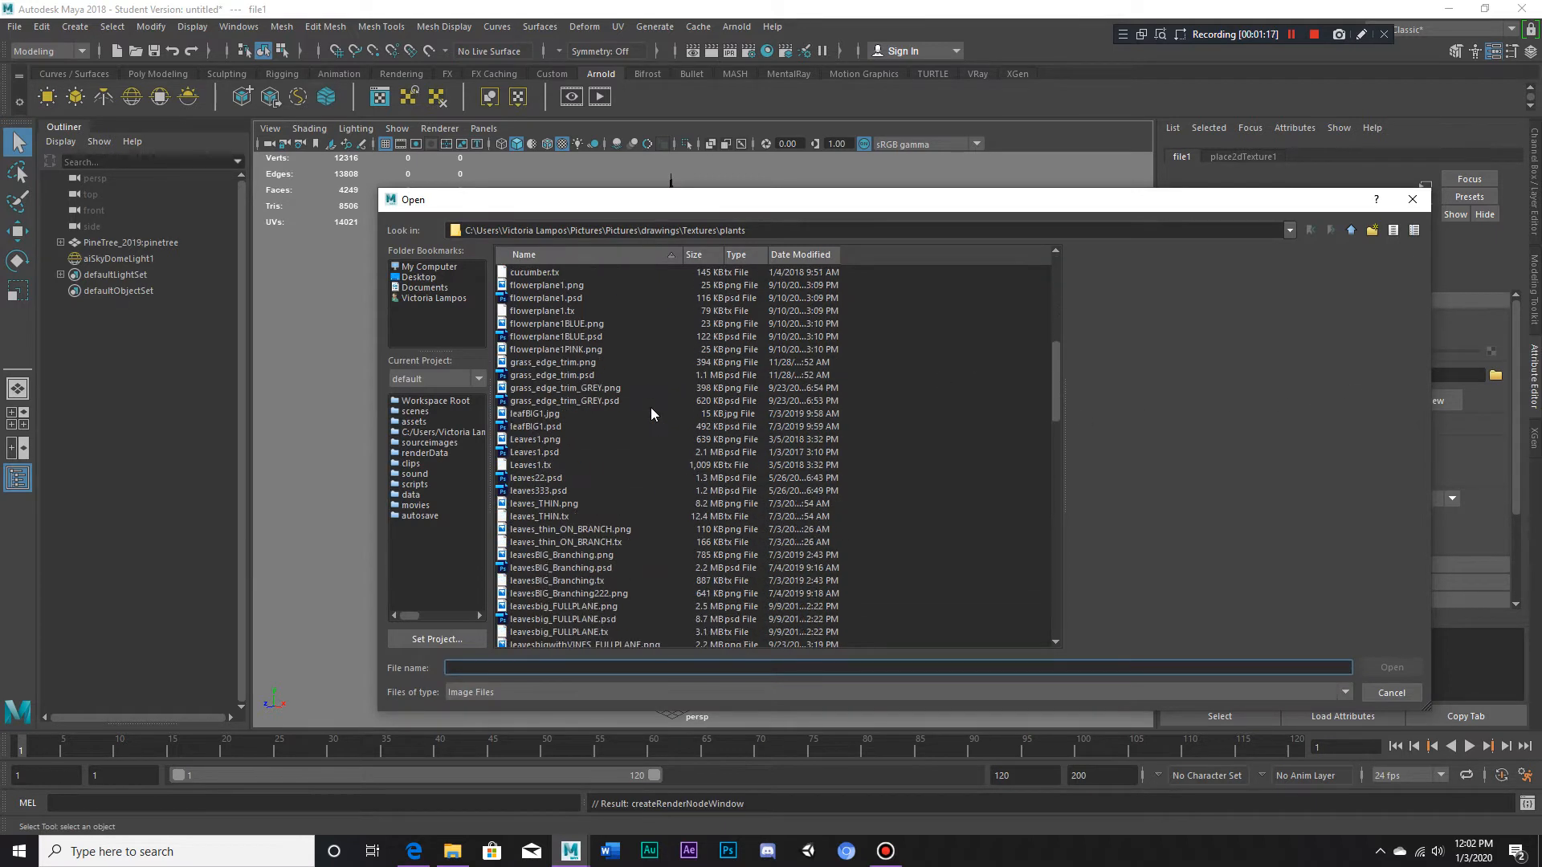
scroll("down", 3)
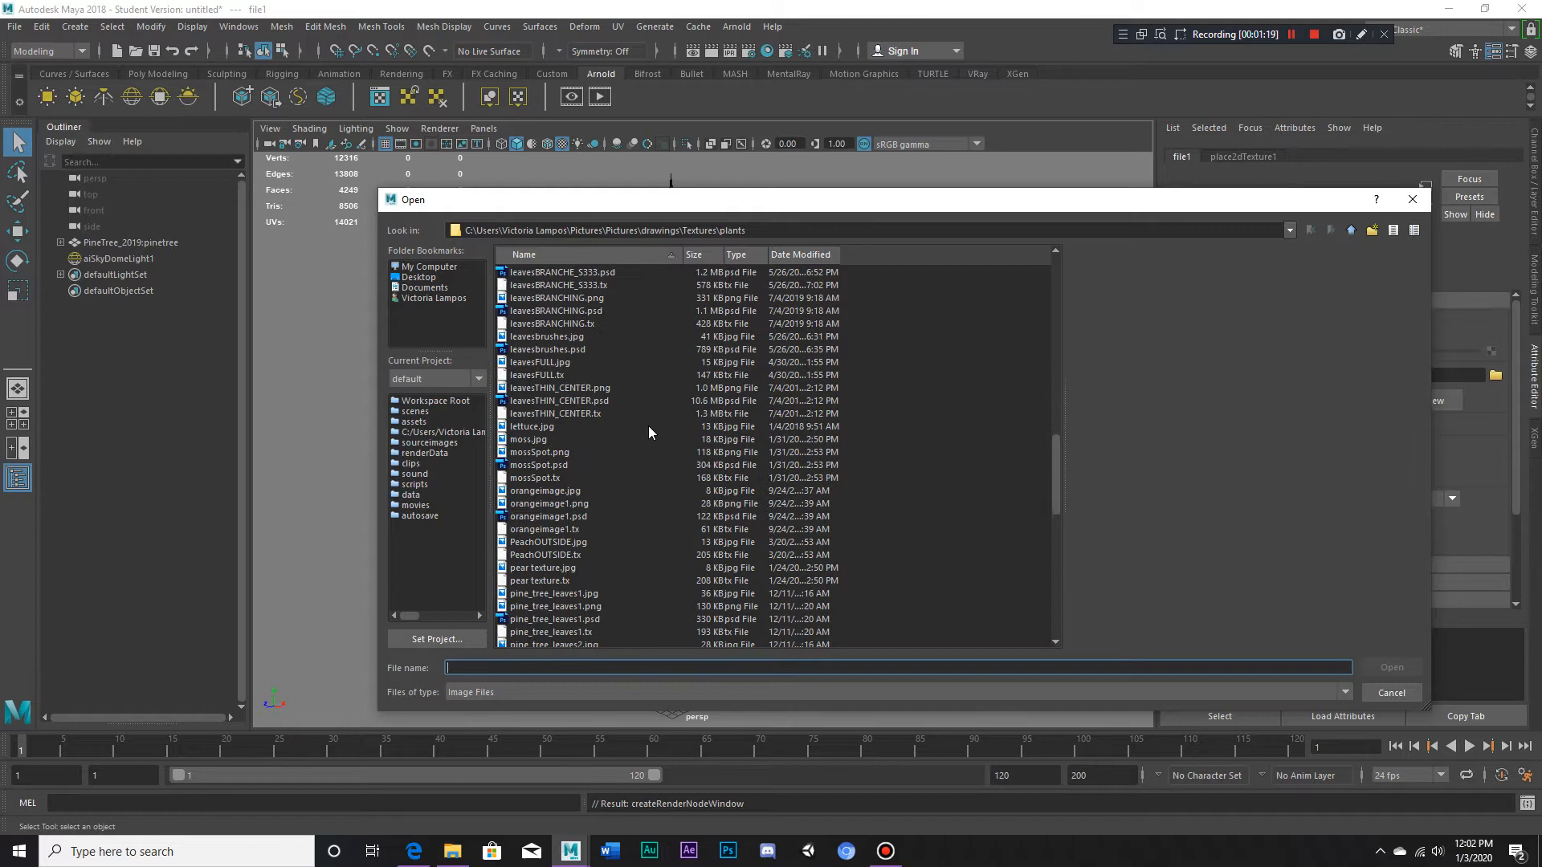
left_click(552, 605)
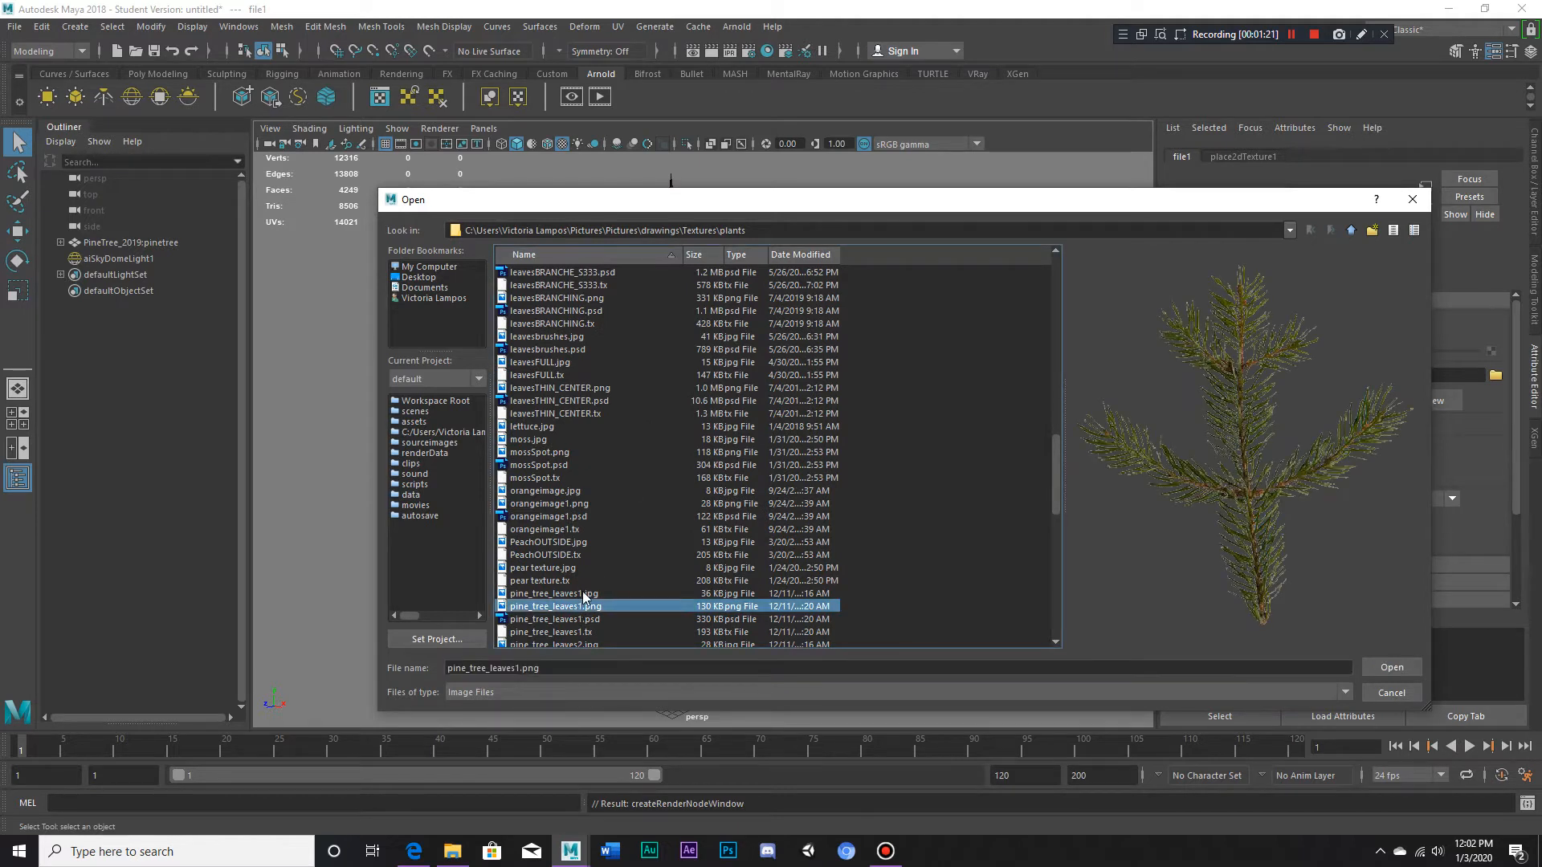
left_click(552, 607)
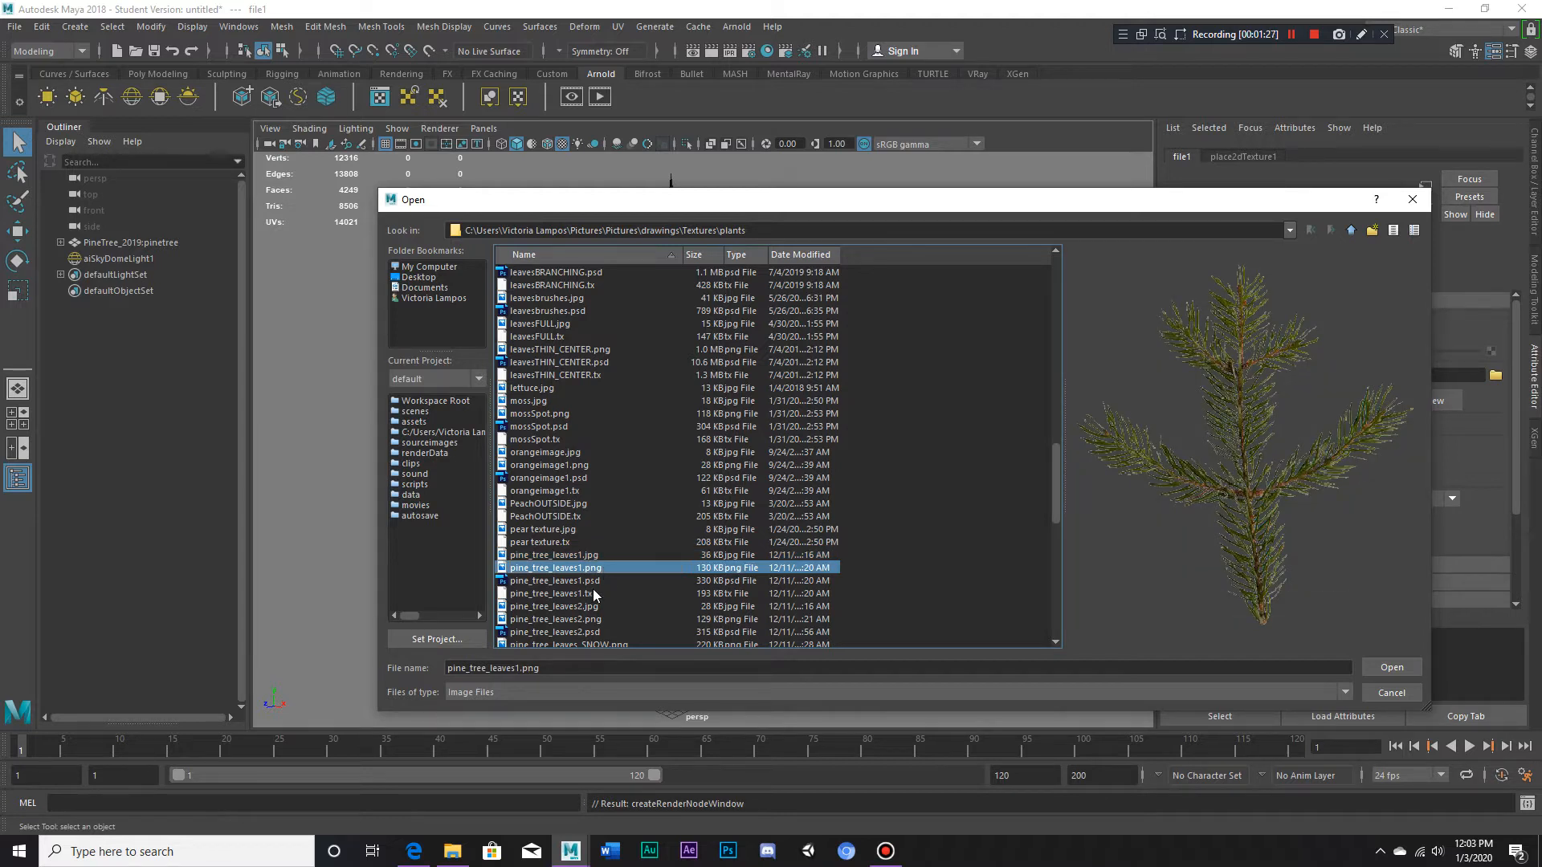
left_click(552, 606)
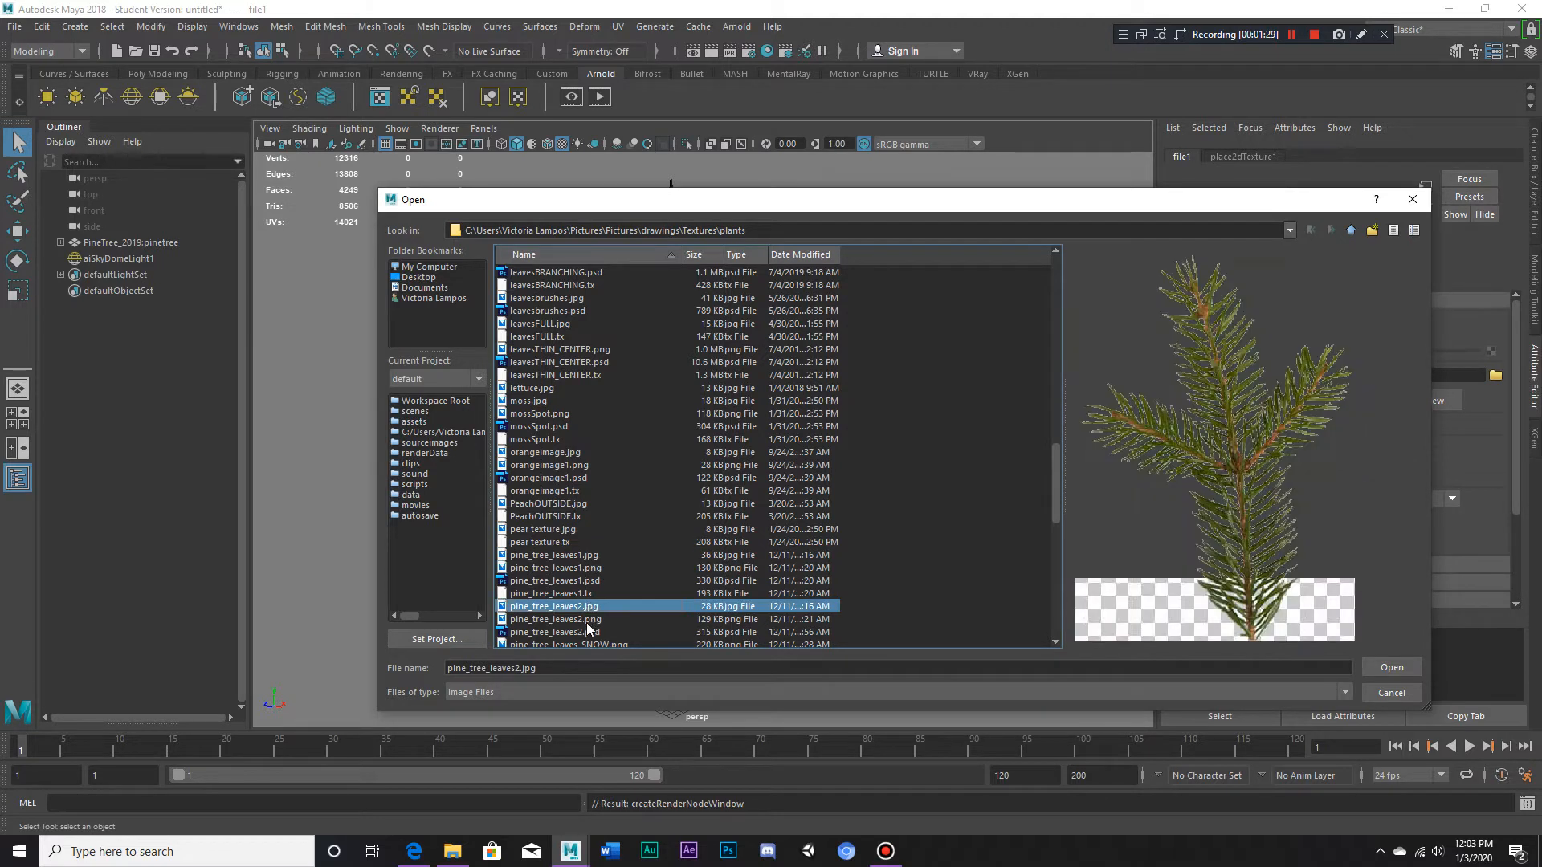
left_click(555, 618)
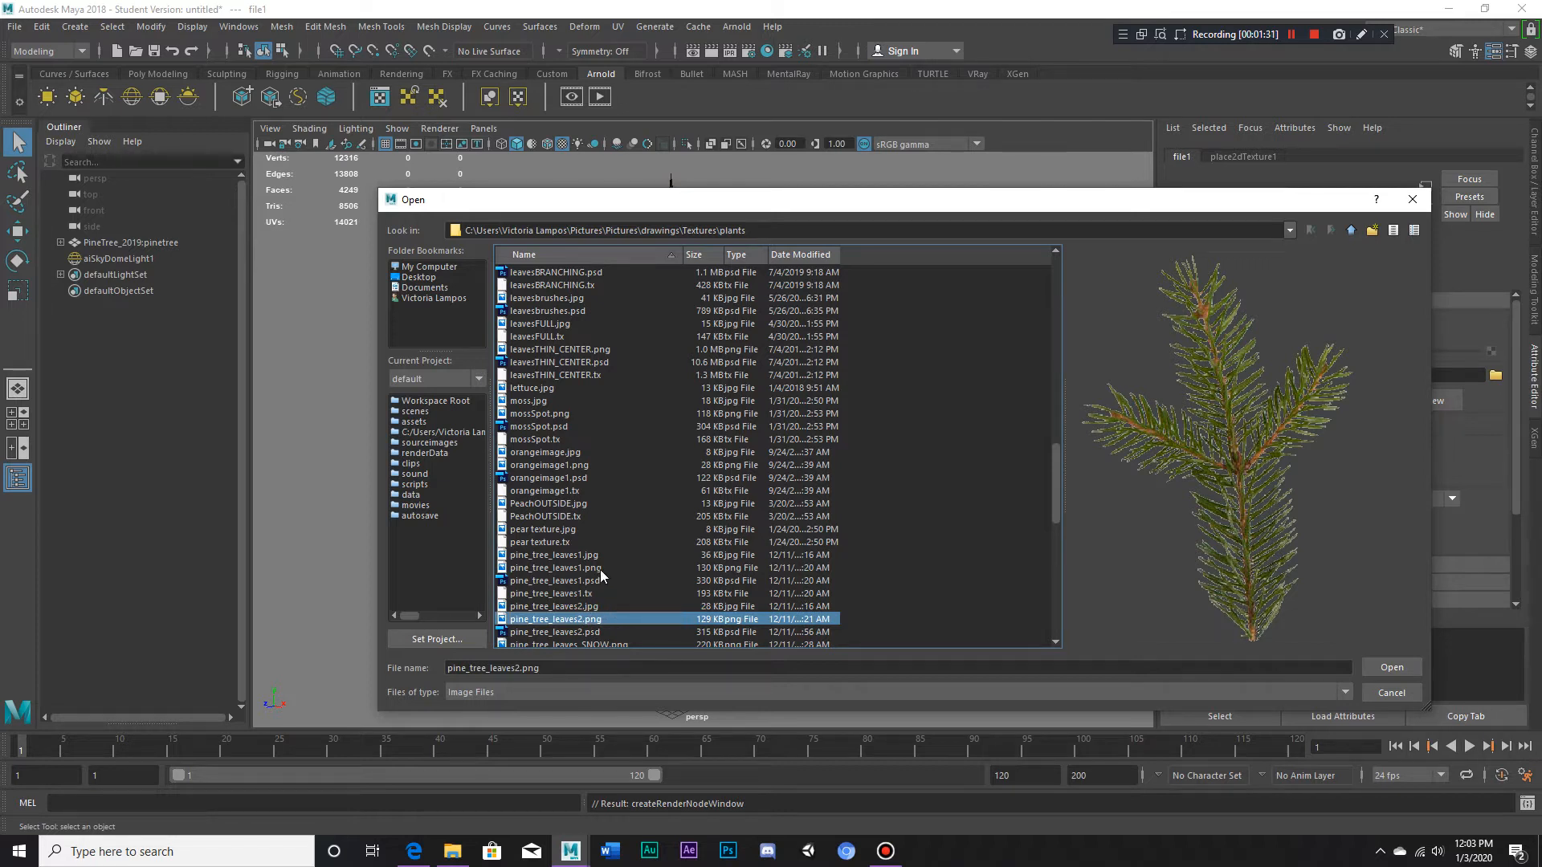
left_click(555, 568)
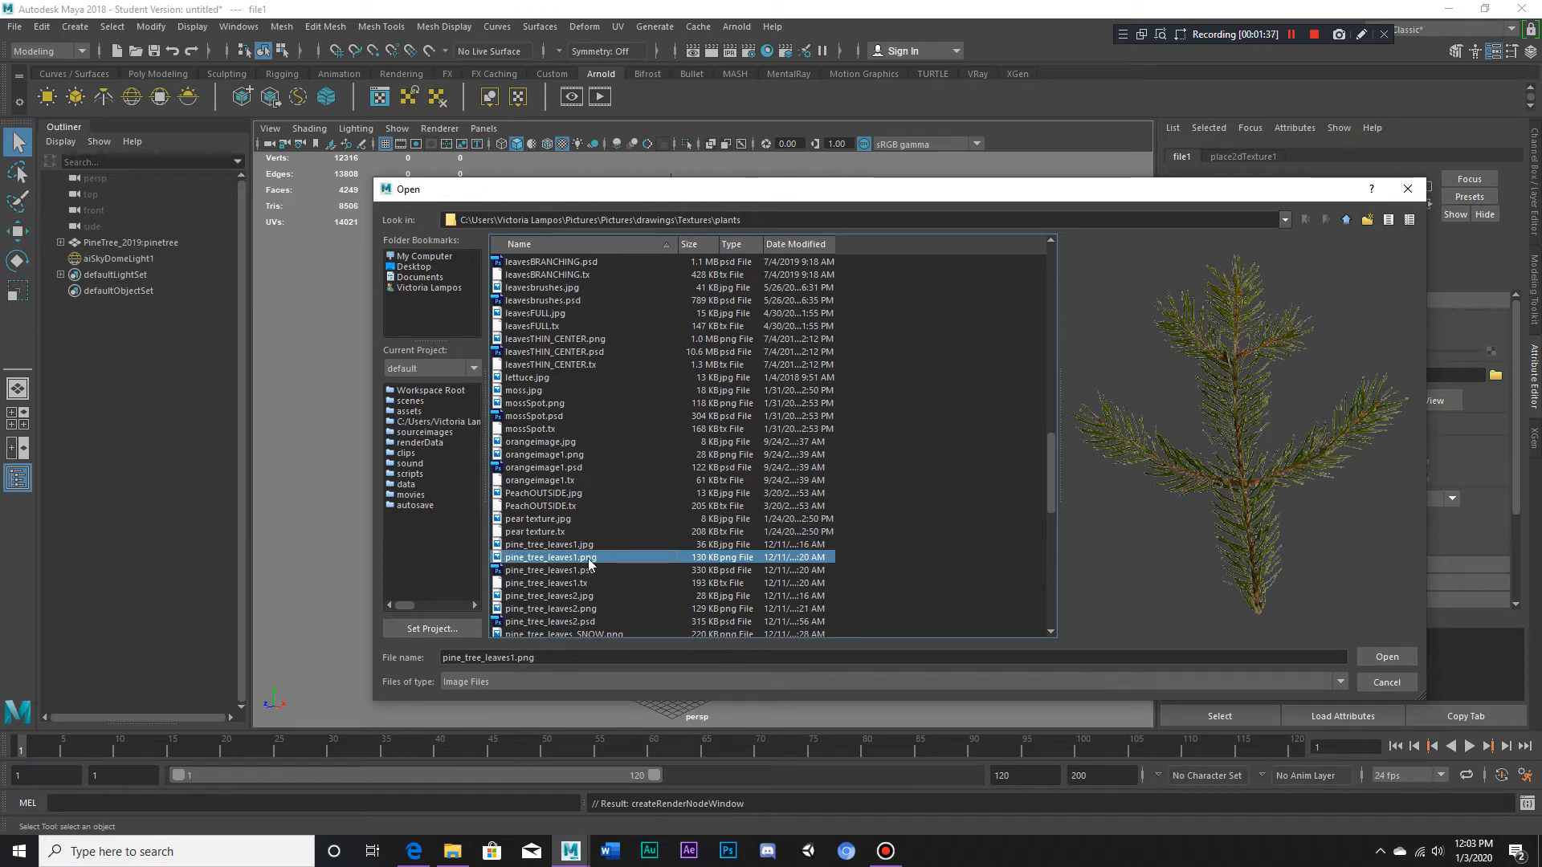
left_click(1385, 656)
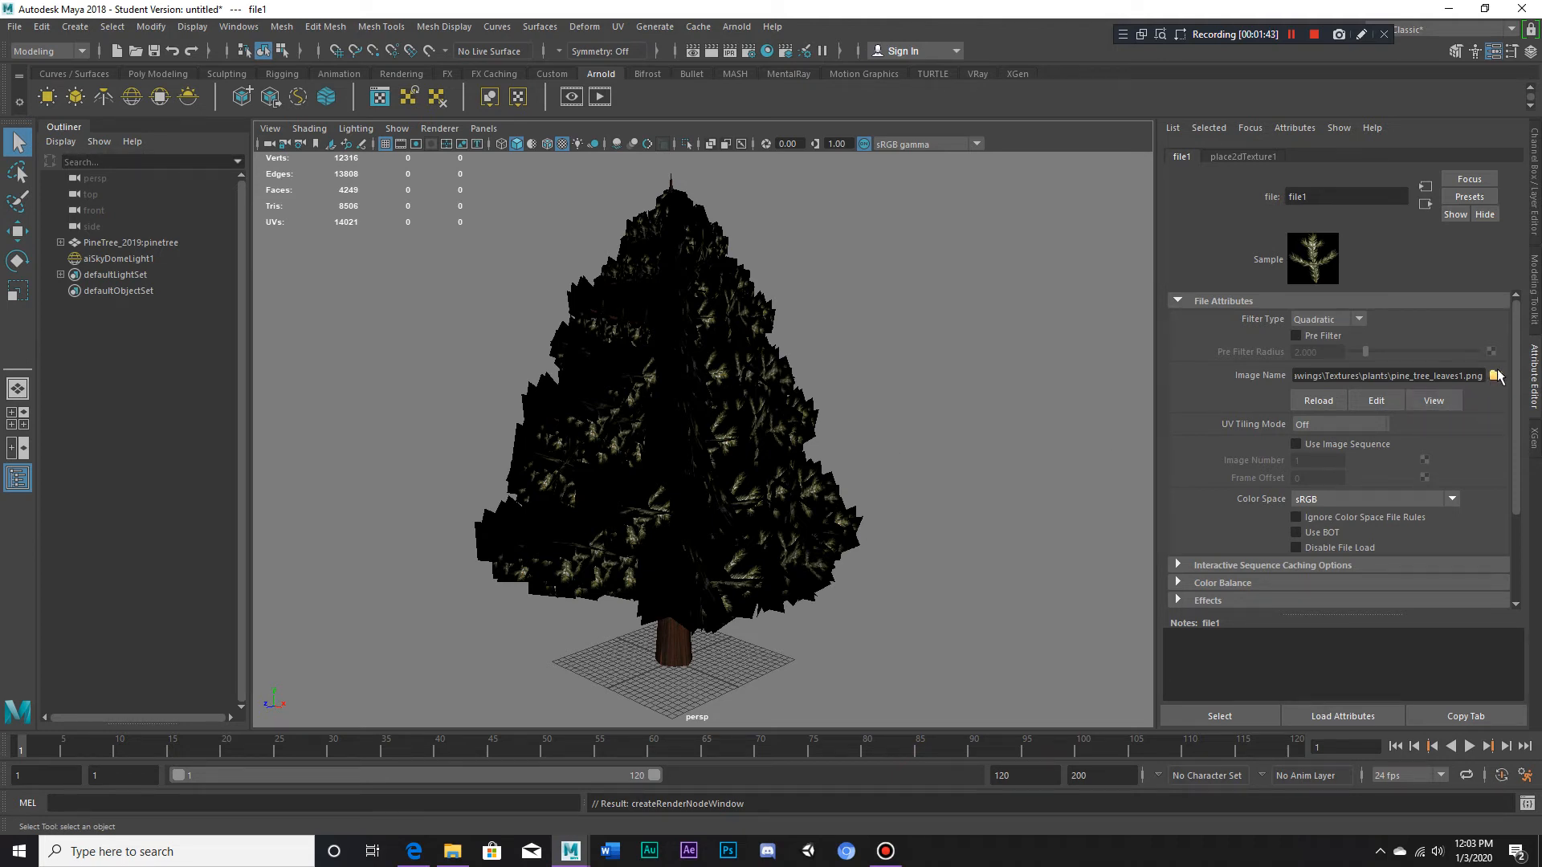
- Replace the file texture's image with pine_tree_leaves2.png
left_click(1495, 376)
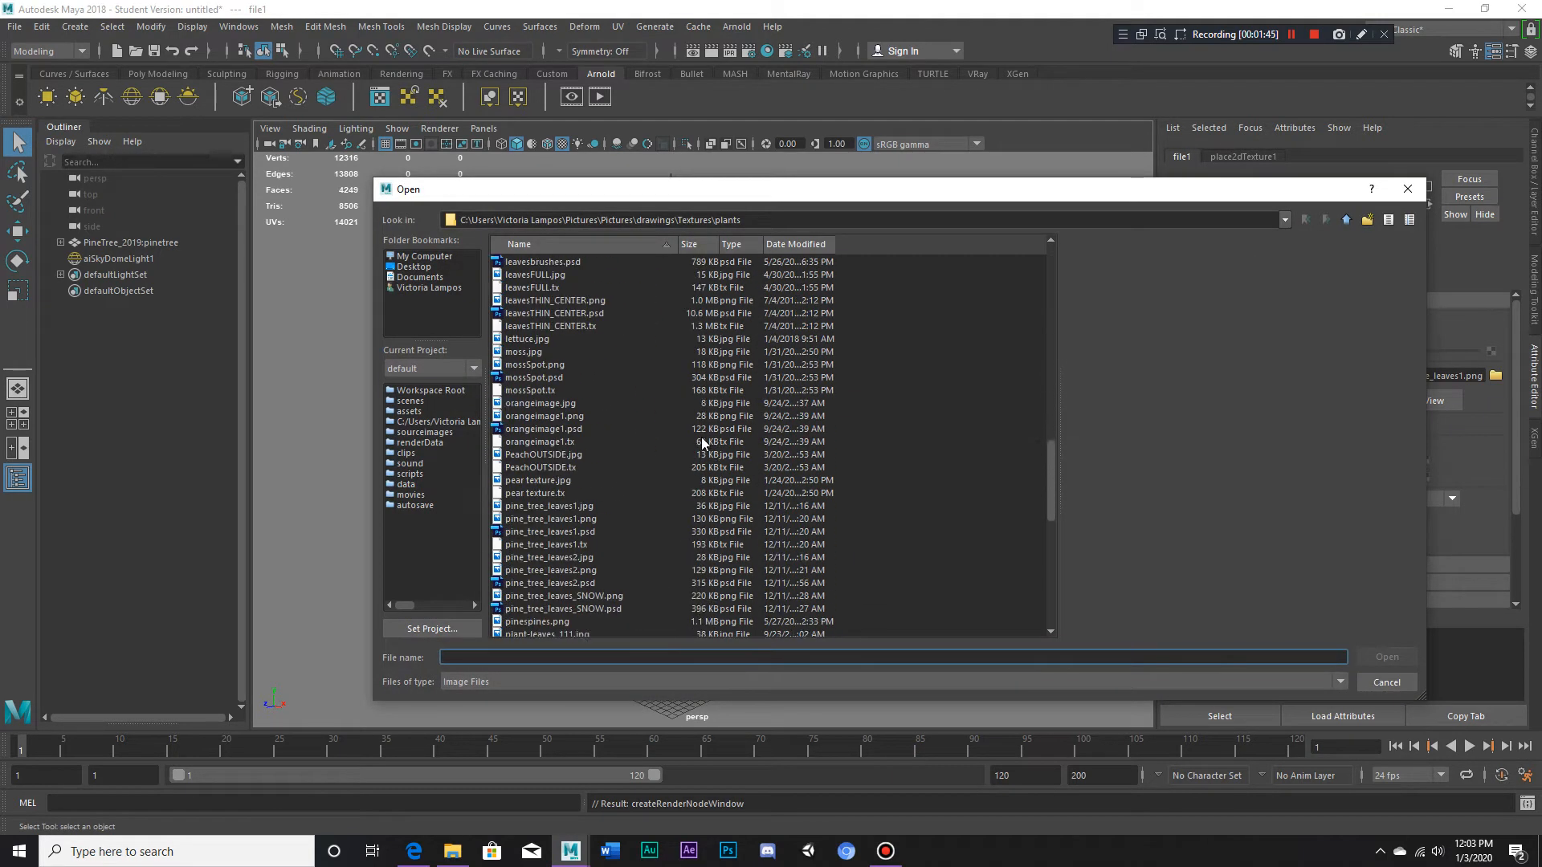
scroll("down", 3)
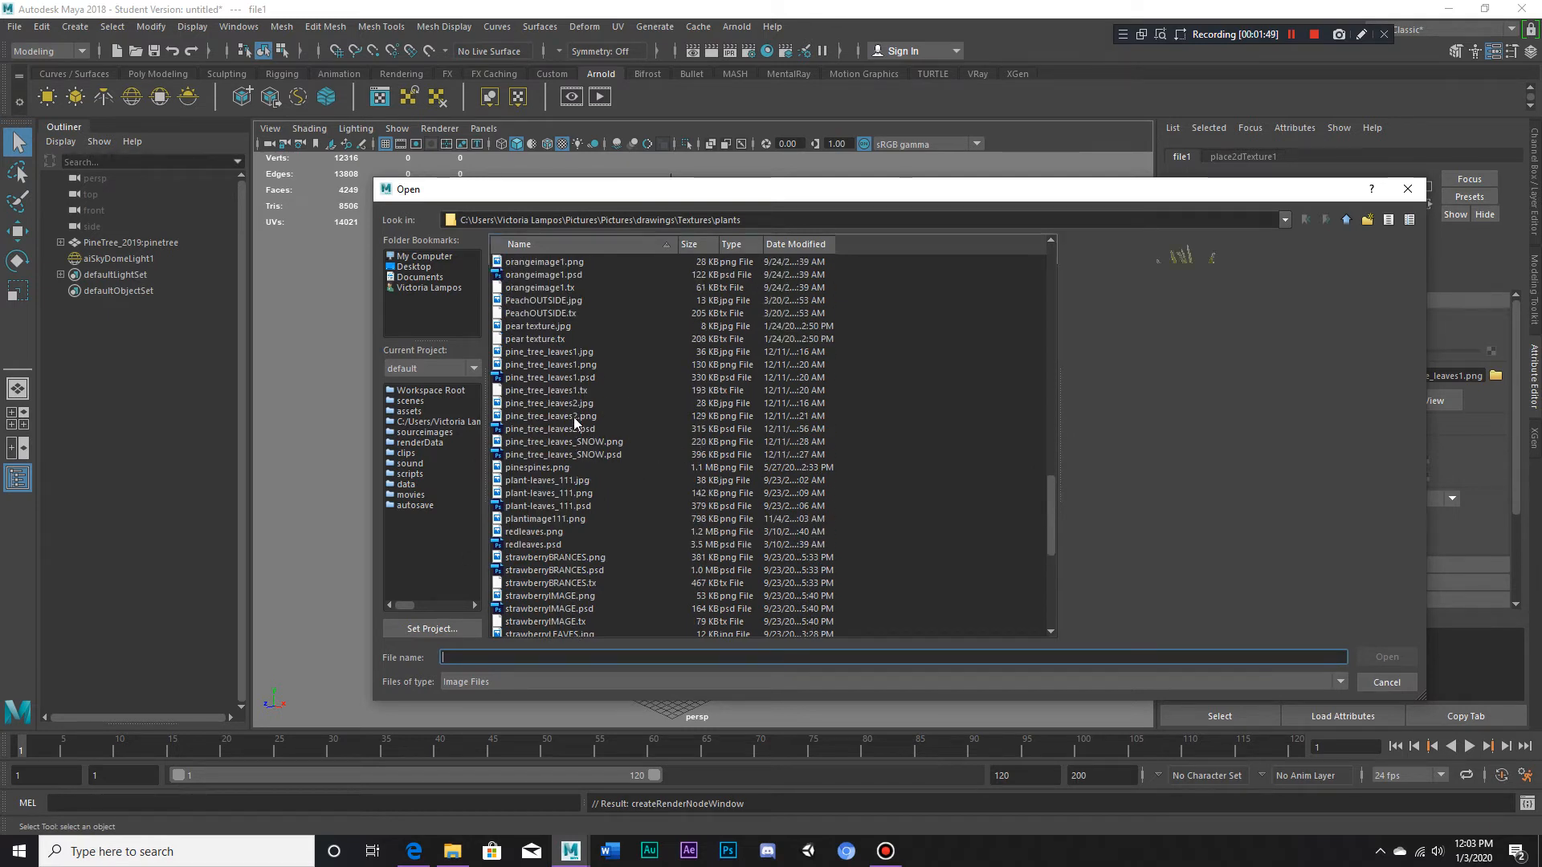
double_click(551, 403)
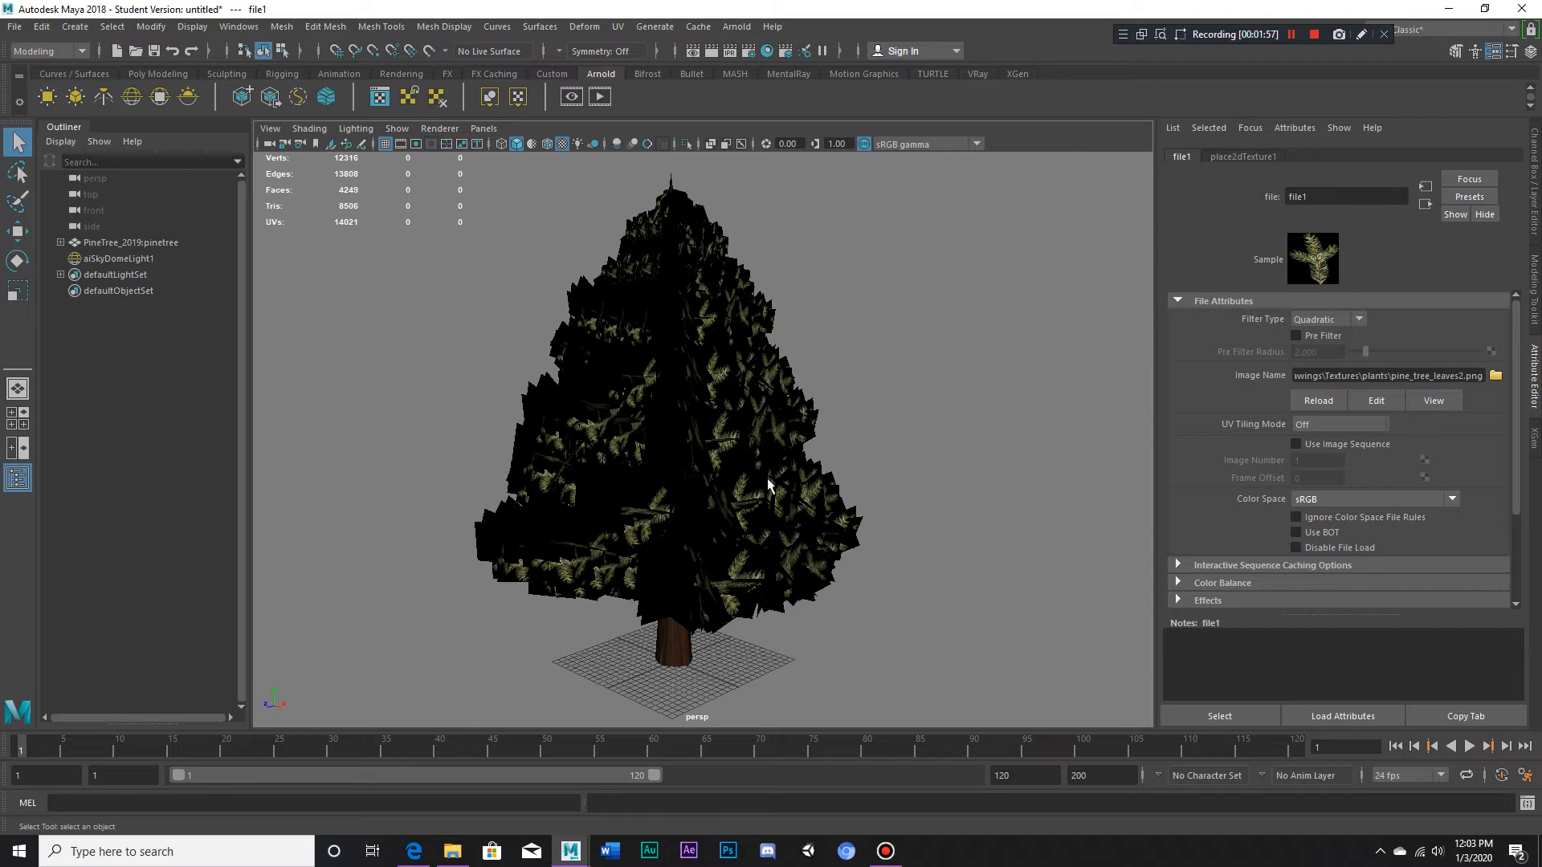
- Select a leaf plane and enable Thin Walled under aiStandardSurface1 Geometry
left_click(753, 496)
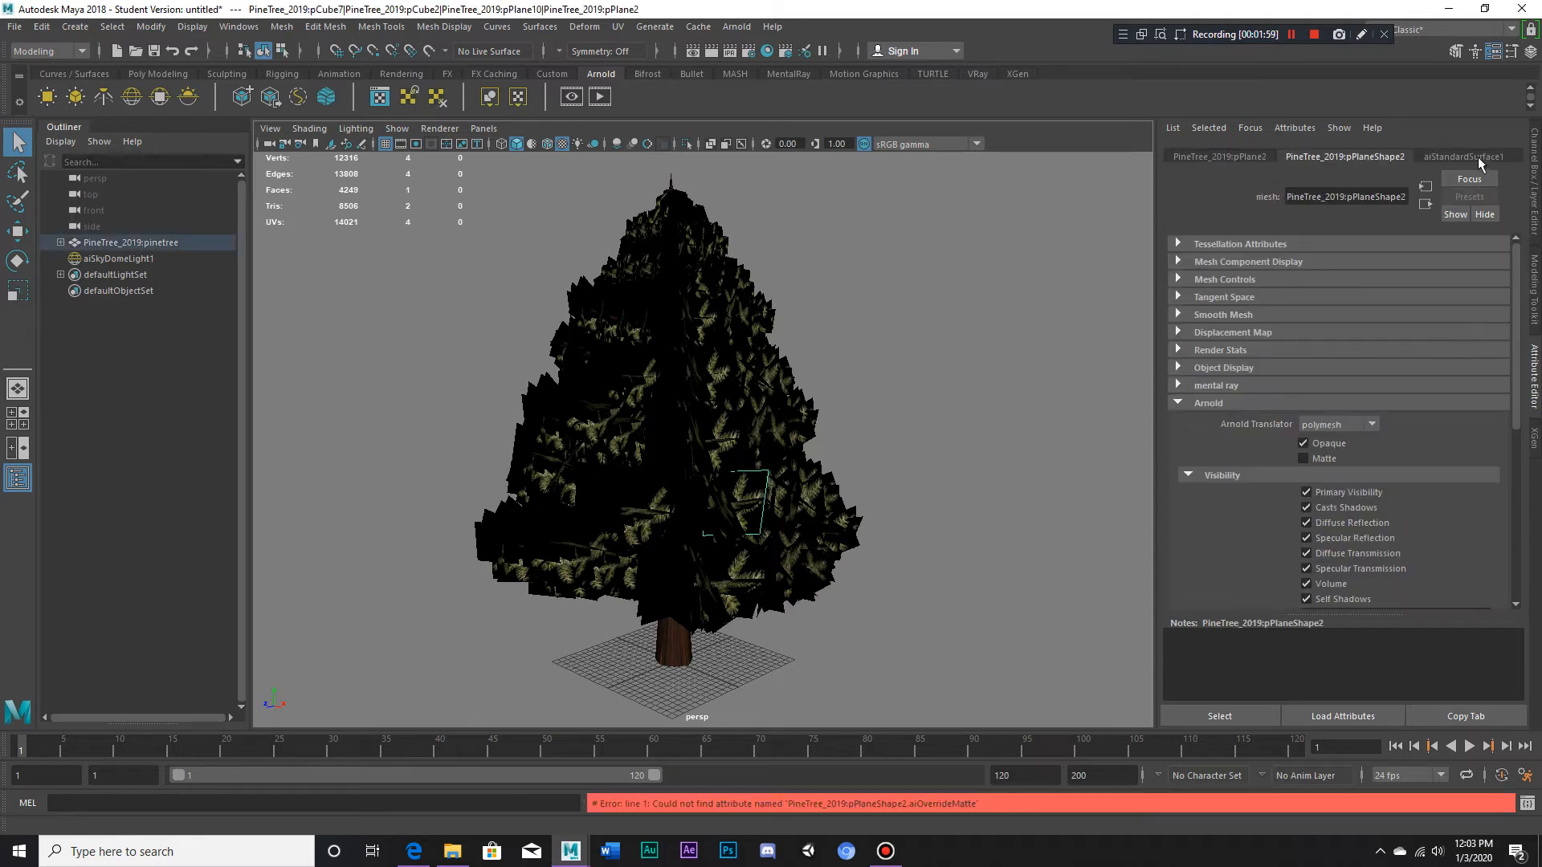
left_click(1464, 157)
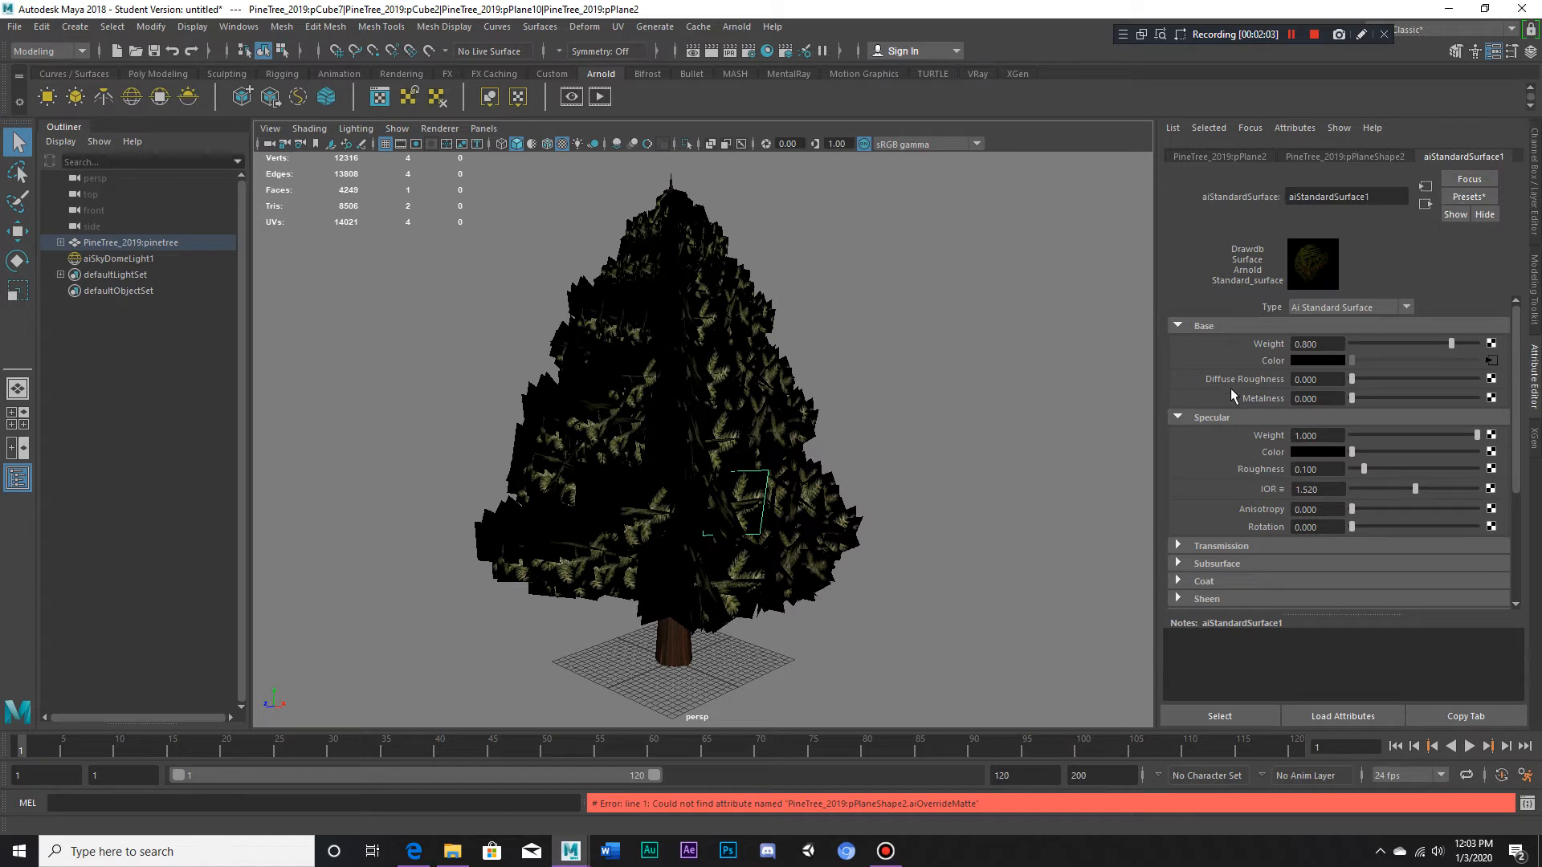
mouse_move(1441, 367)
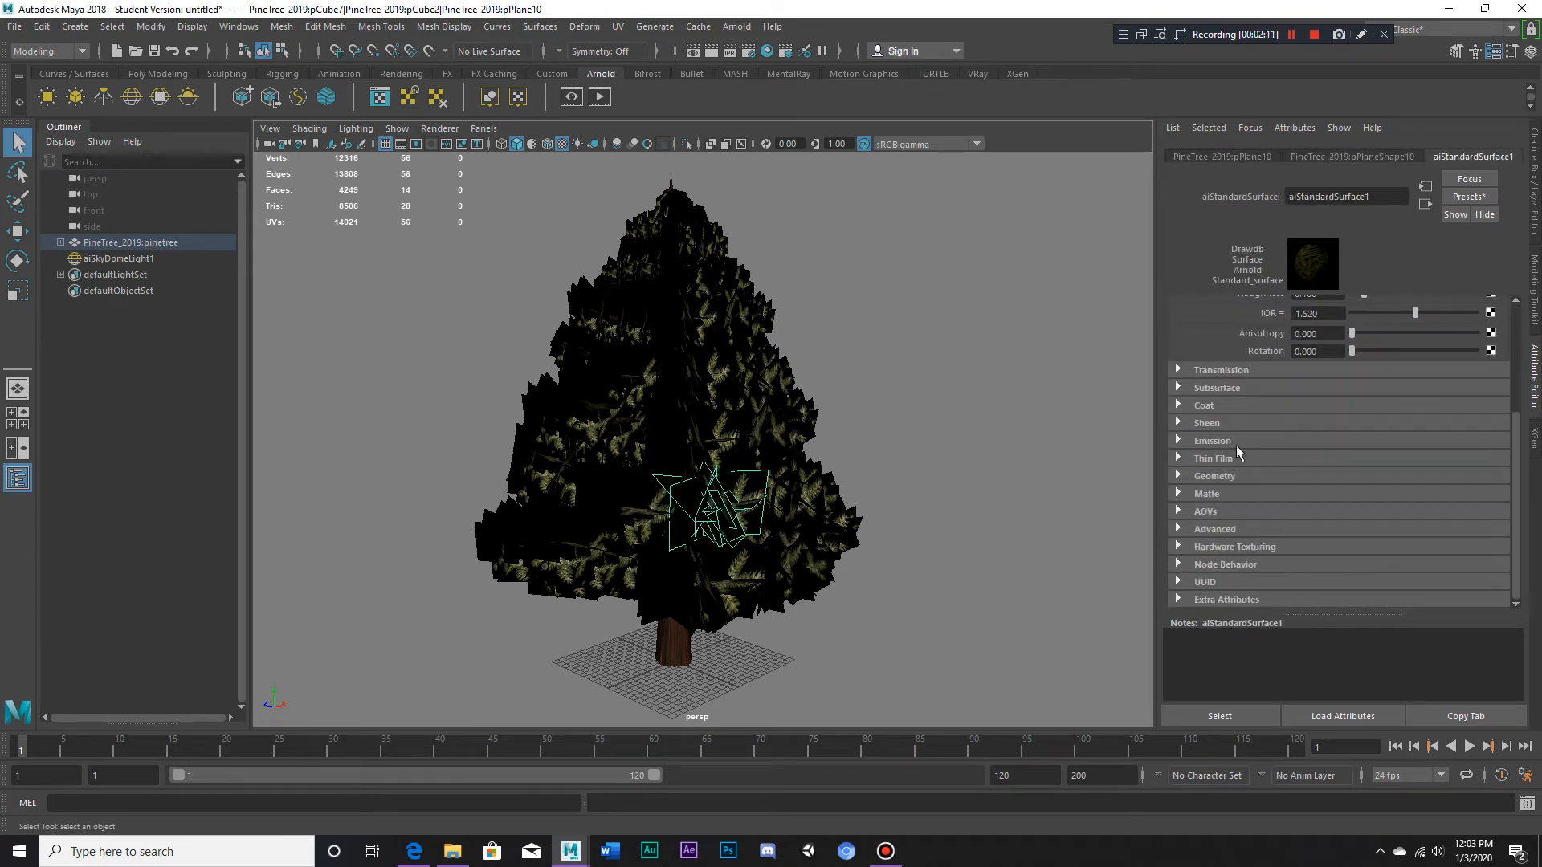
left_click(1213, 476)
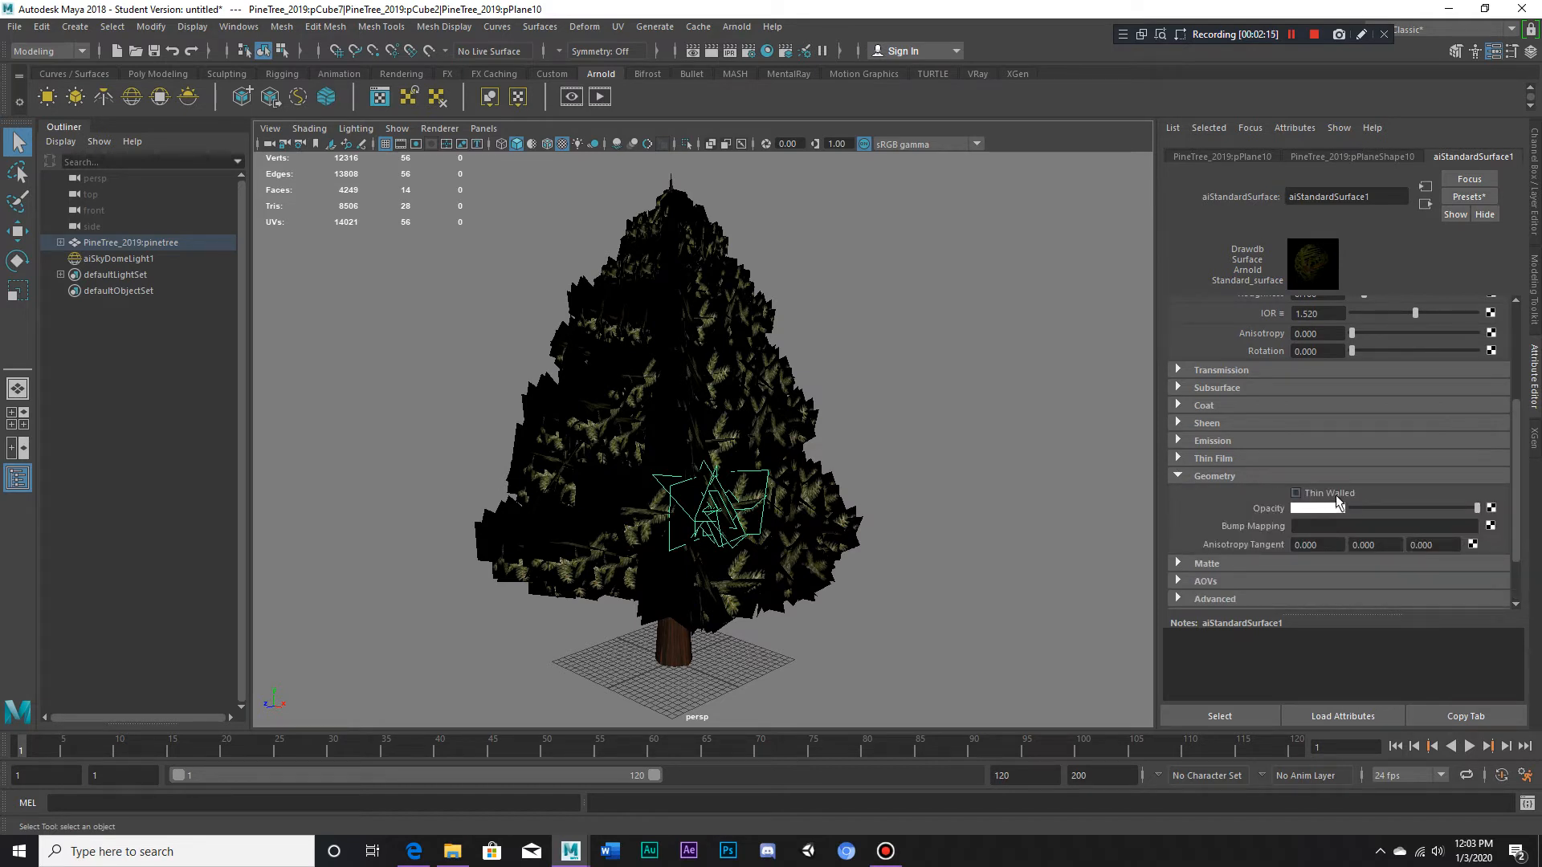
left_click(1296, 492)
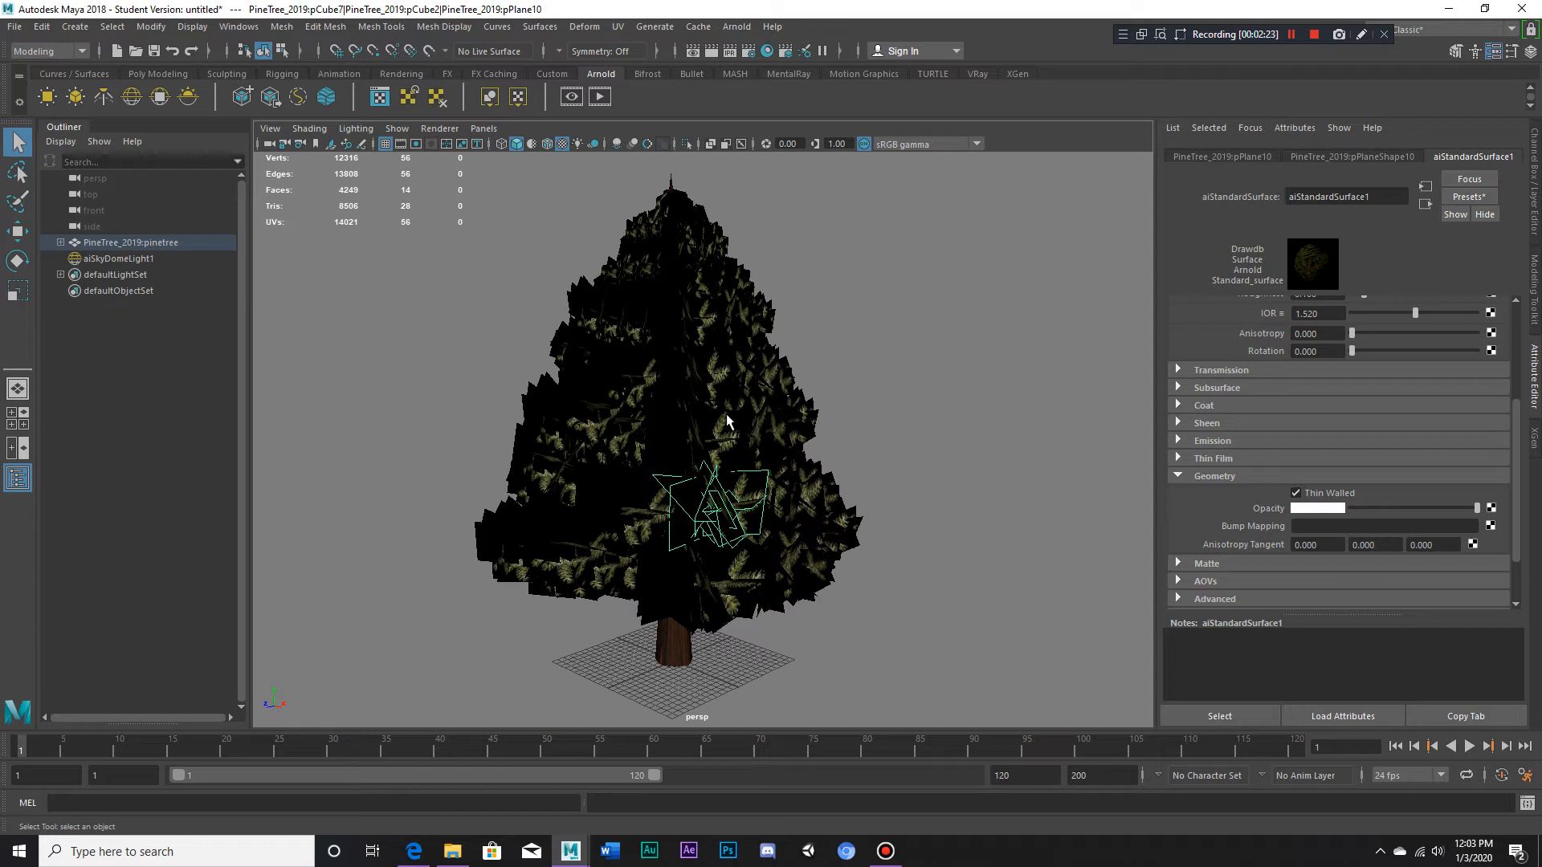
mouse_move(747, 582)
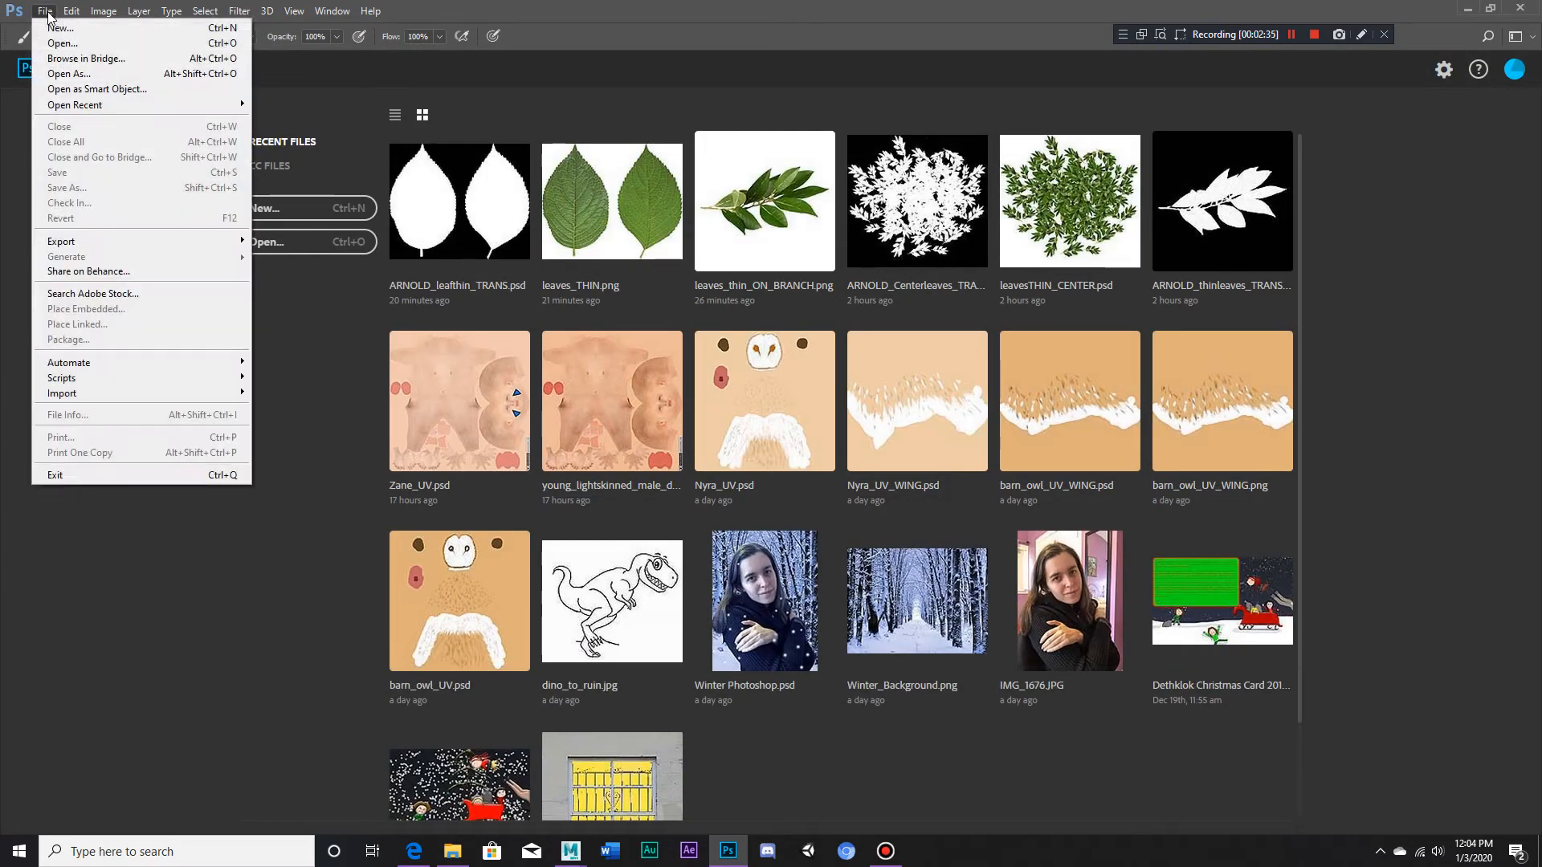
- Browse the plants textures folder to open pine_tree_leaves2.psd
left_click(61, 43)
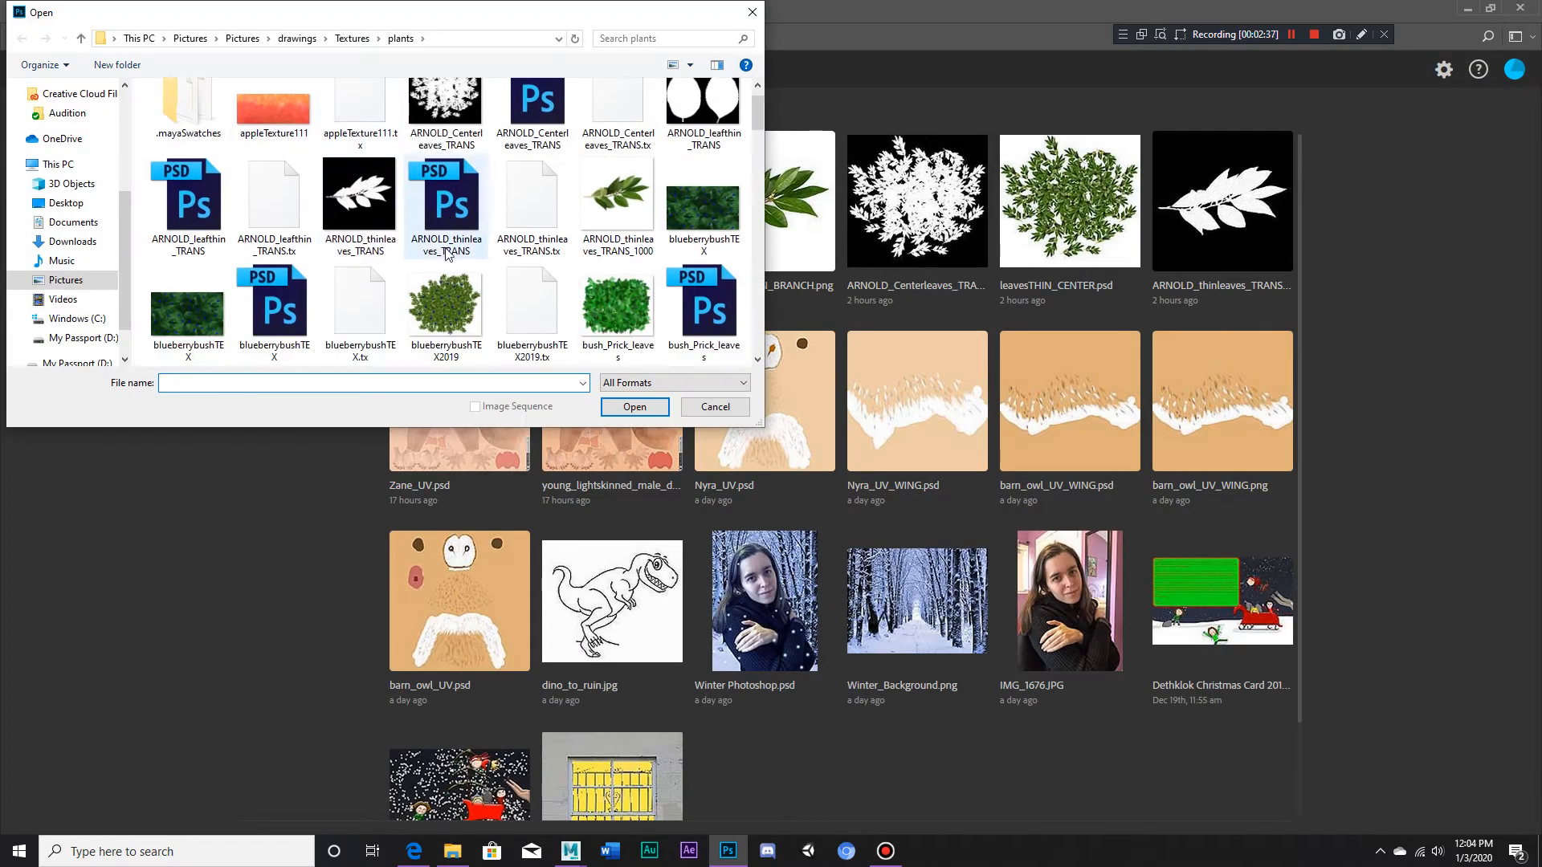
scroll("down", 3)
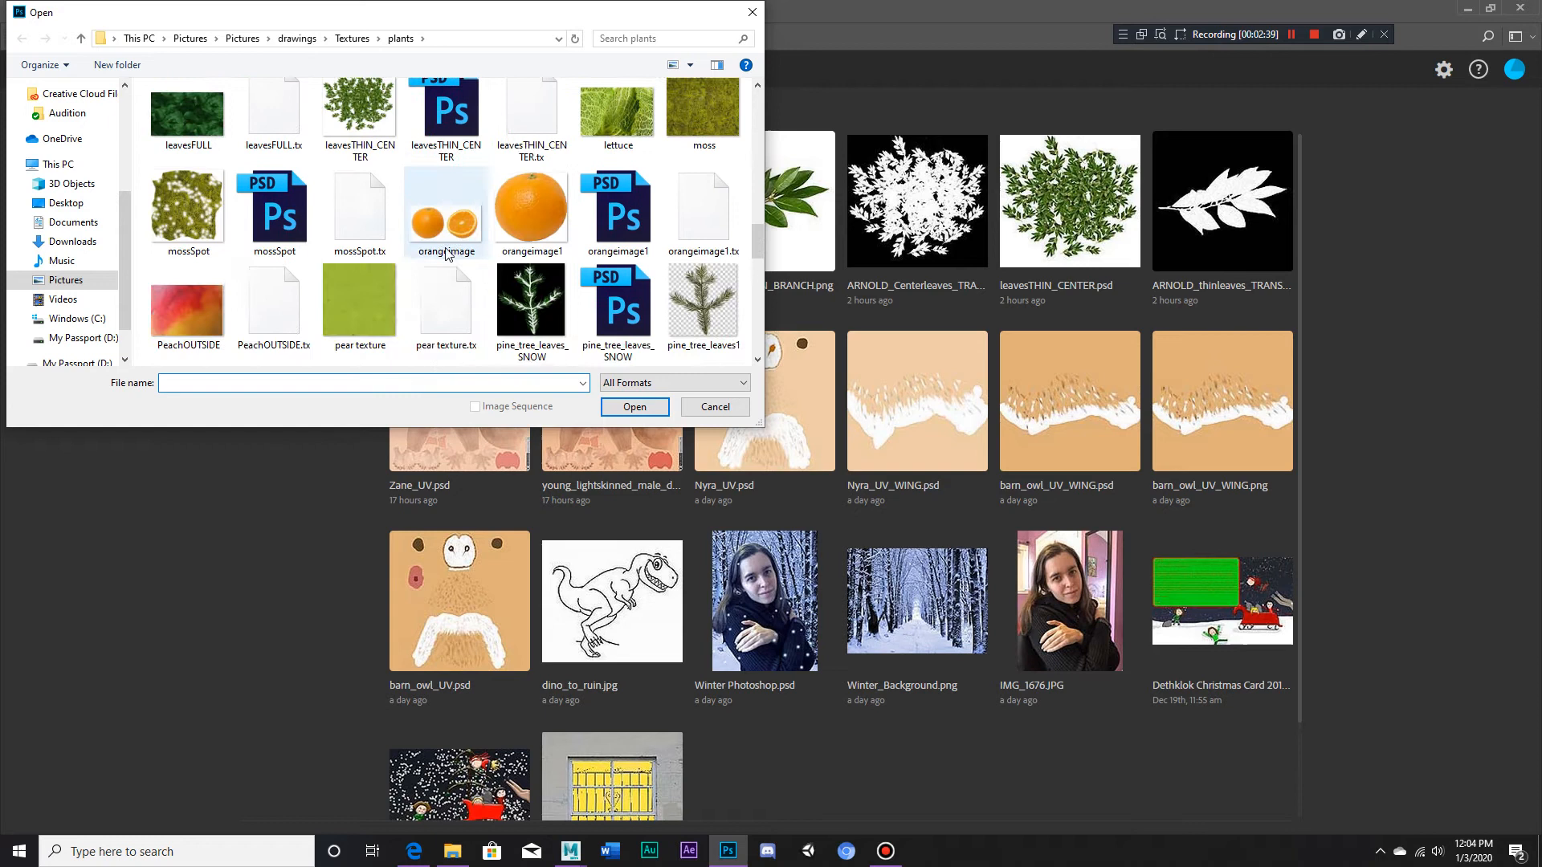
scroll("down", 3)
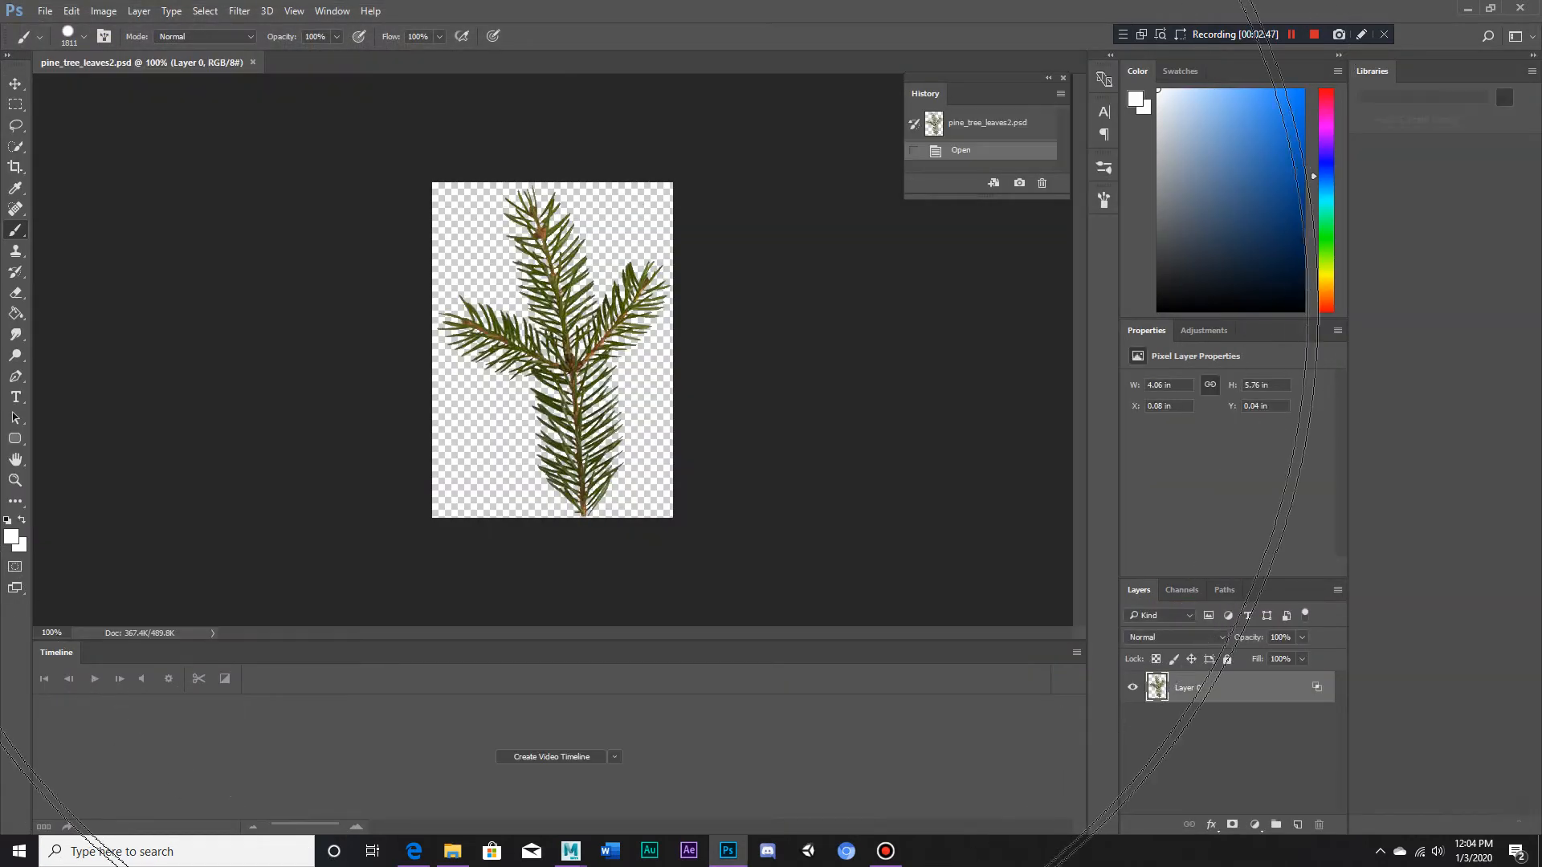
- Add a black-filled layer beneath the pine branch, then a new empty Layer 2 on top
left_click(83, 36)
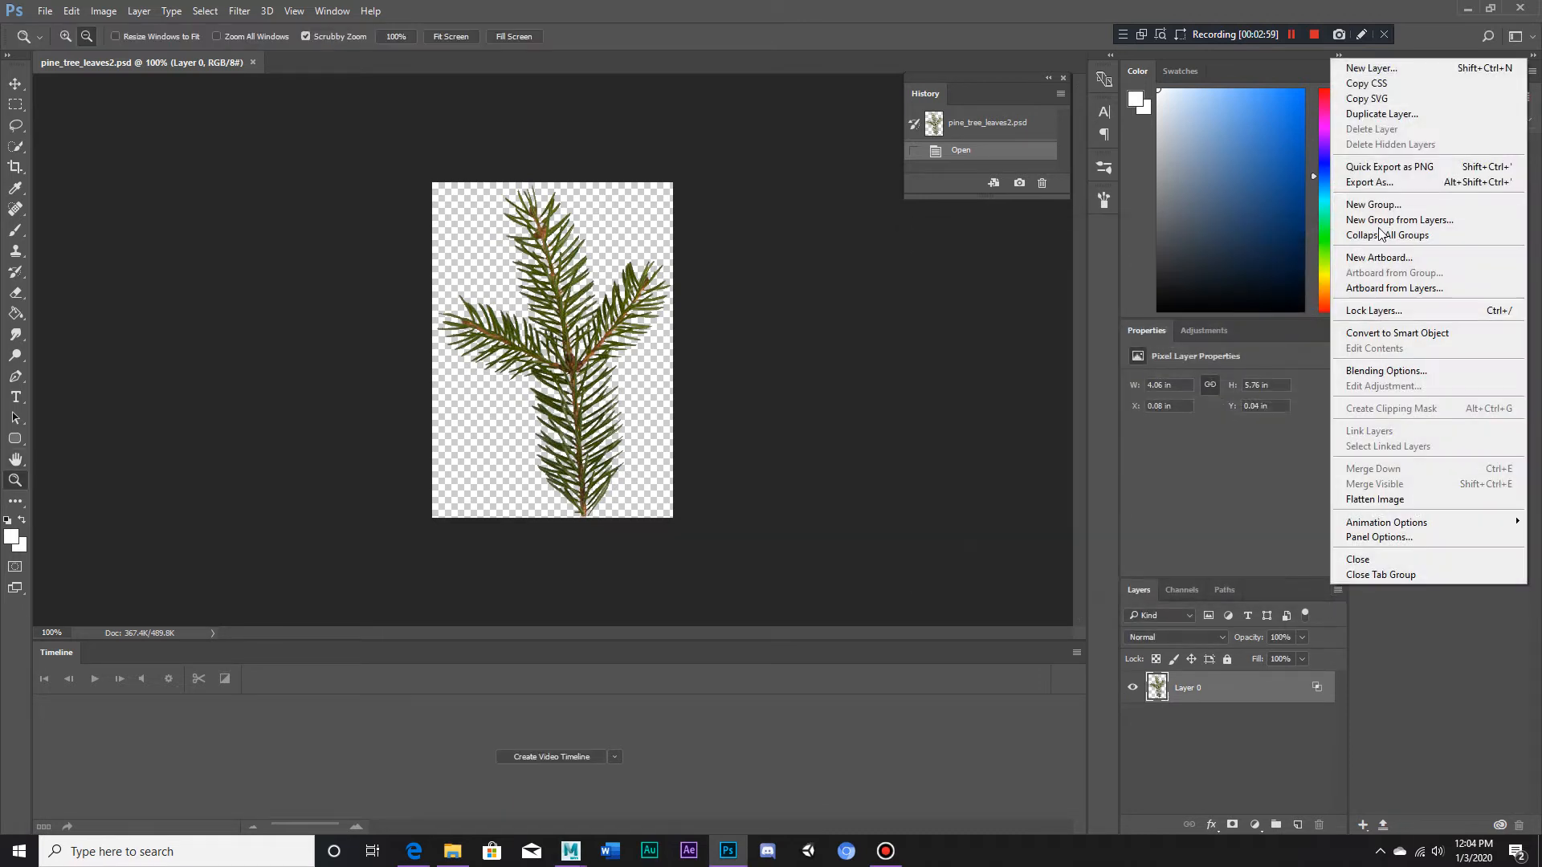
left_click(1371, 68)
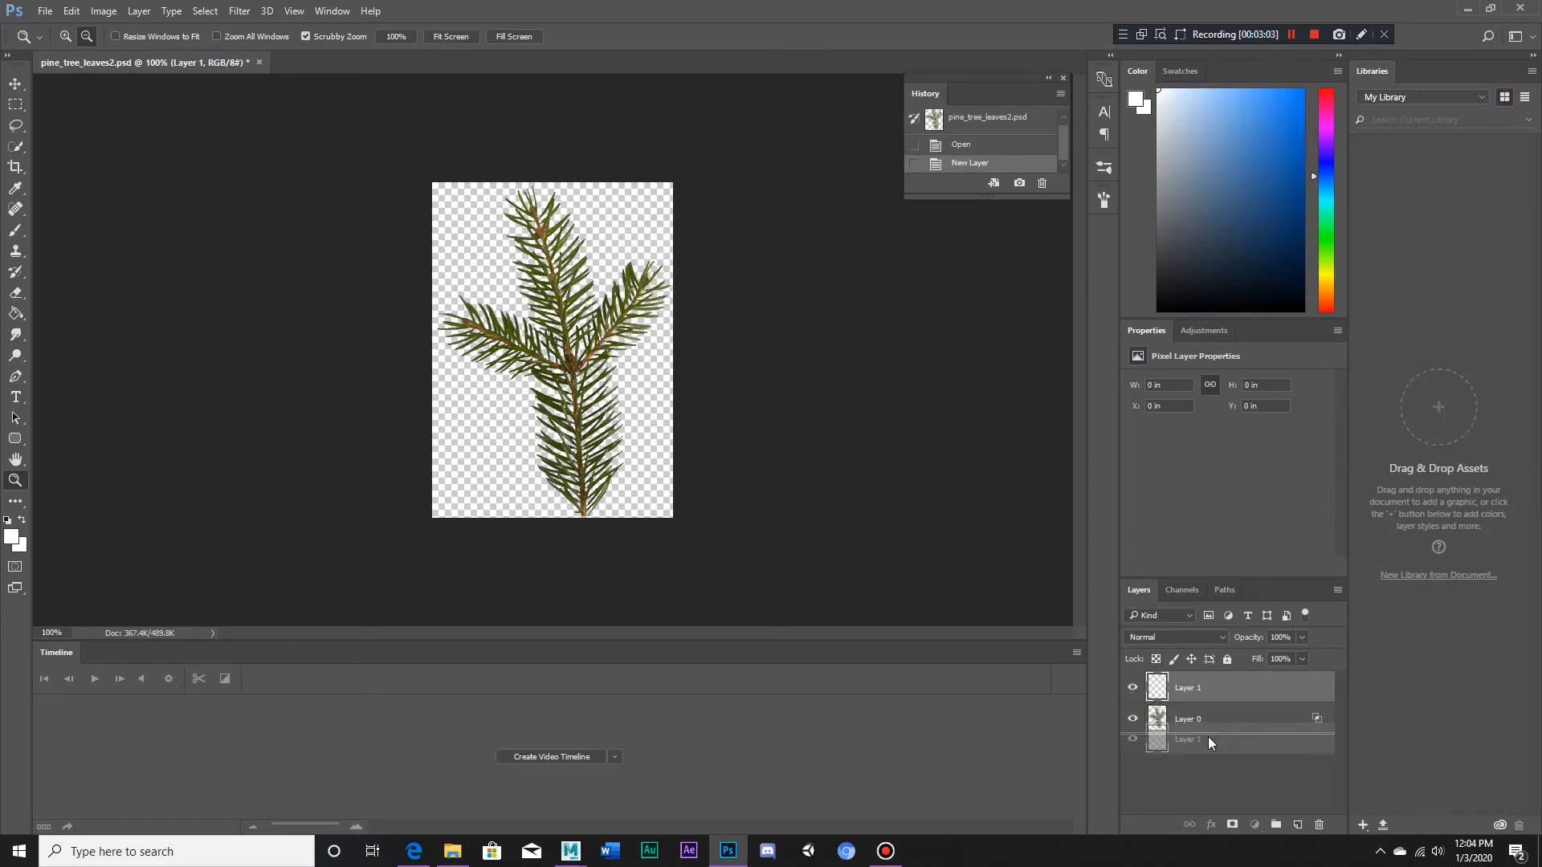
left_click_drag(1186, 687, 1186, 742)
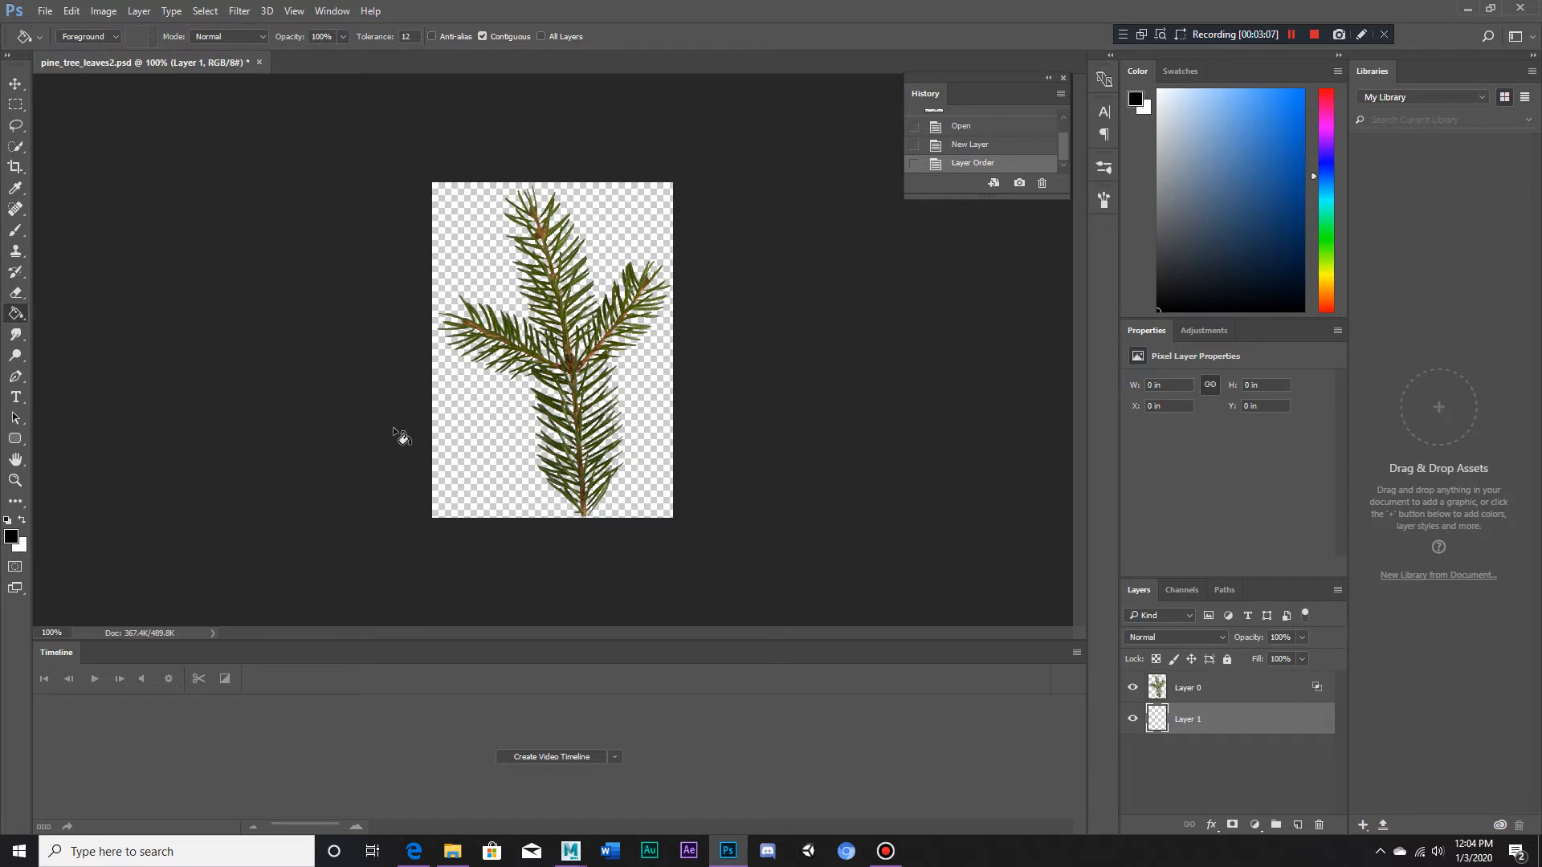
left_click(468, 430)
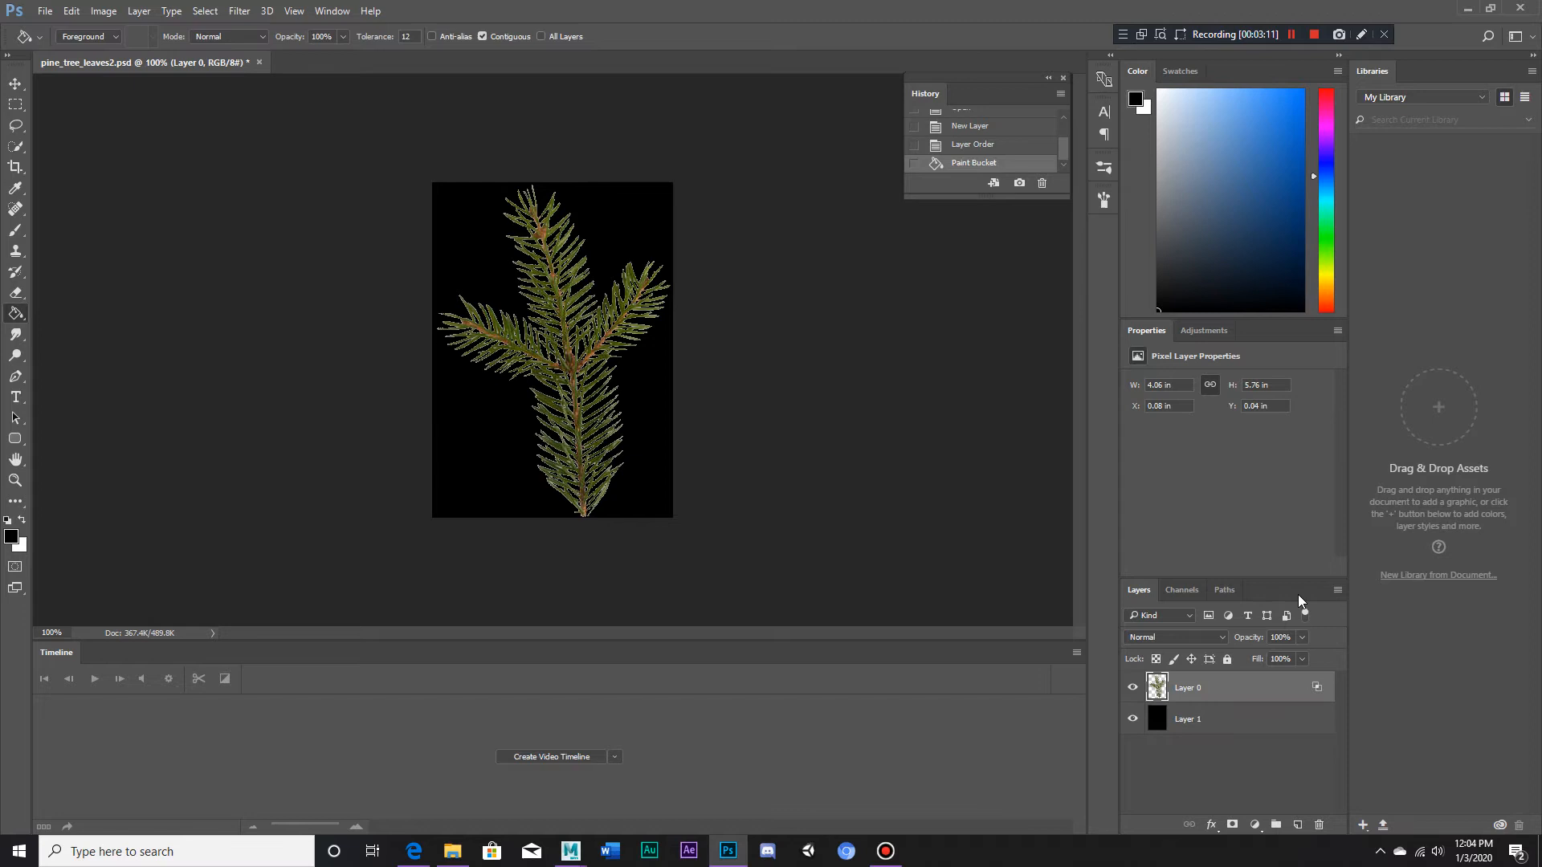
left_click(1336, 590)
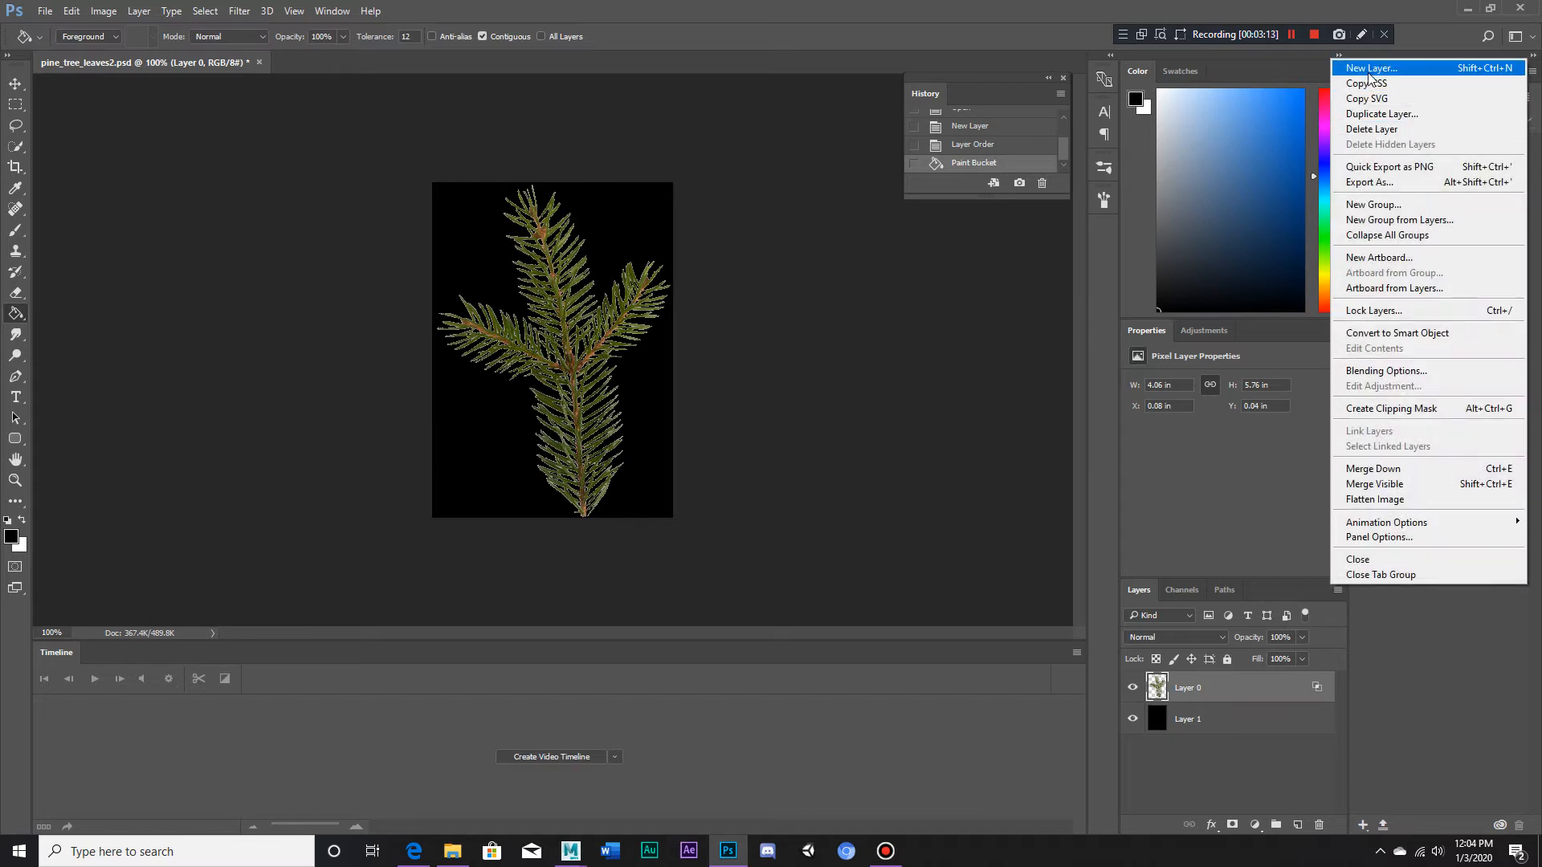
left_click(1368, 67)
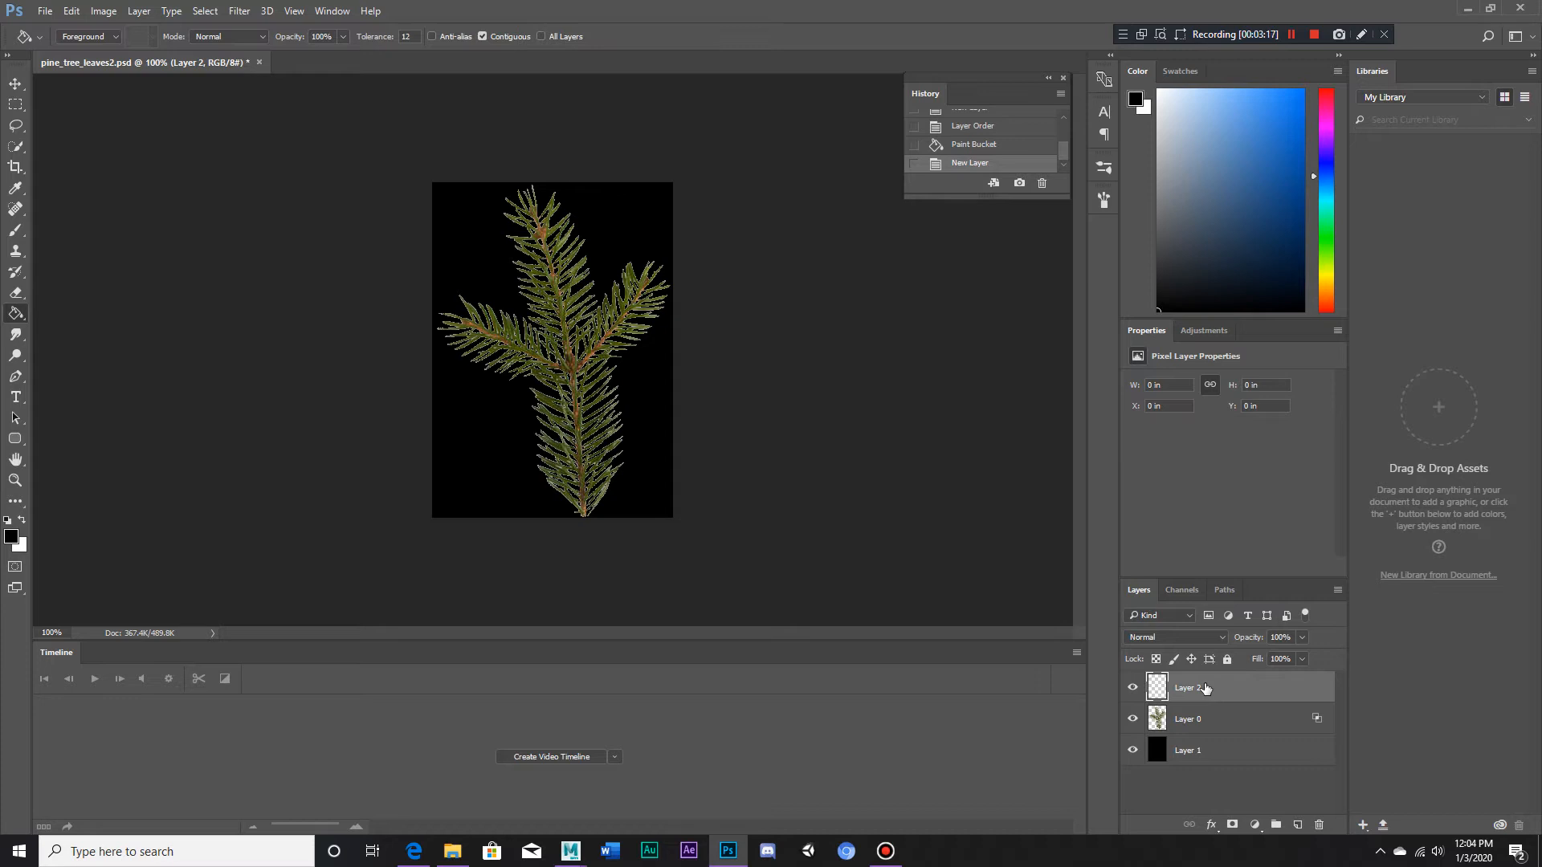
- Clip Layer 2 to the branch, undo a test brush stroke, and open the branch's layer style
right_click(1190, 686)
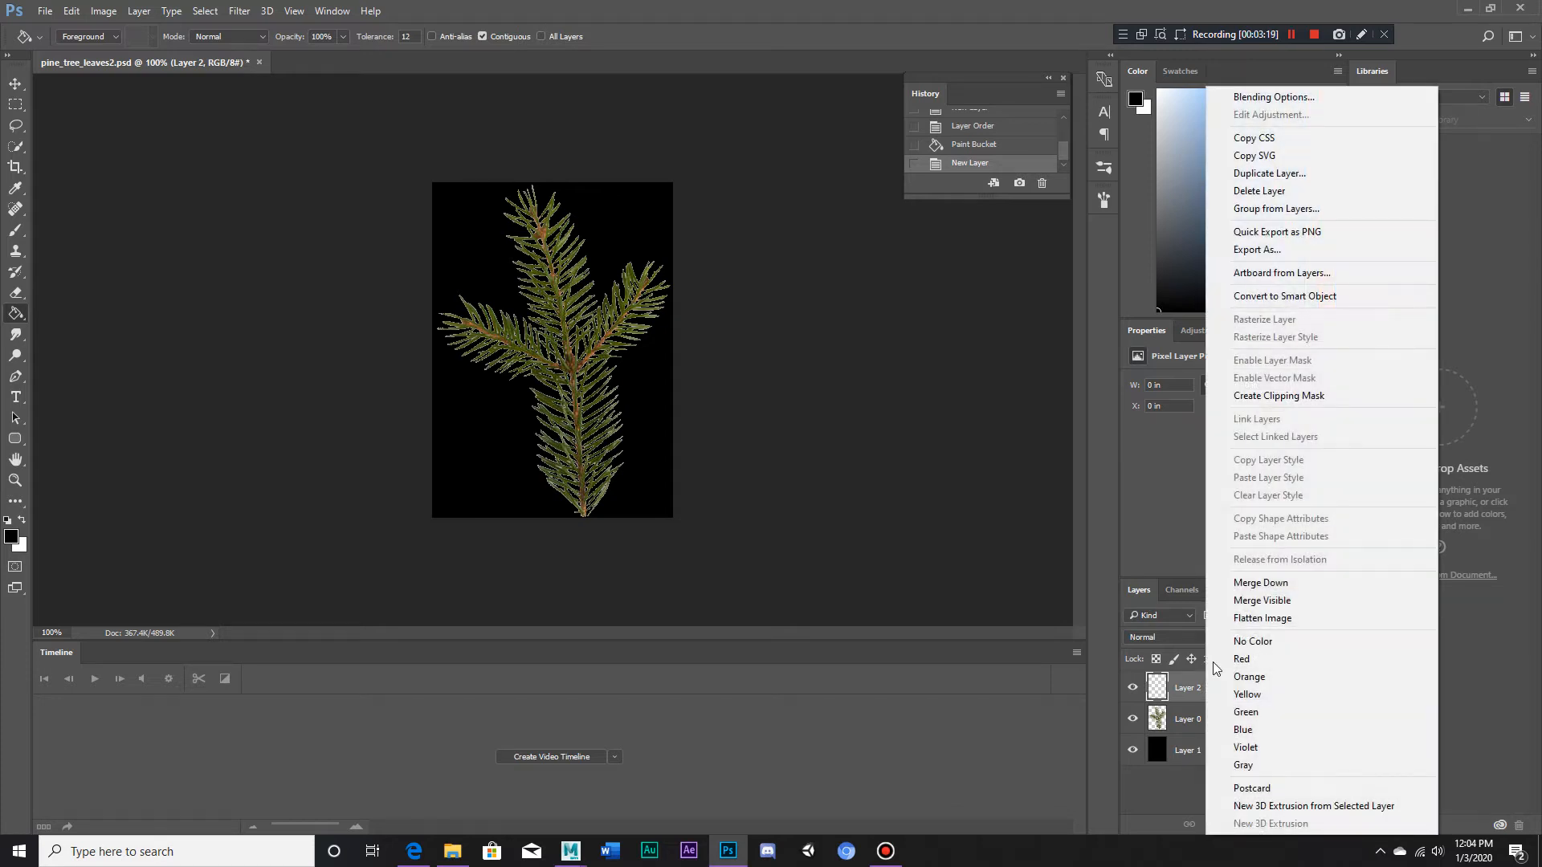
left_click(1279, 395)
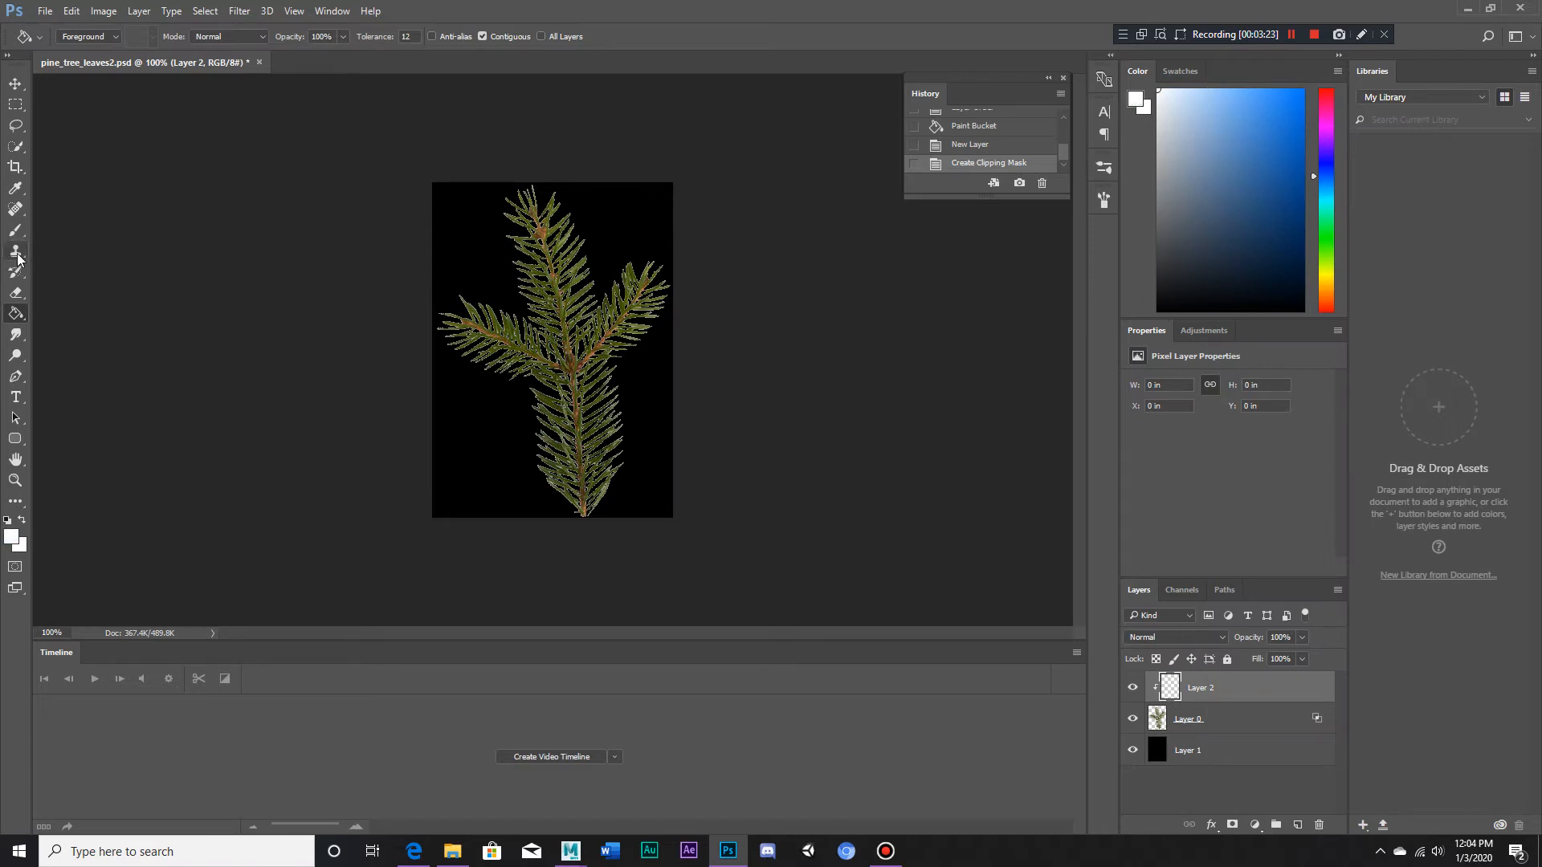
left_click(16, 229)
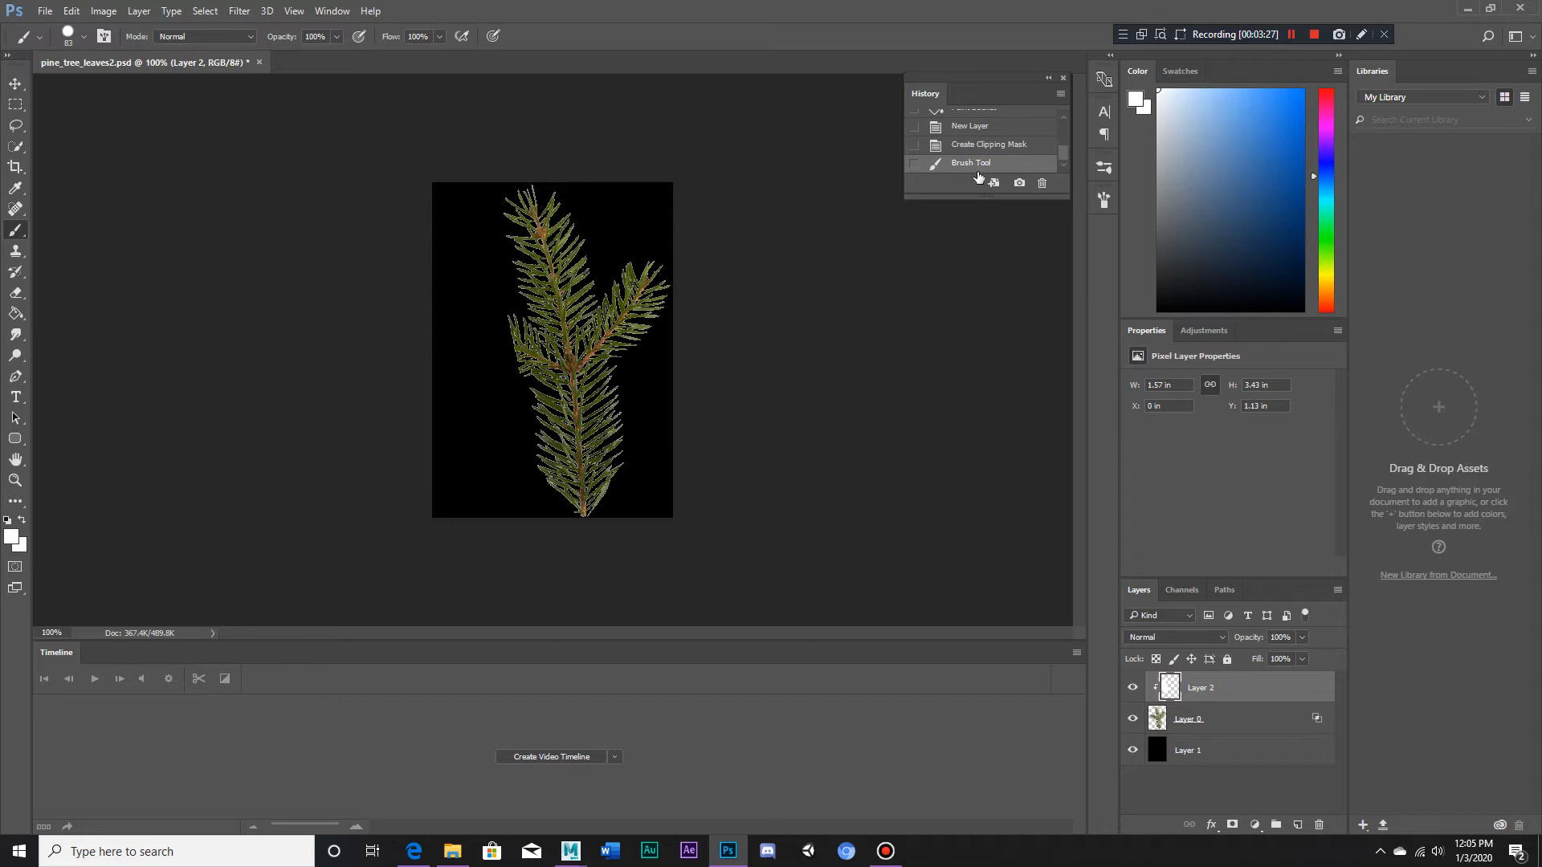
left_click(988, 145)
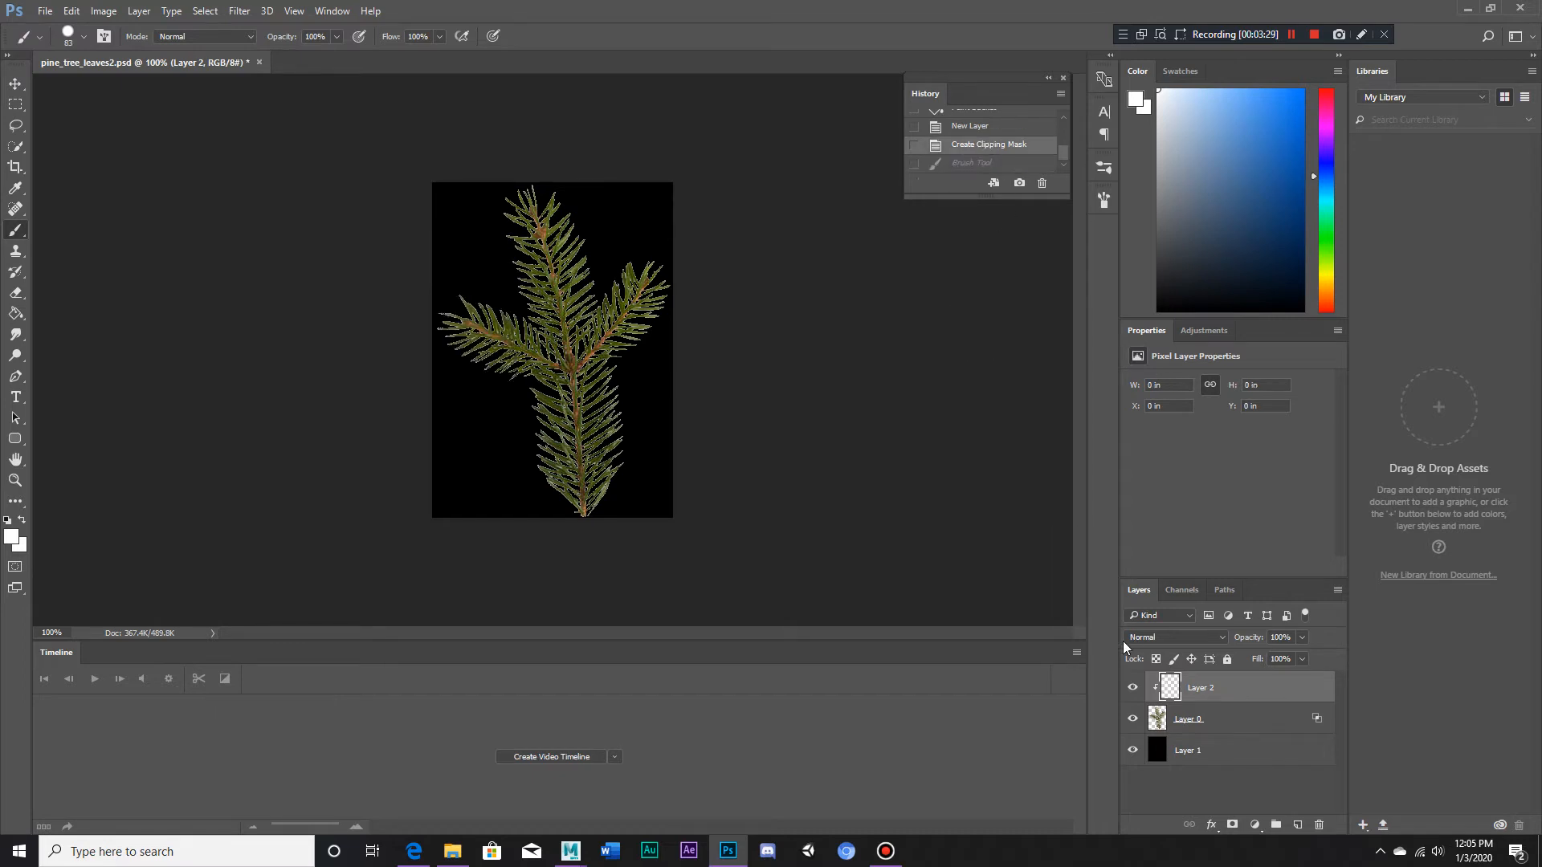
mouse_move(451, 298)
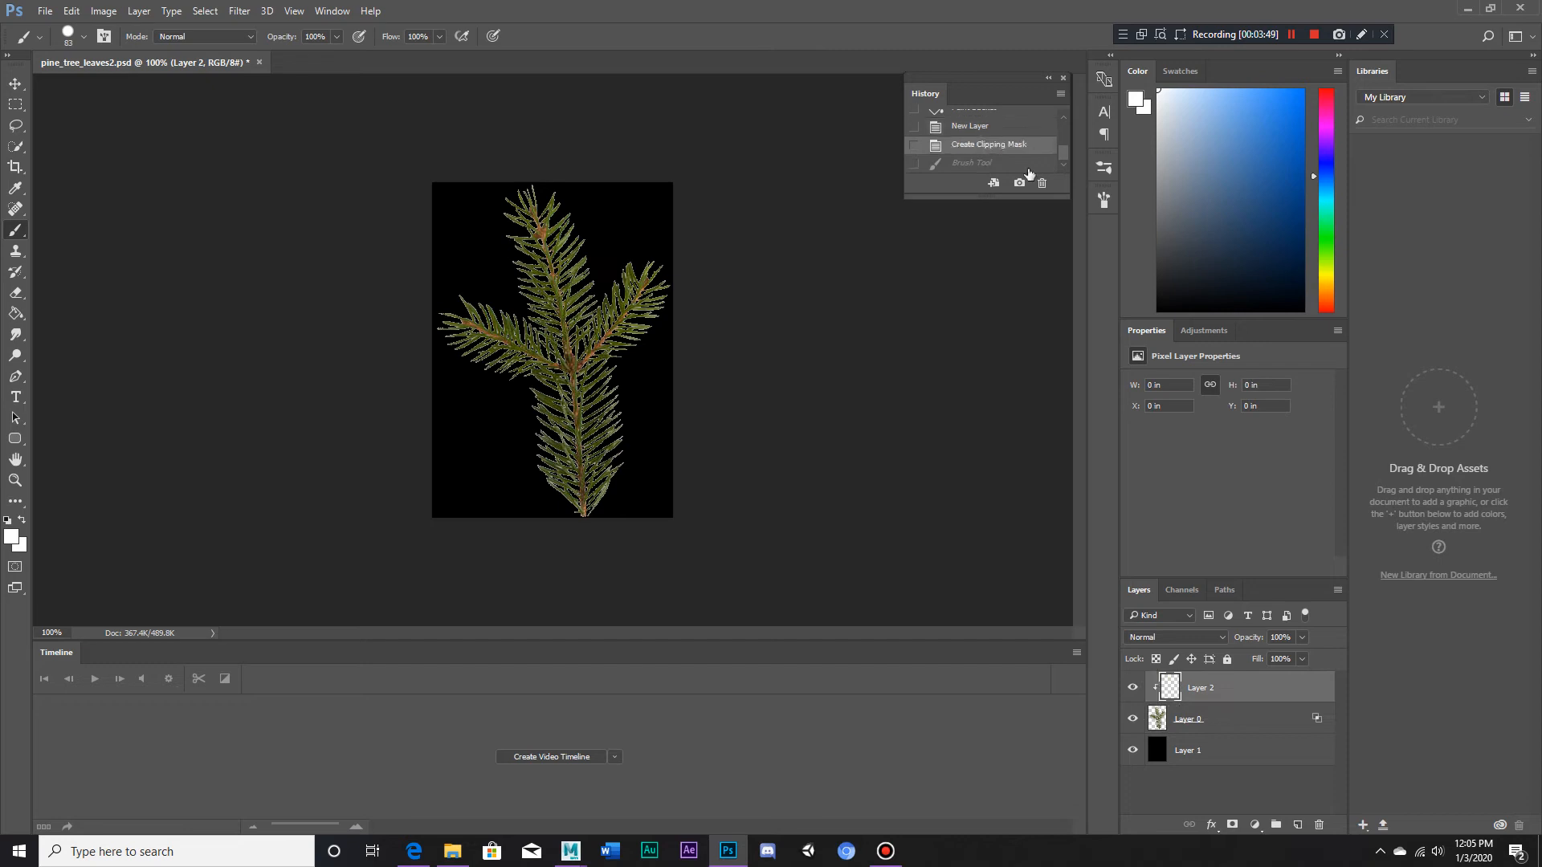
left_click(1187, 718)
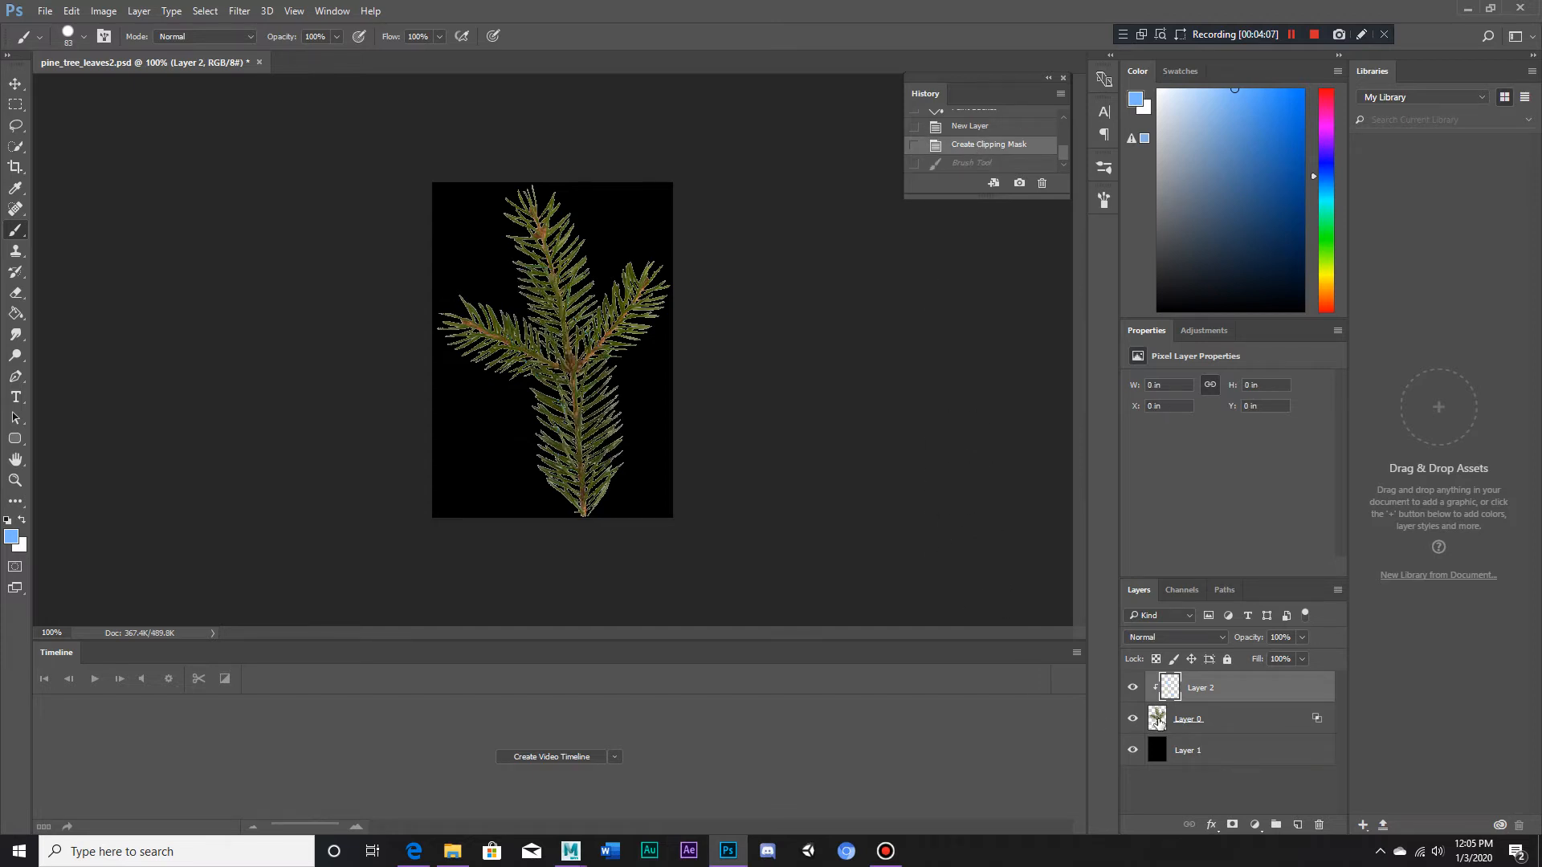
left_click(1200, 719)
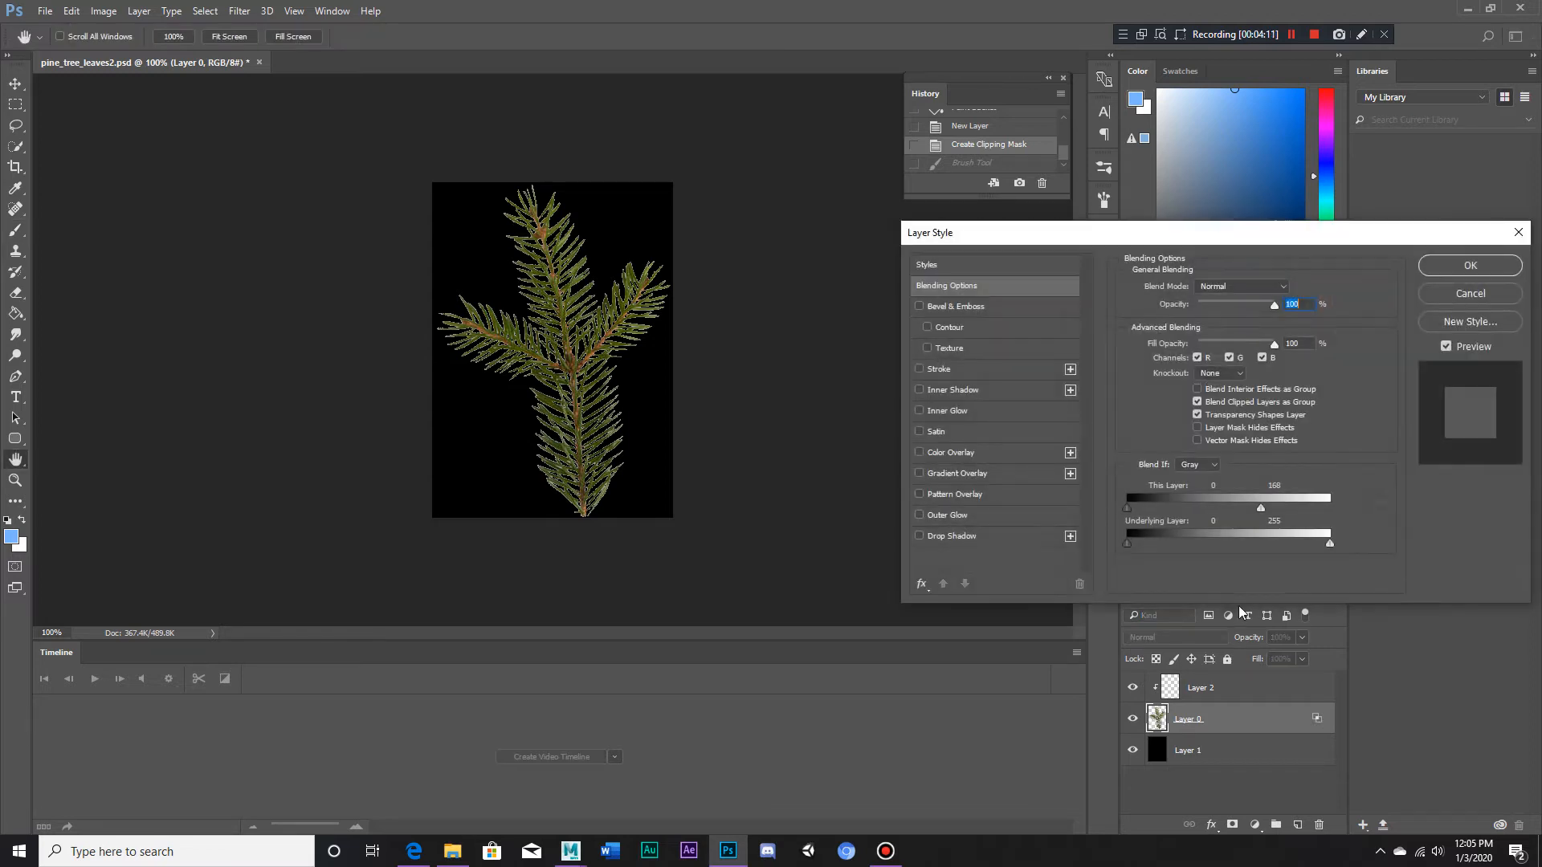
- Try a white Color Overlay, turn it off, adjust Blend If, and confirm
left_click_drag(1266, 508, 1330, 508)
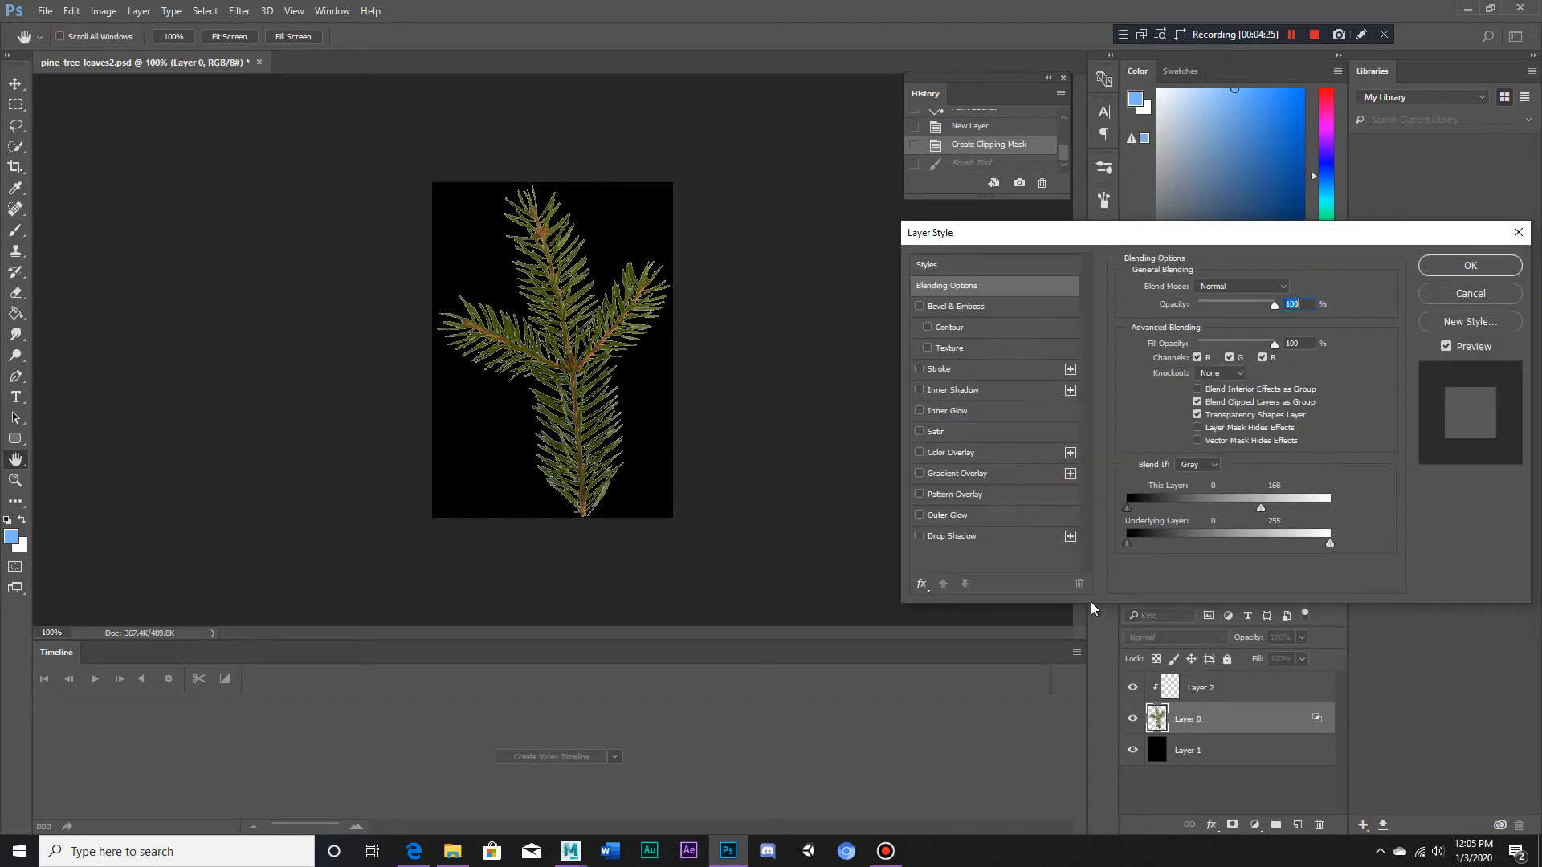
left_click(920, 452)
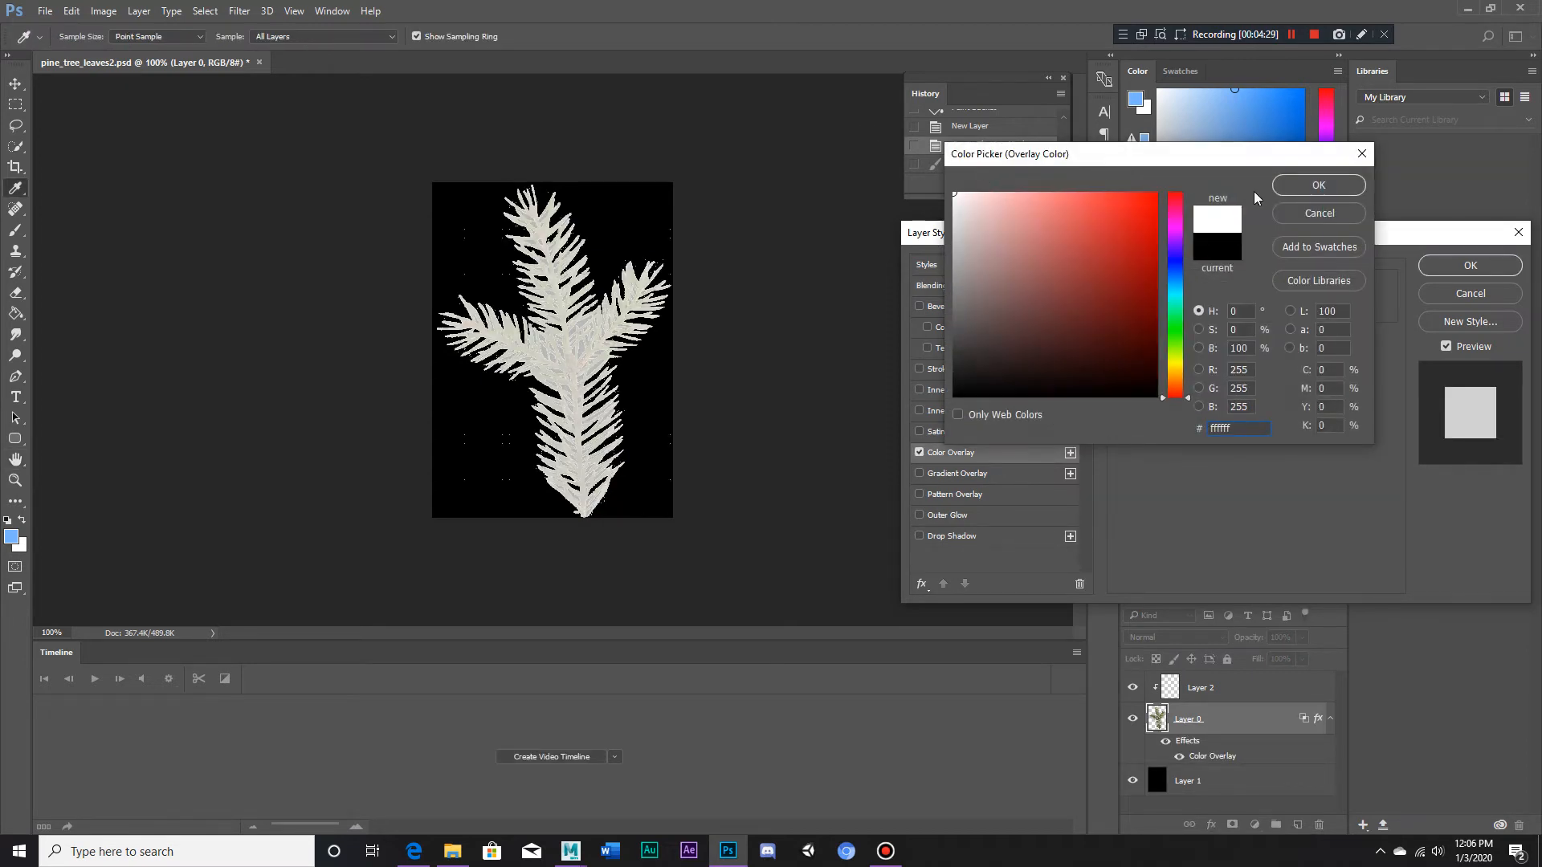
left_click(1318, 185)
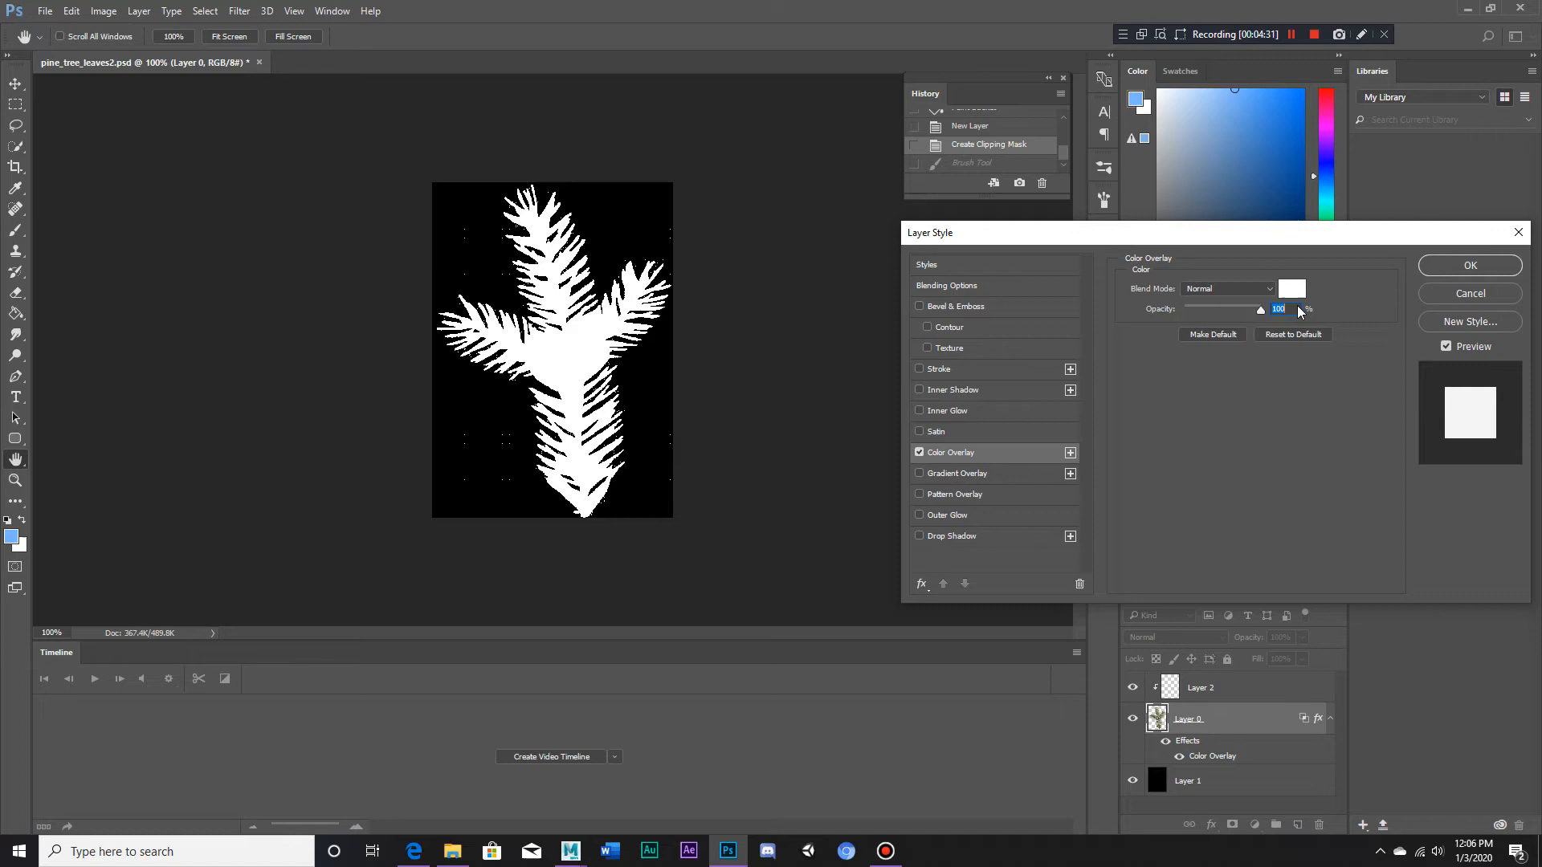
mouse_move(1297, 309)
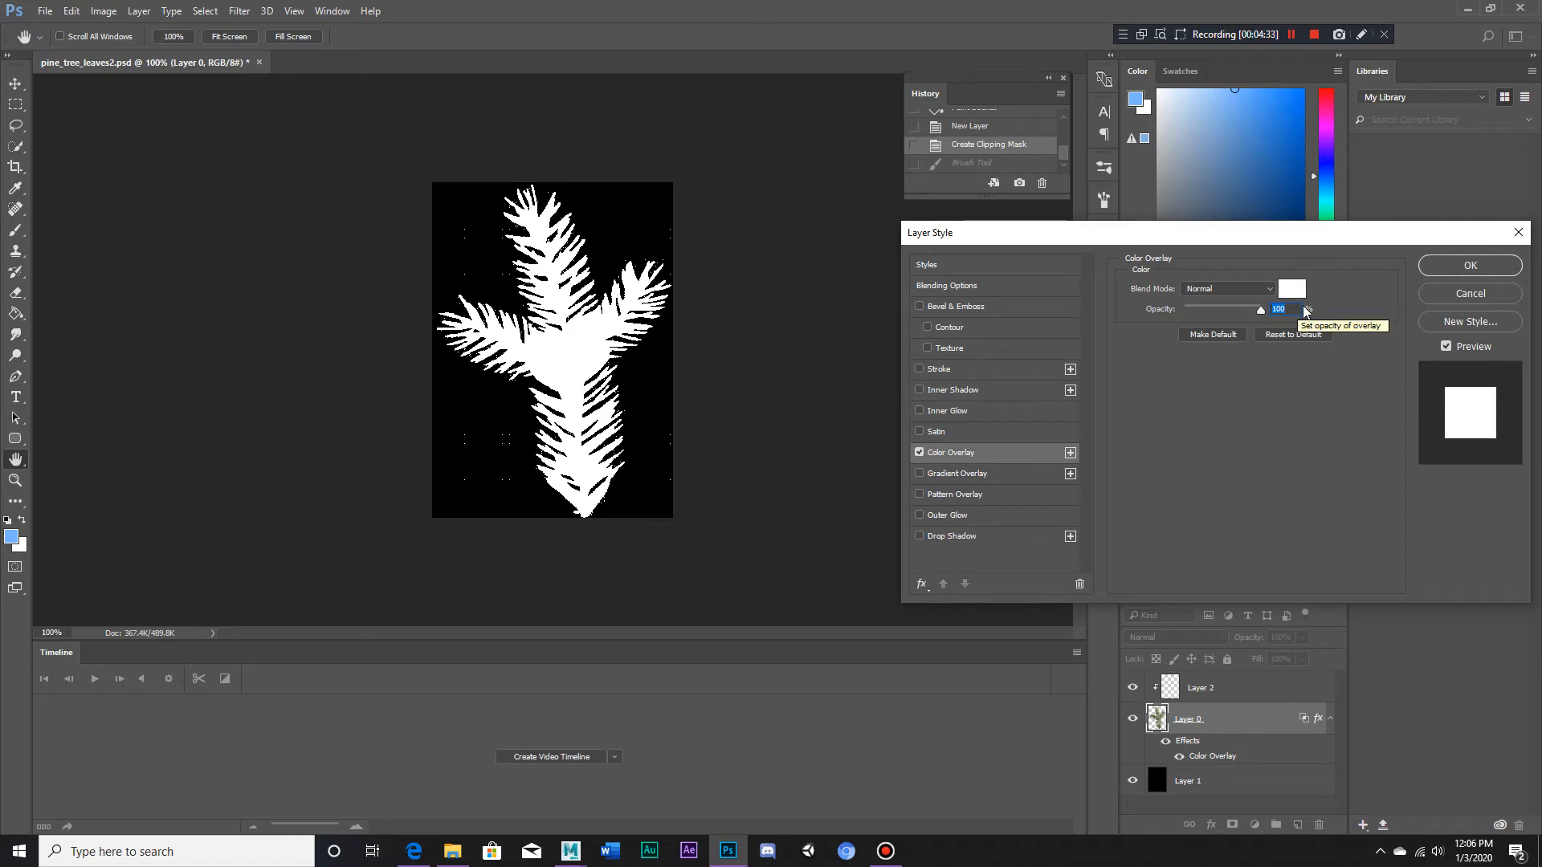
mouse_move(1437, 299)
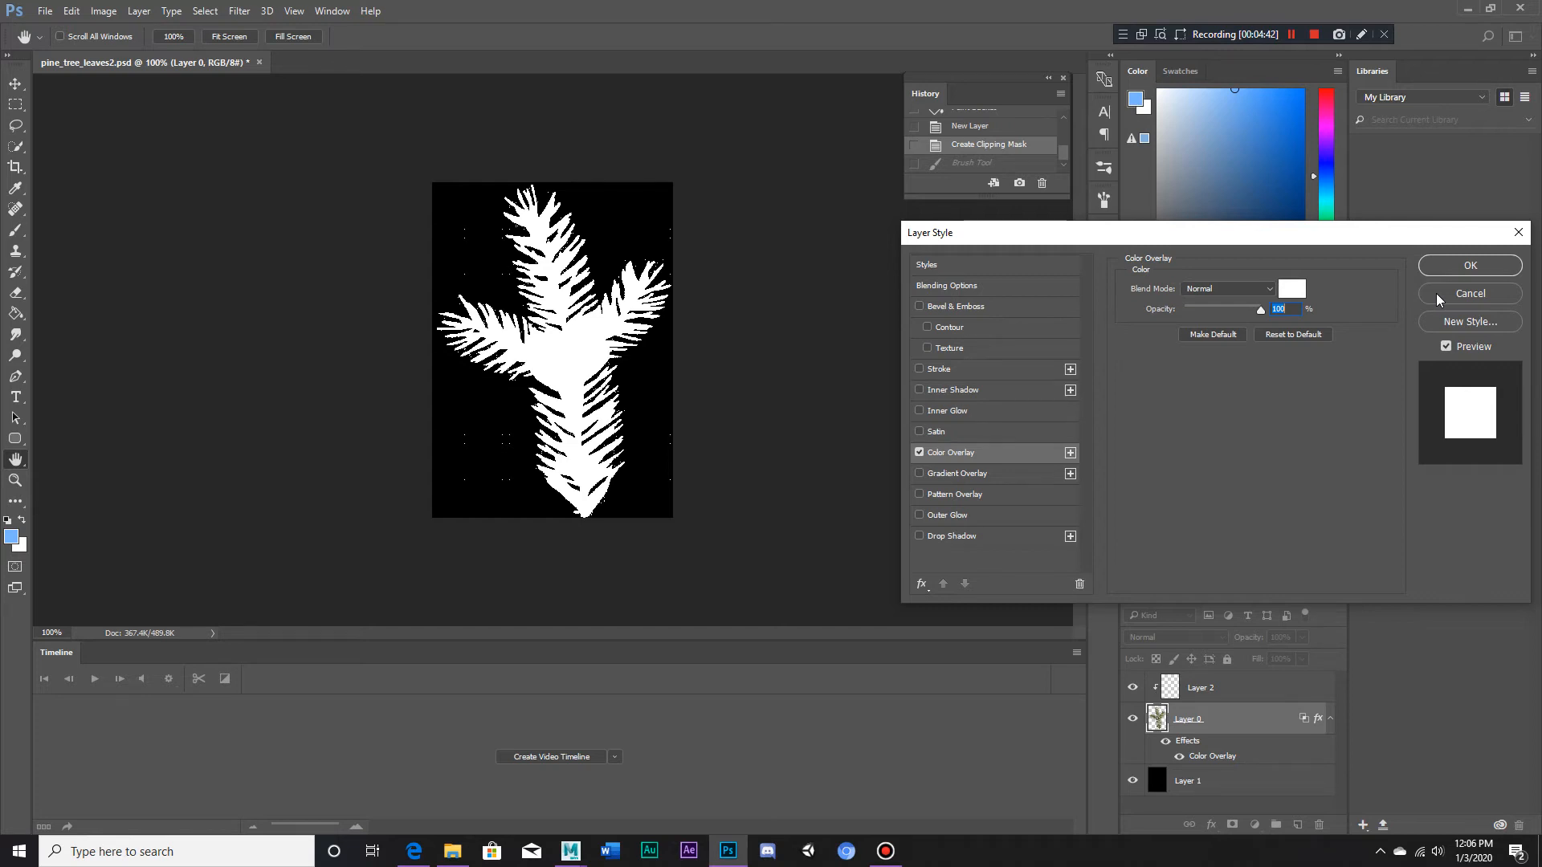
left_click(1468, 293)
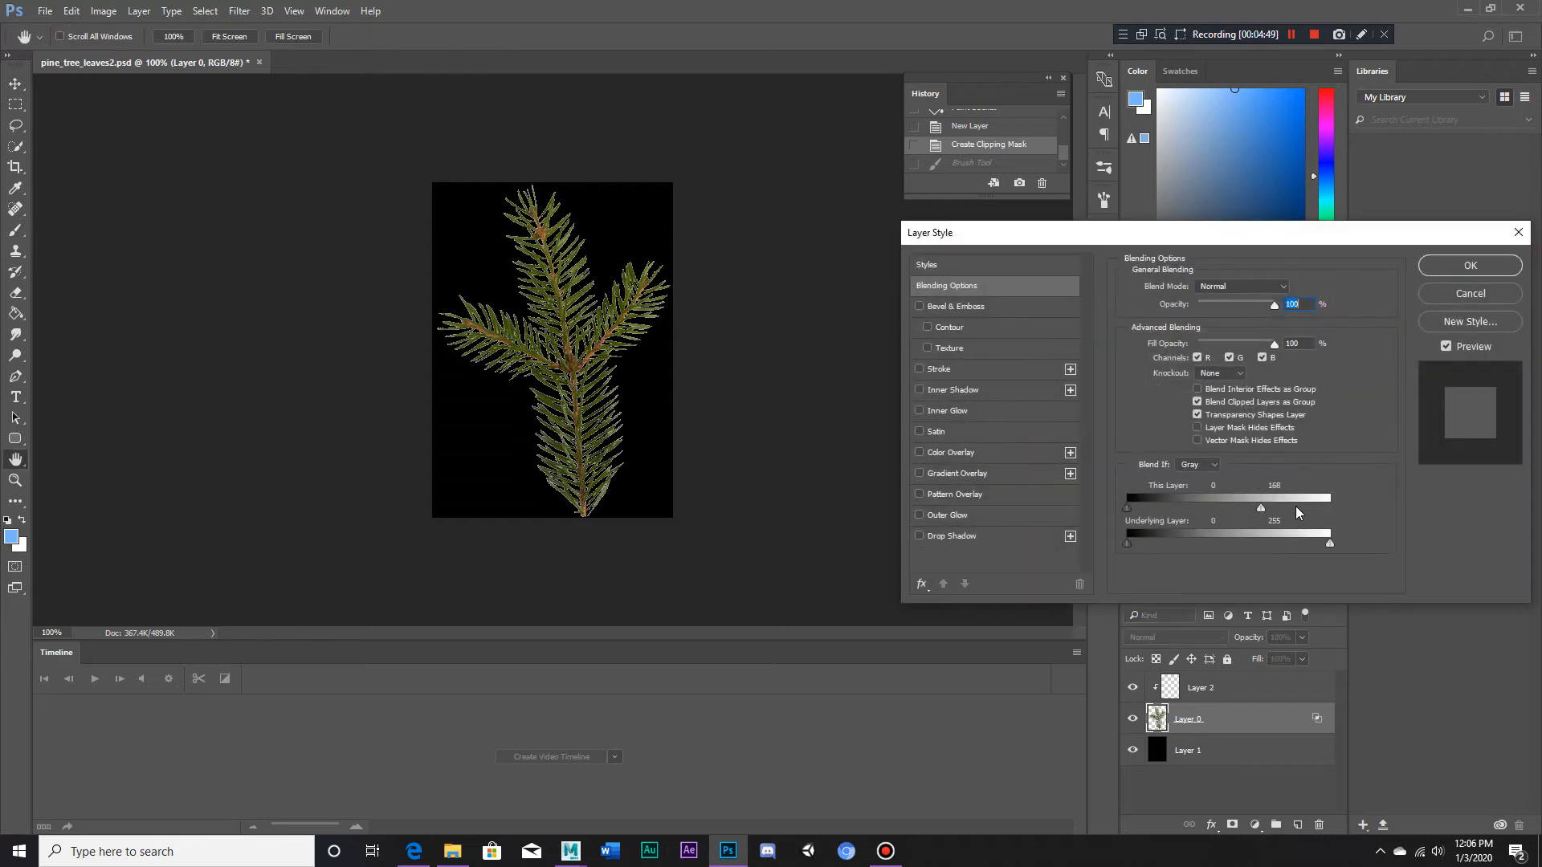
left_click_drag(1260, 509, 1329, 508)
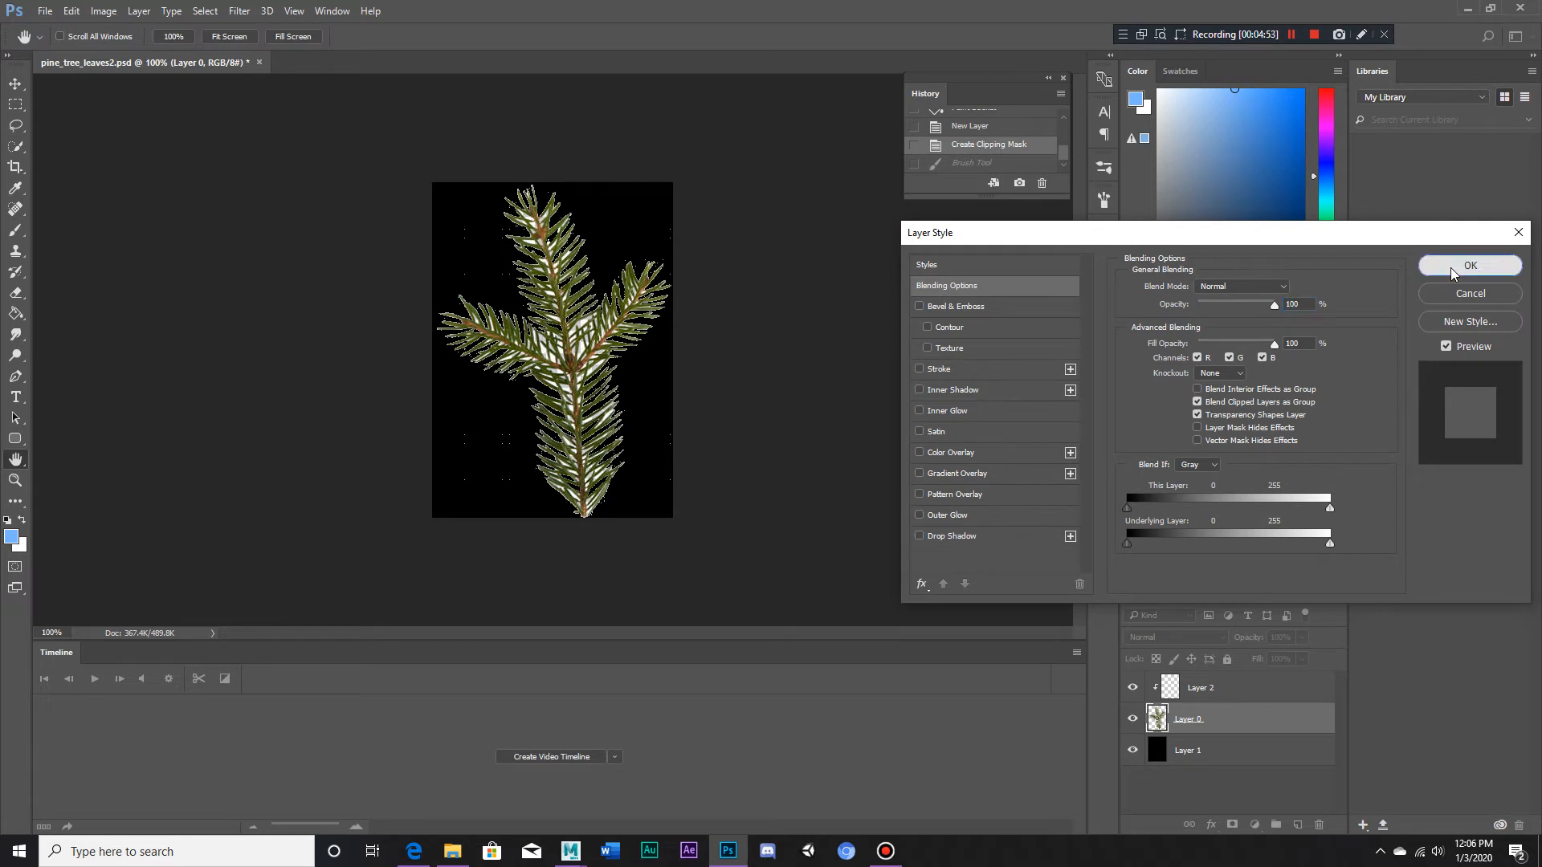
left_click(1470, 266)
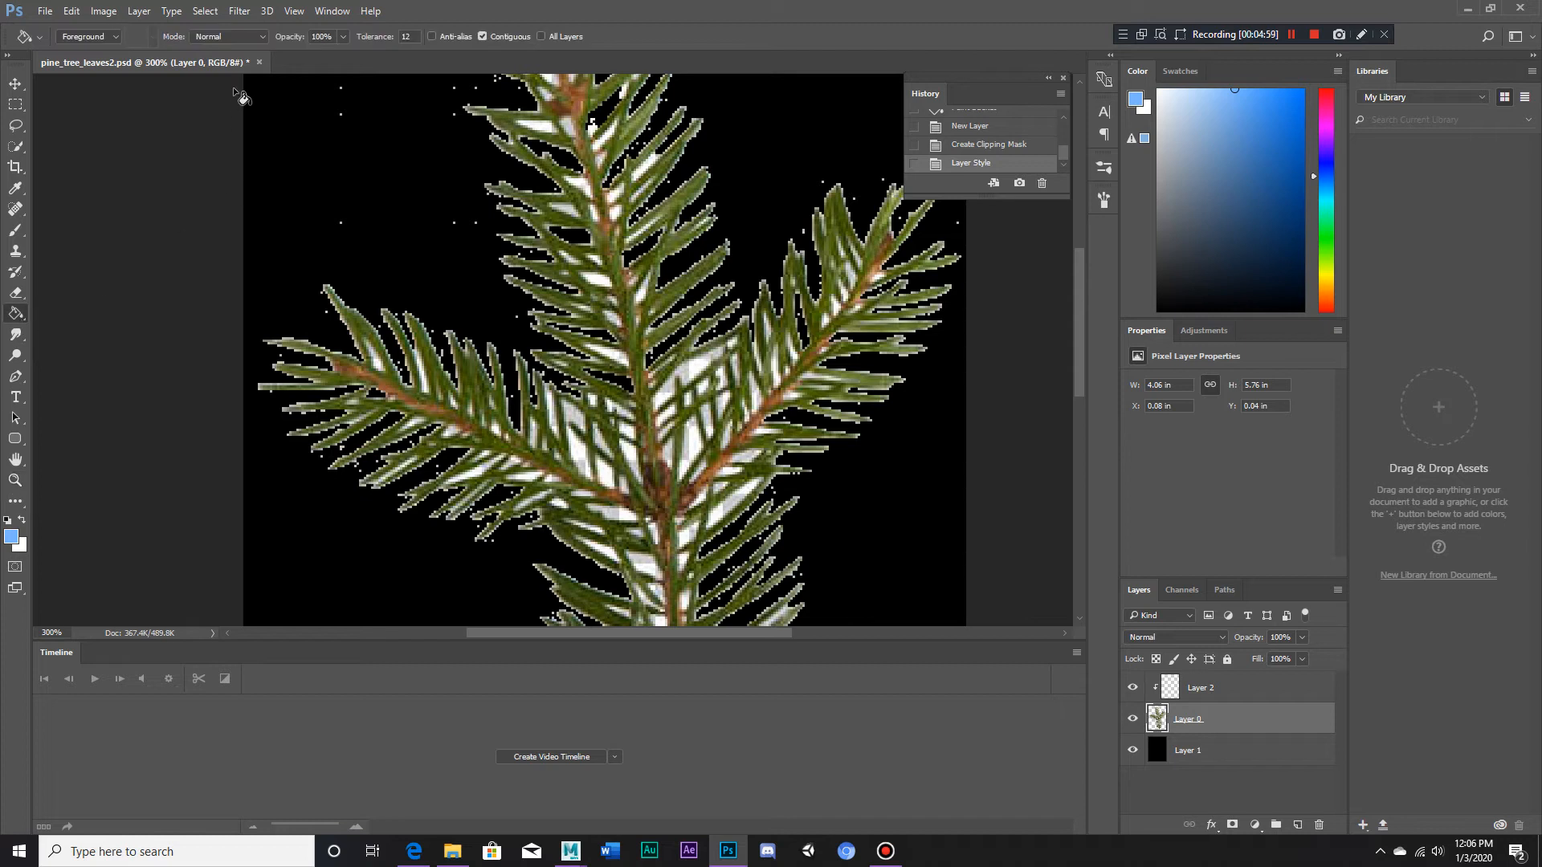
- Clear the white specks between needles with a Clear-mode Paint Bucket, then zoom out
left_click(228, 36)
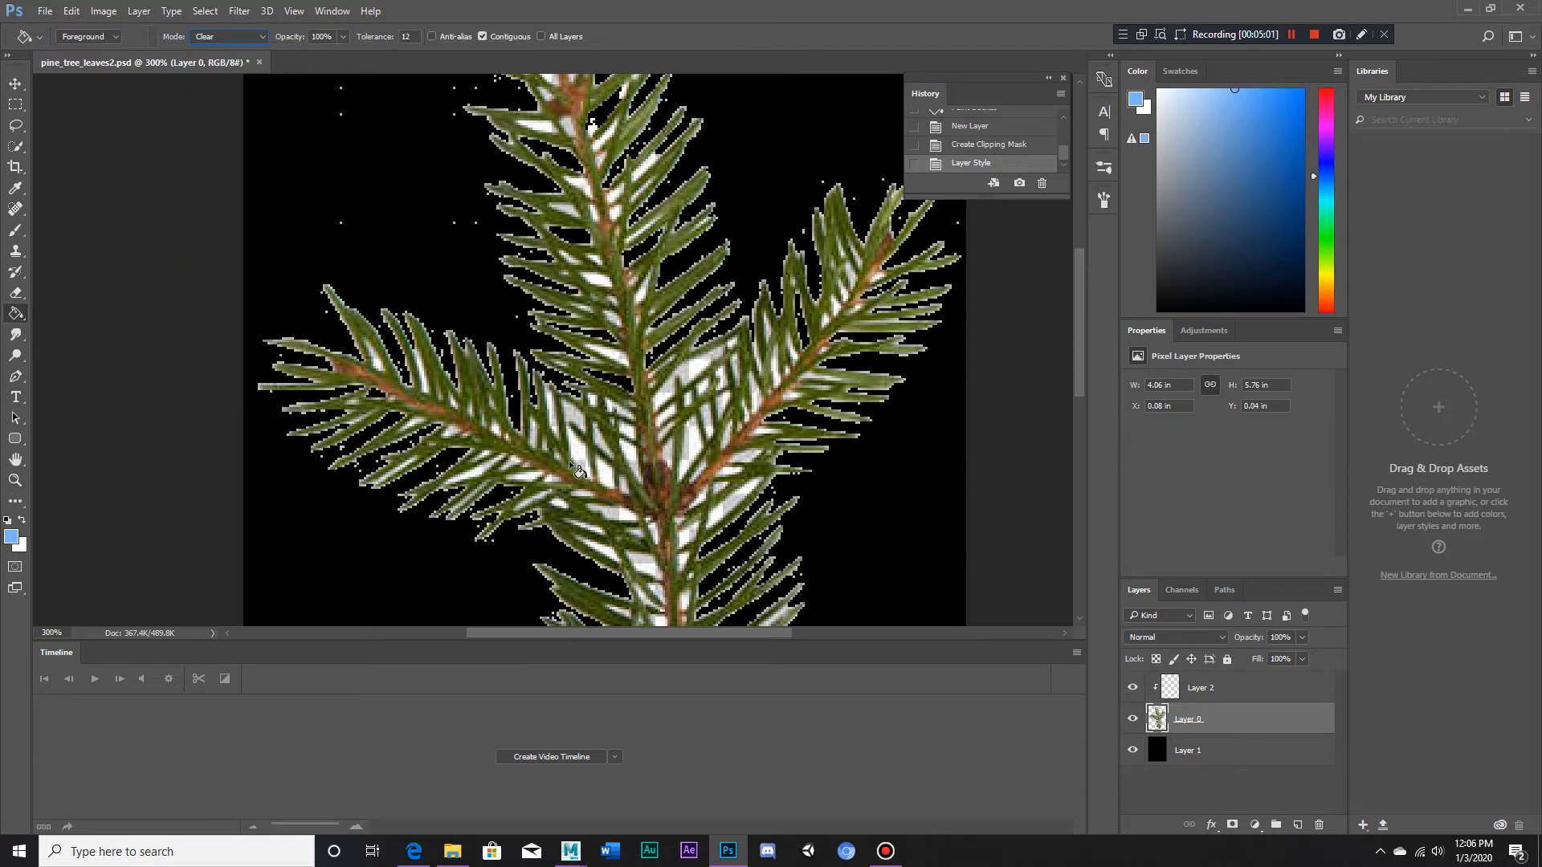
left_click(580, 472)
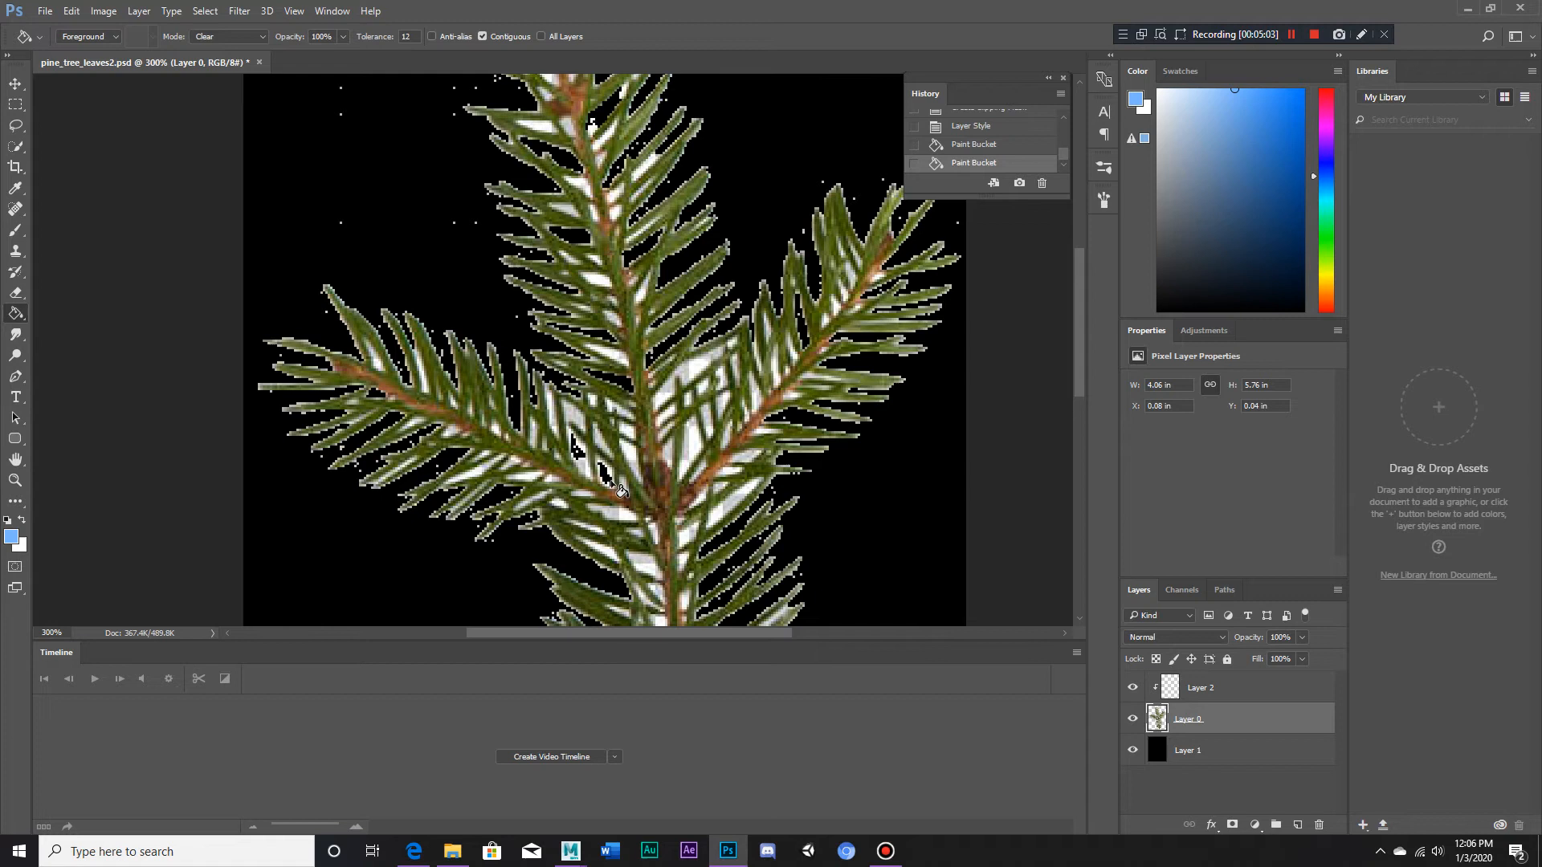
left_click(972, 125)
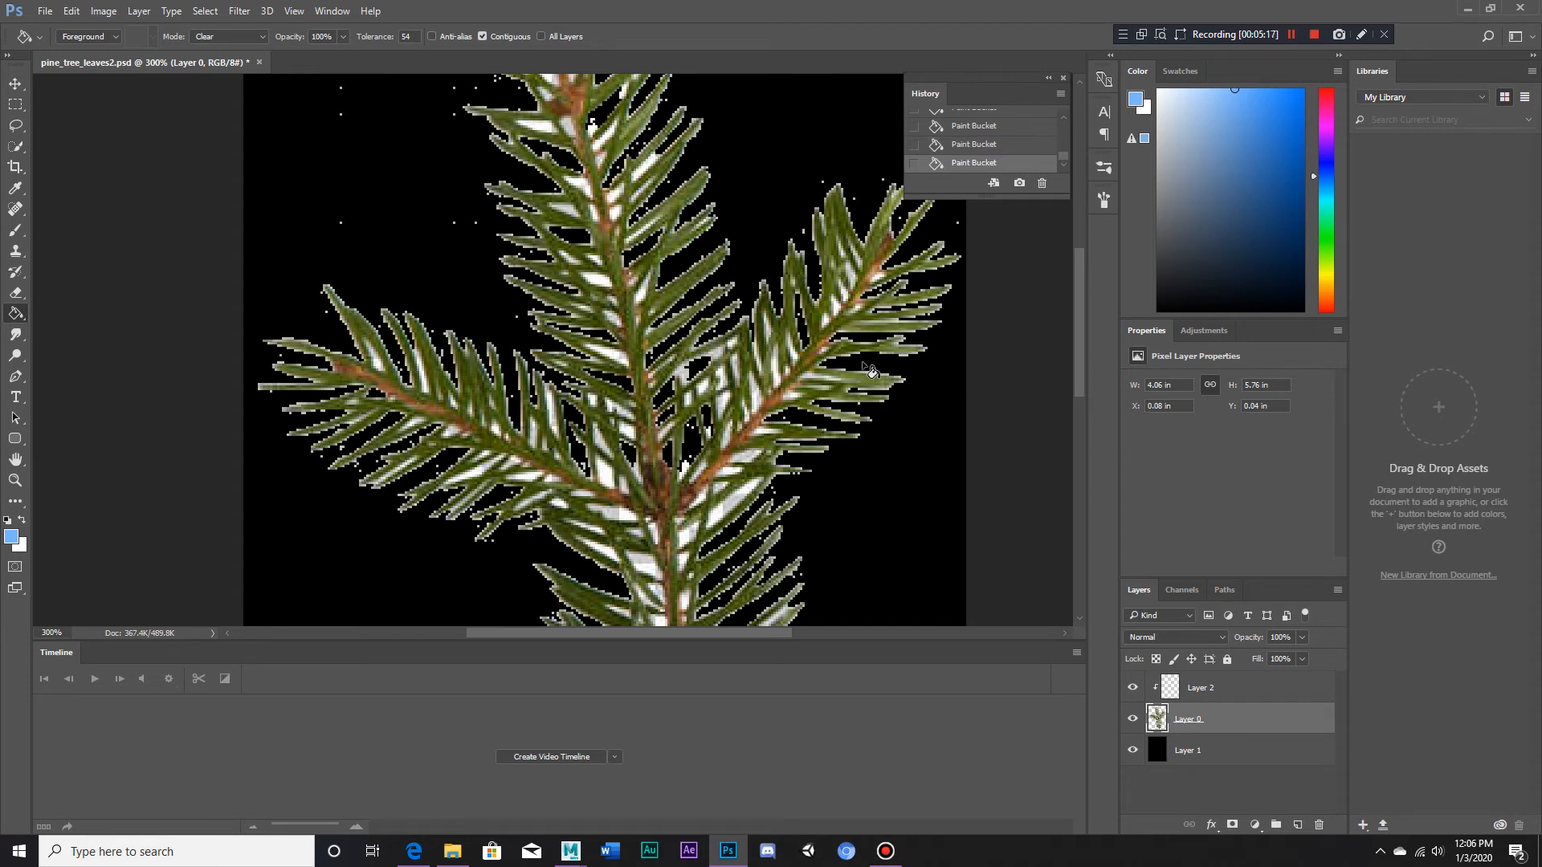
left_click(1291, 35)
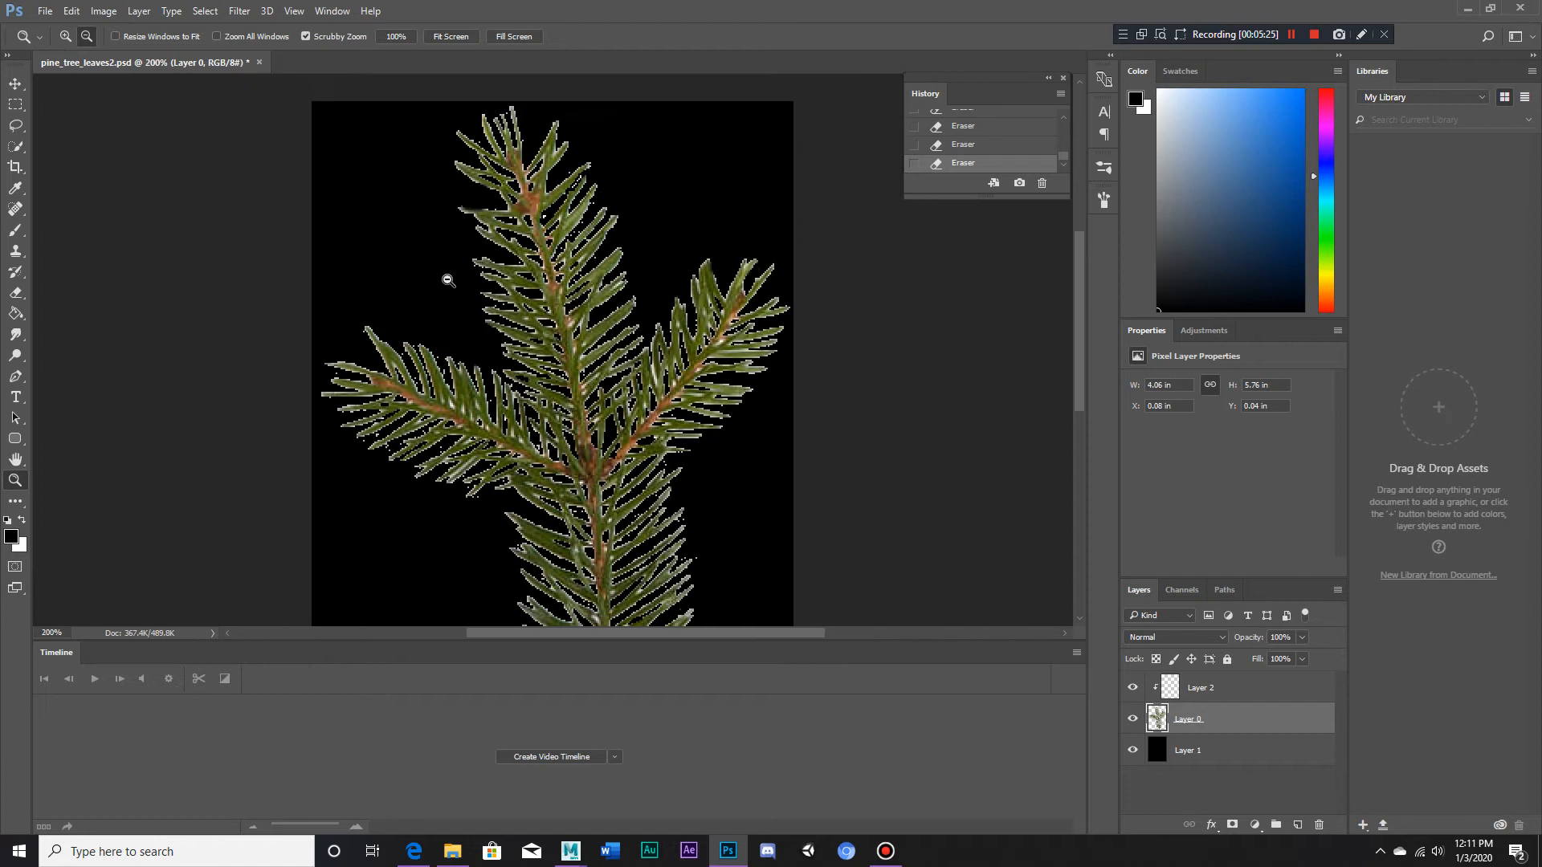
left_click(448, 280)
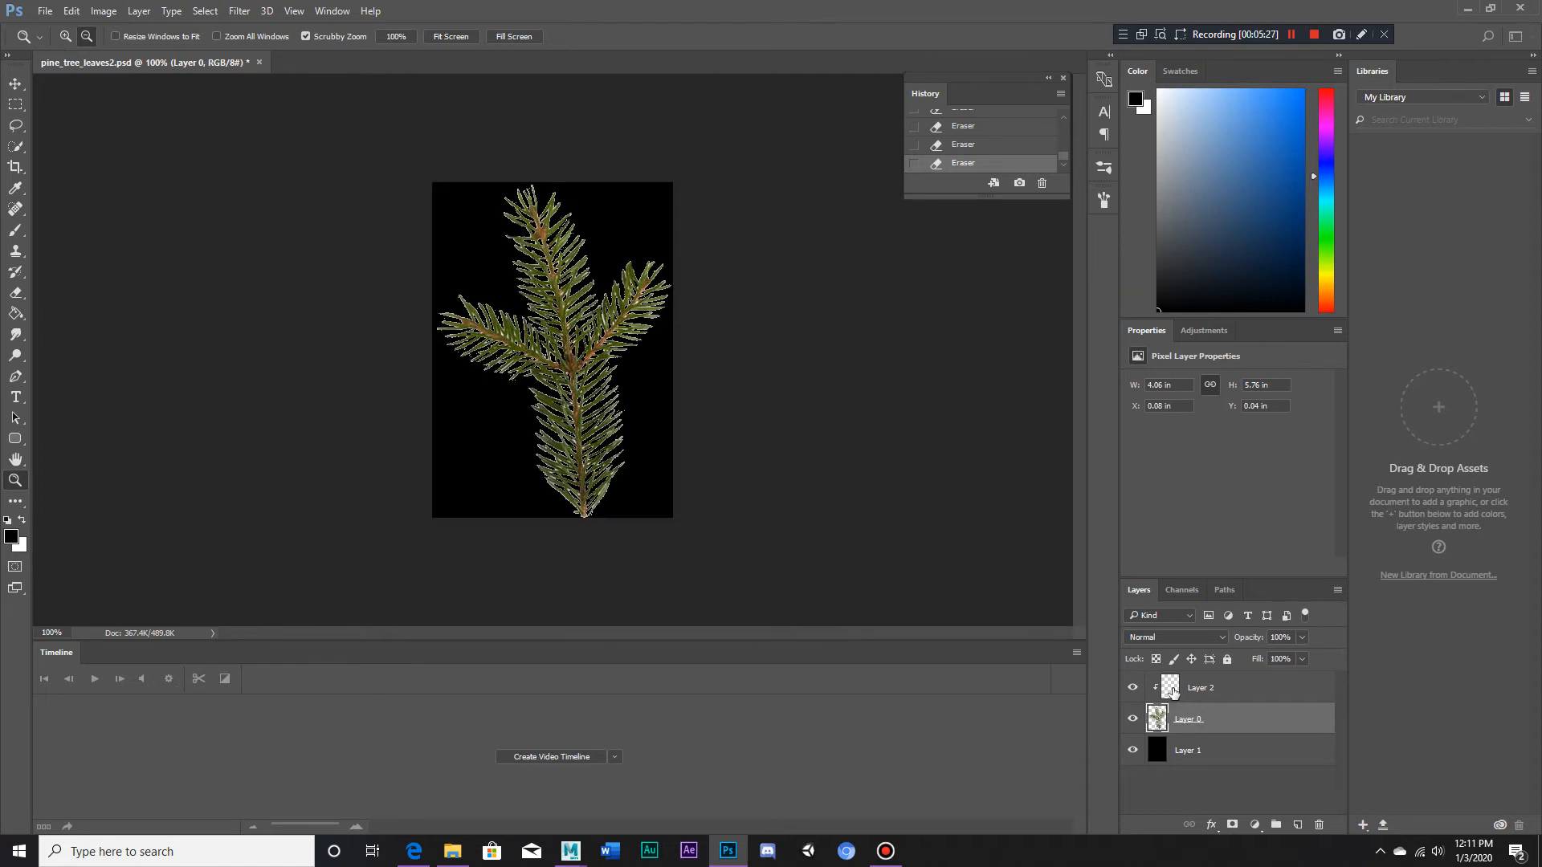
left_click(1200, 687)
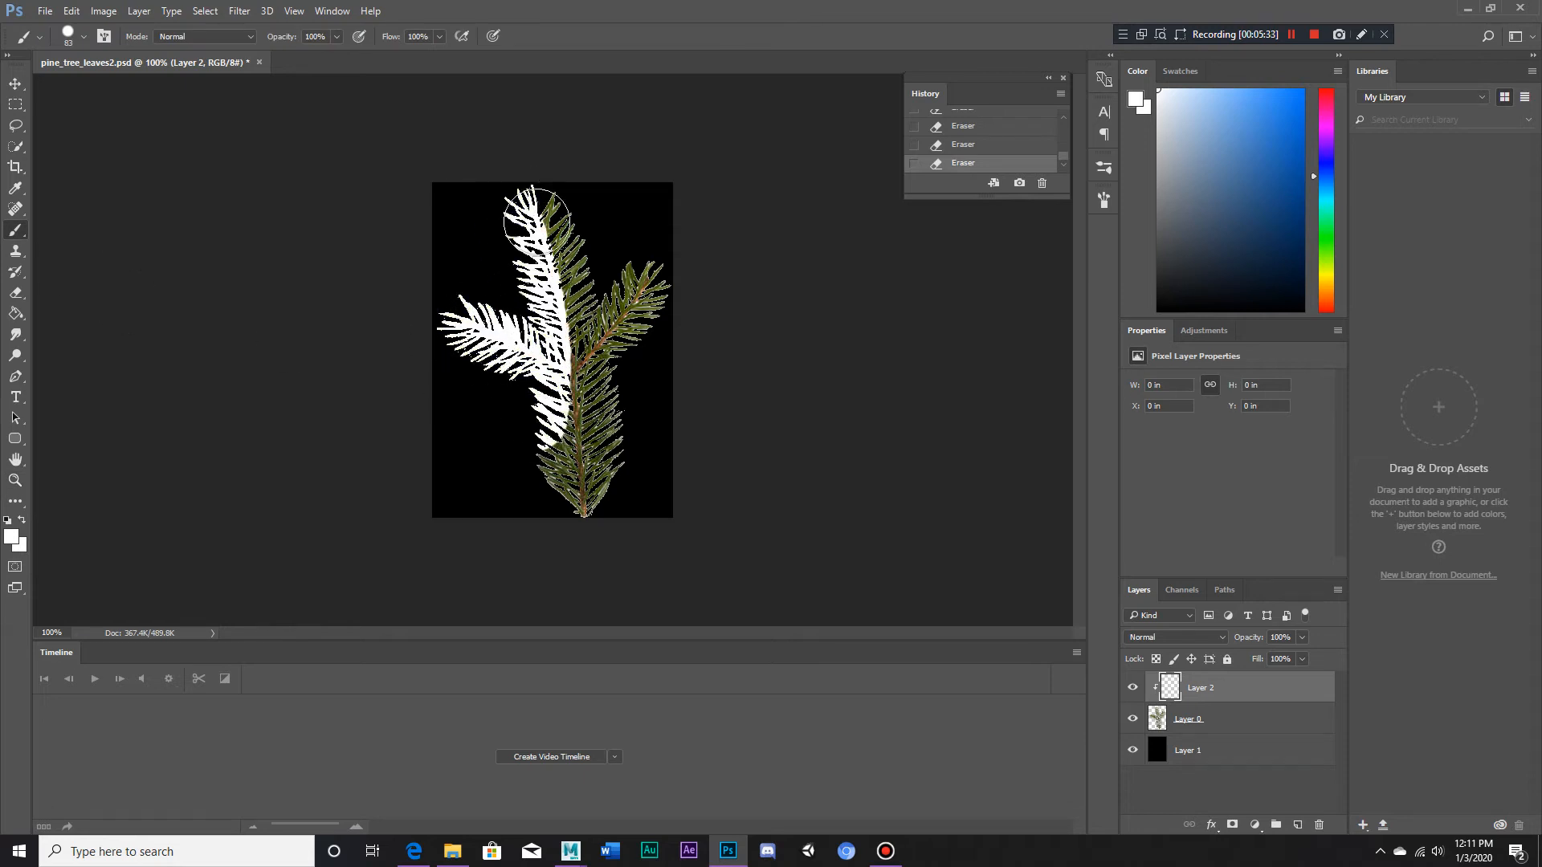
- Paint the branch solid white on Layer 2 and save it as ARNOLD_Pineleaves_TRANS
left_click_drag(546, 207, 629, 275)
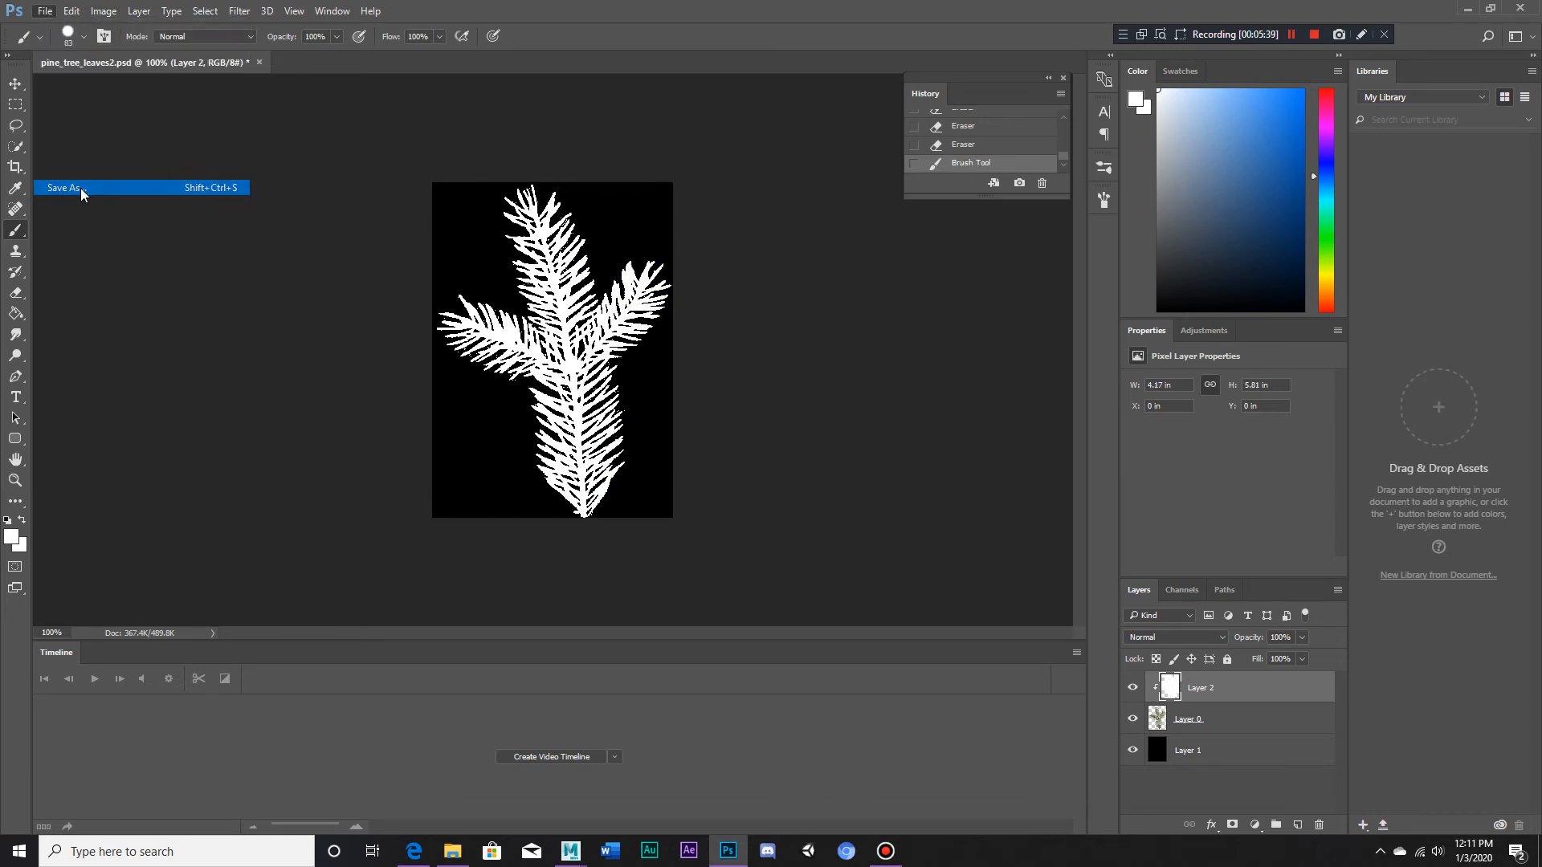
left_click(66, 188)
type("ARNOLD_Pineleaves_TRANS")
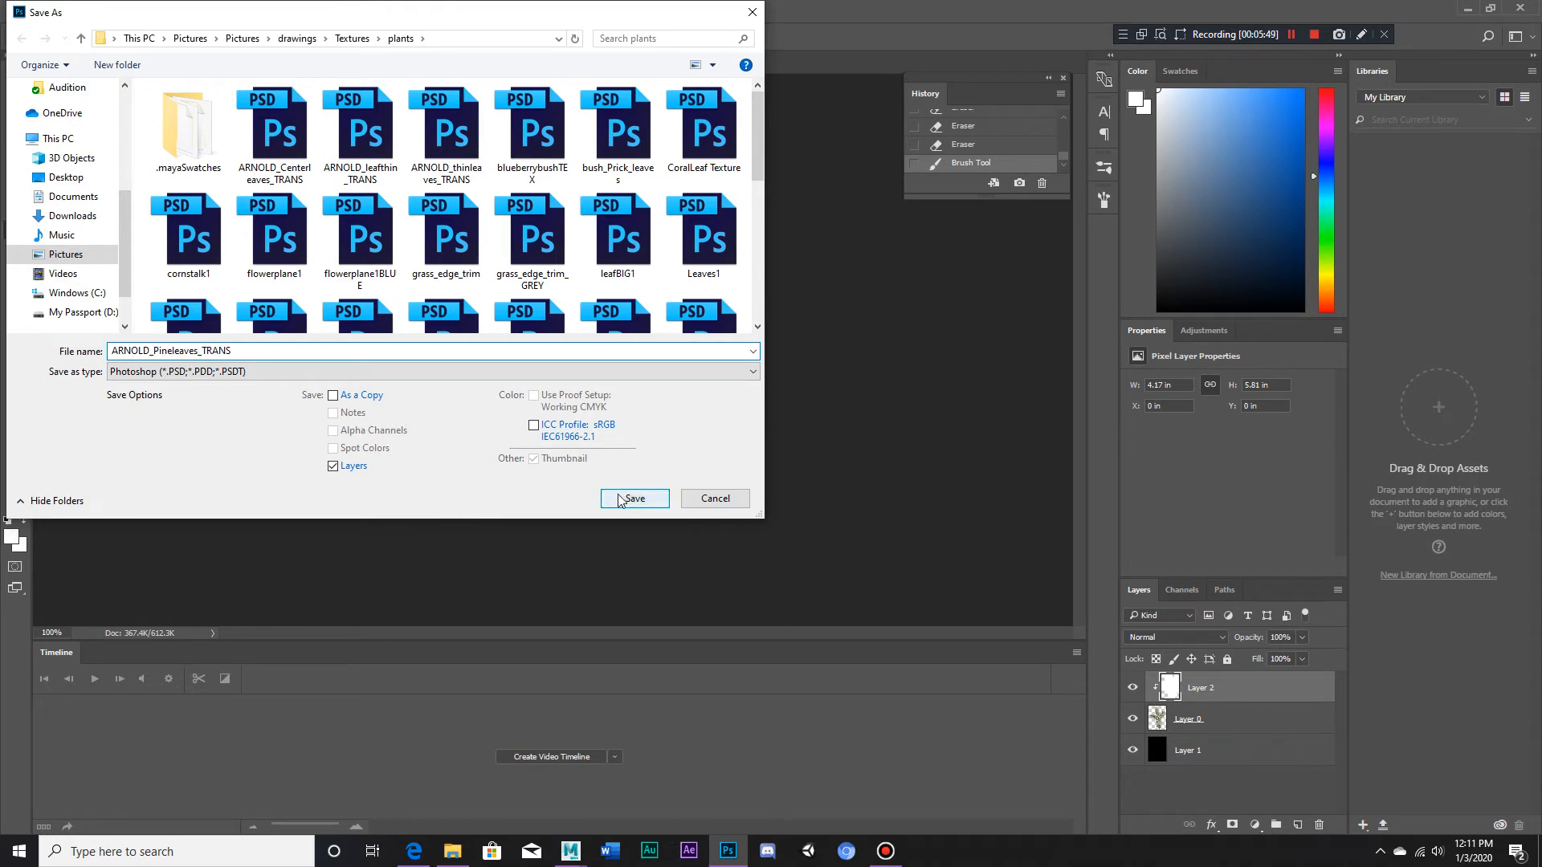
left_click(634, 498)
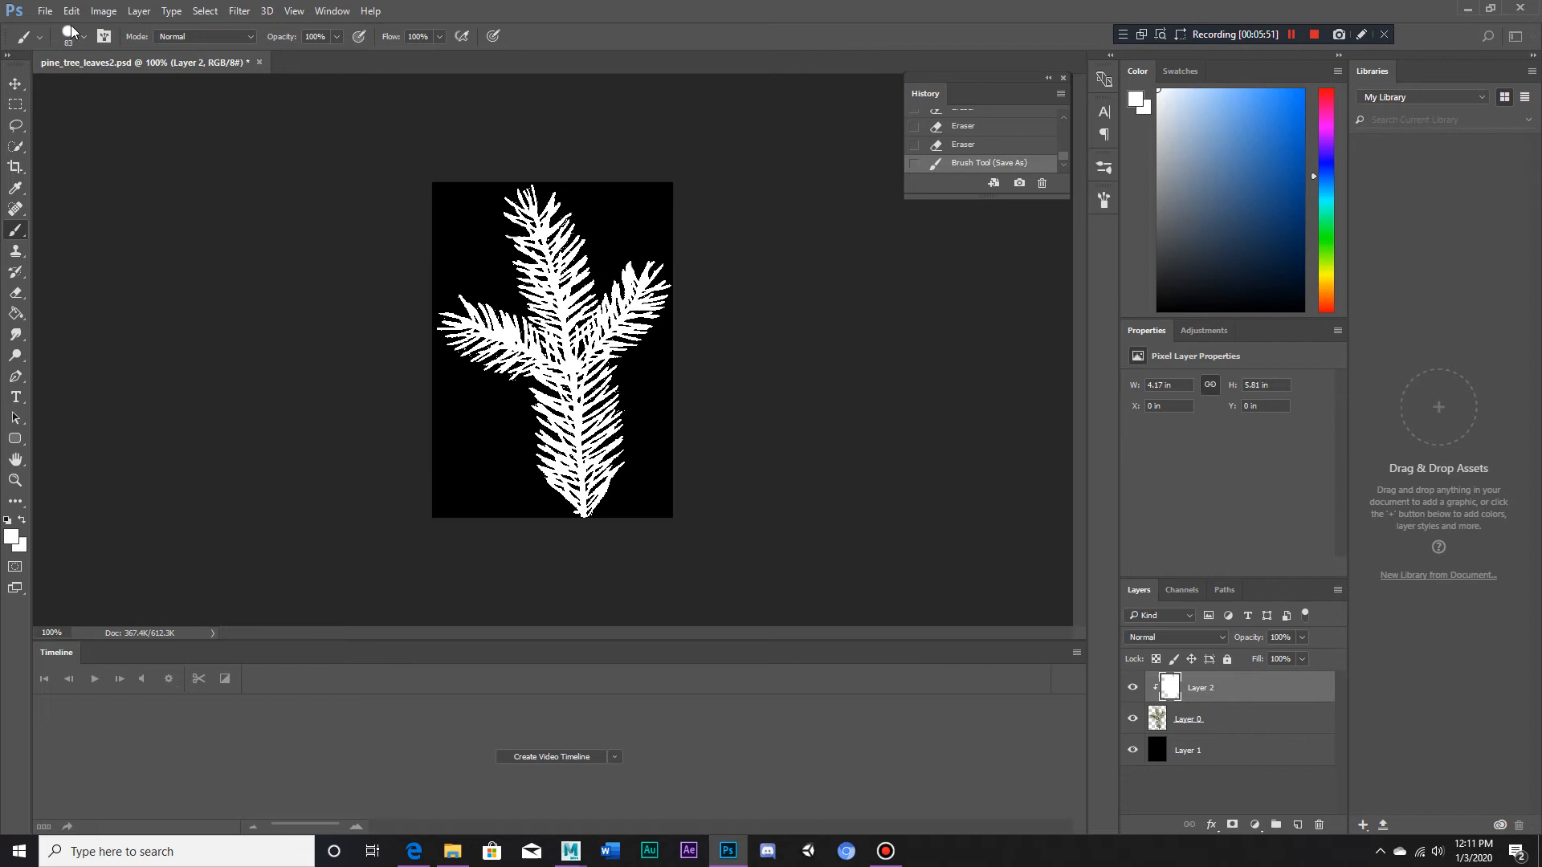
left_click(44, 11)
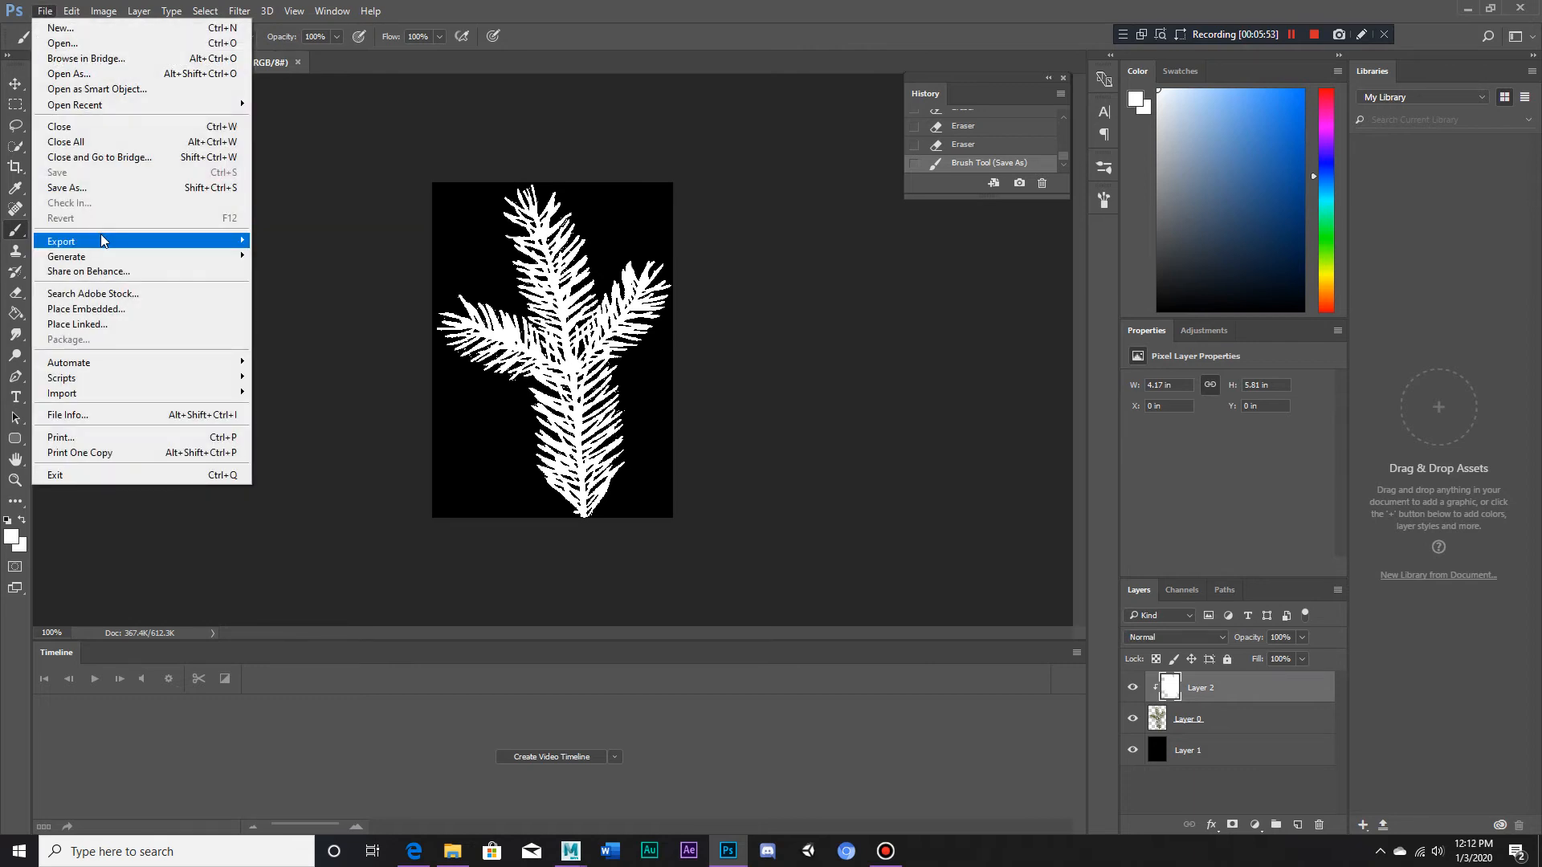
left_click(66, 188)
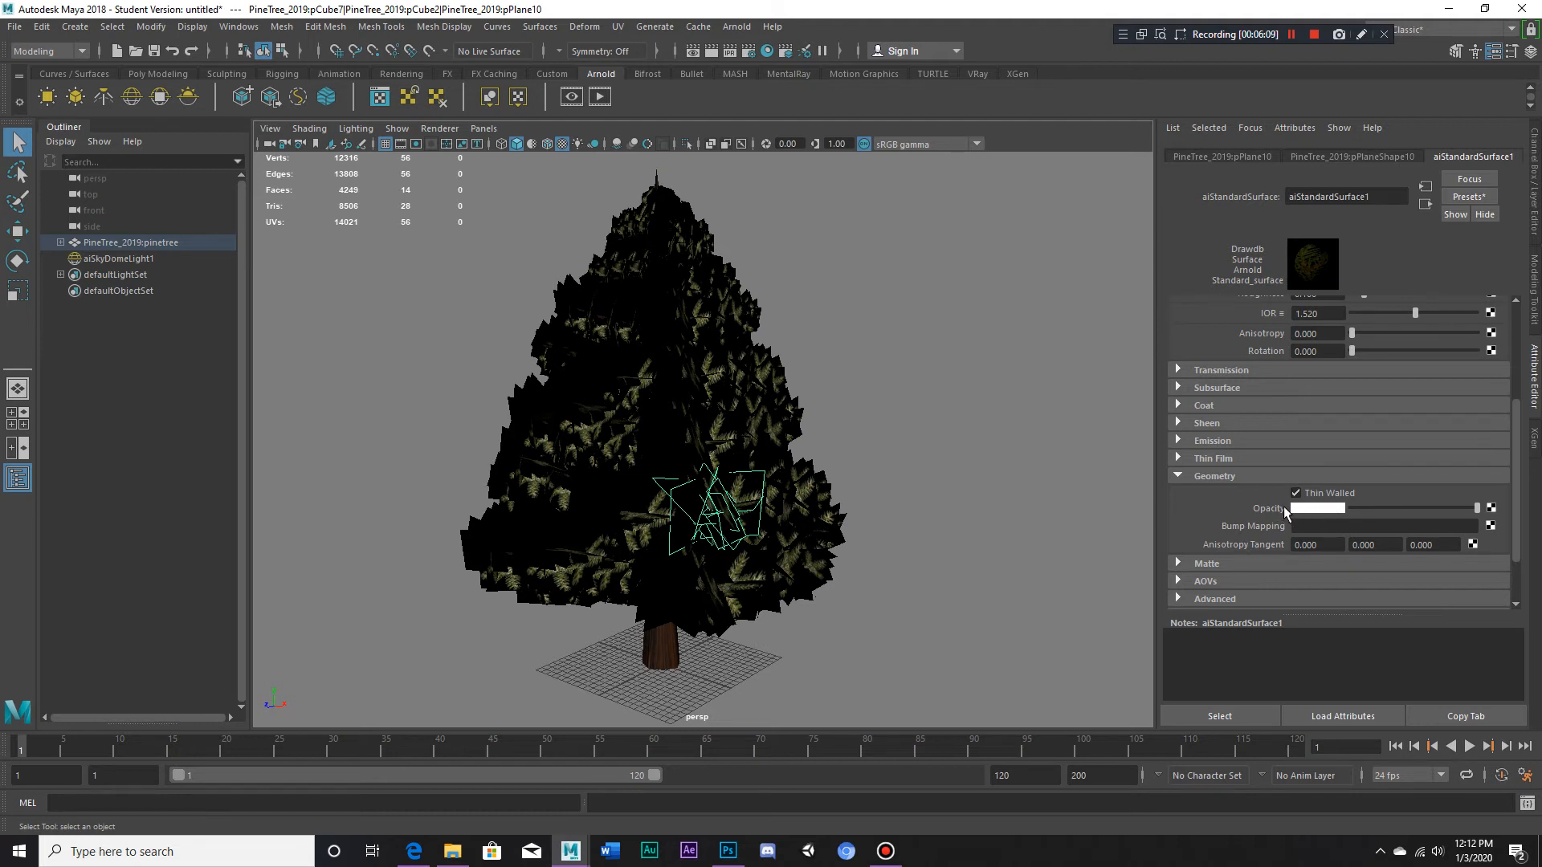
- Map a File texture loading ARNOLD_Pineleaves_TRANS.png into the shader's Opacity
left_click(1490, 508)
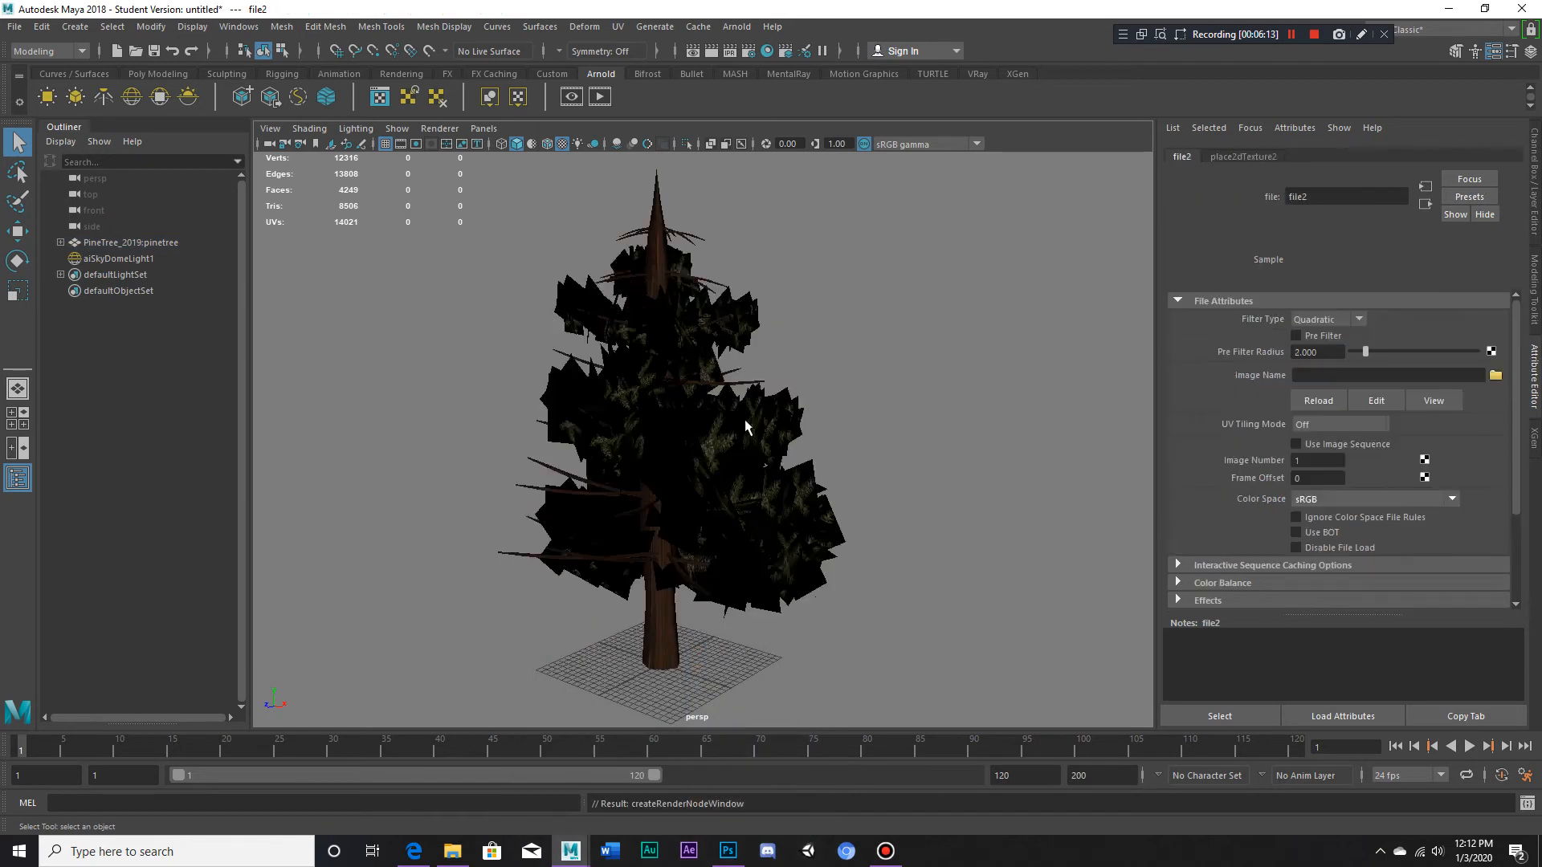
left_click(1494, 375)
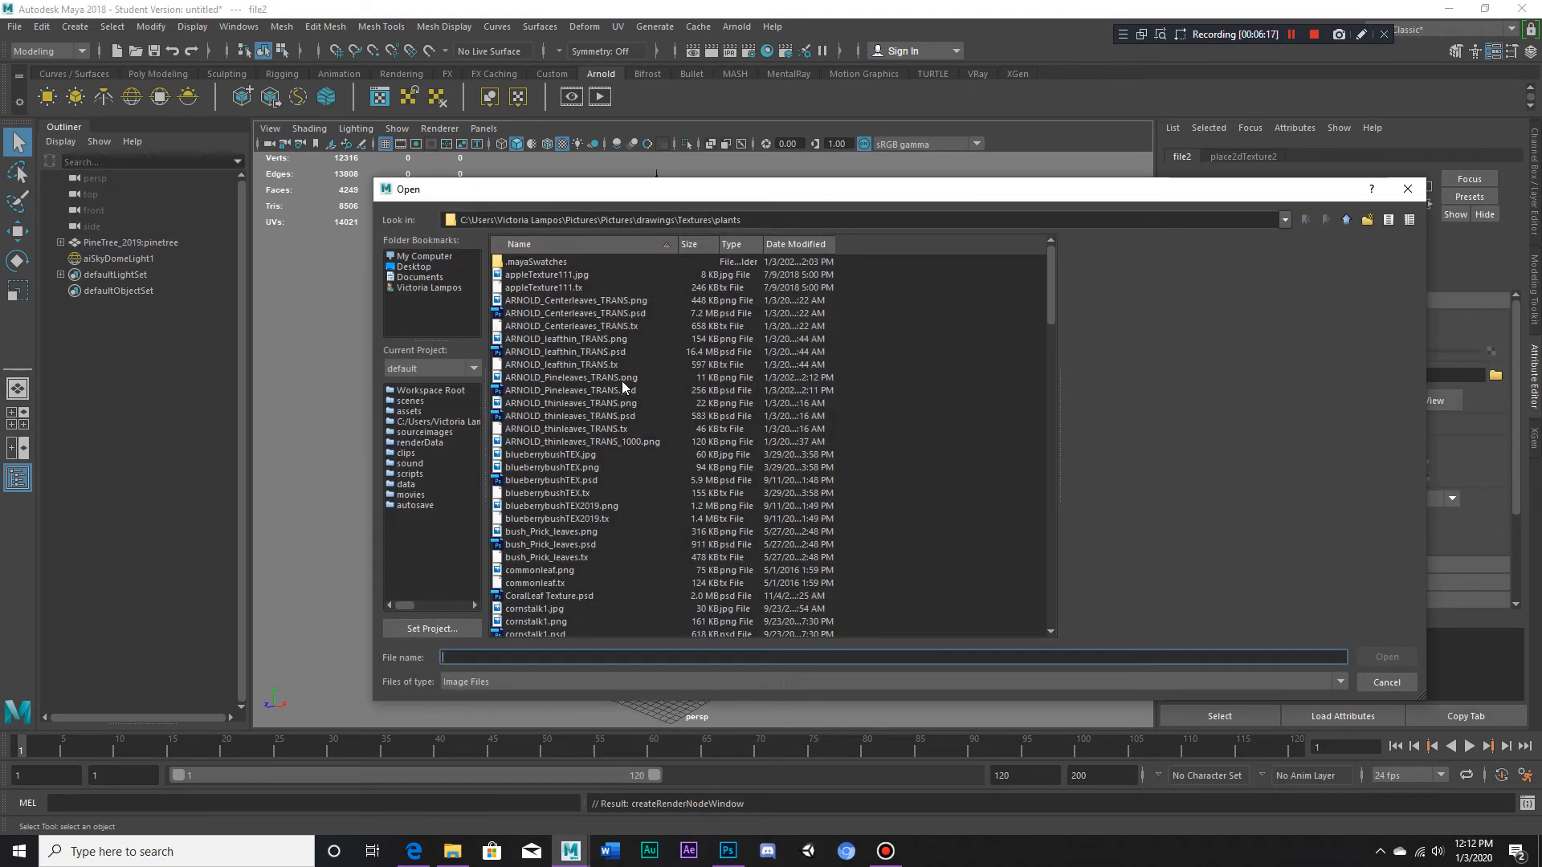
left_click(570, 377)
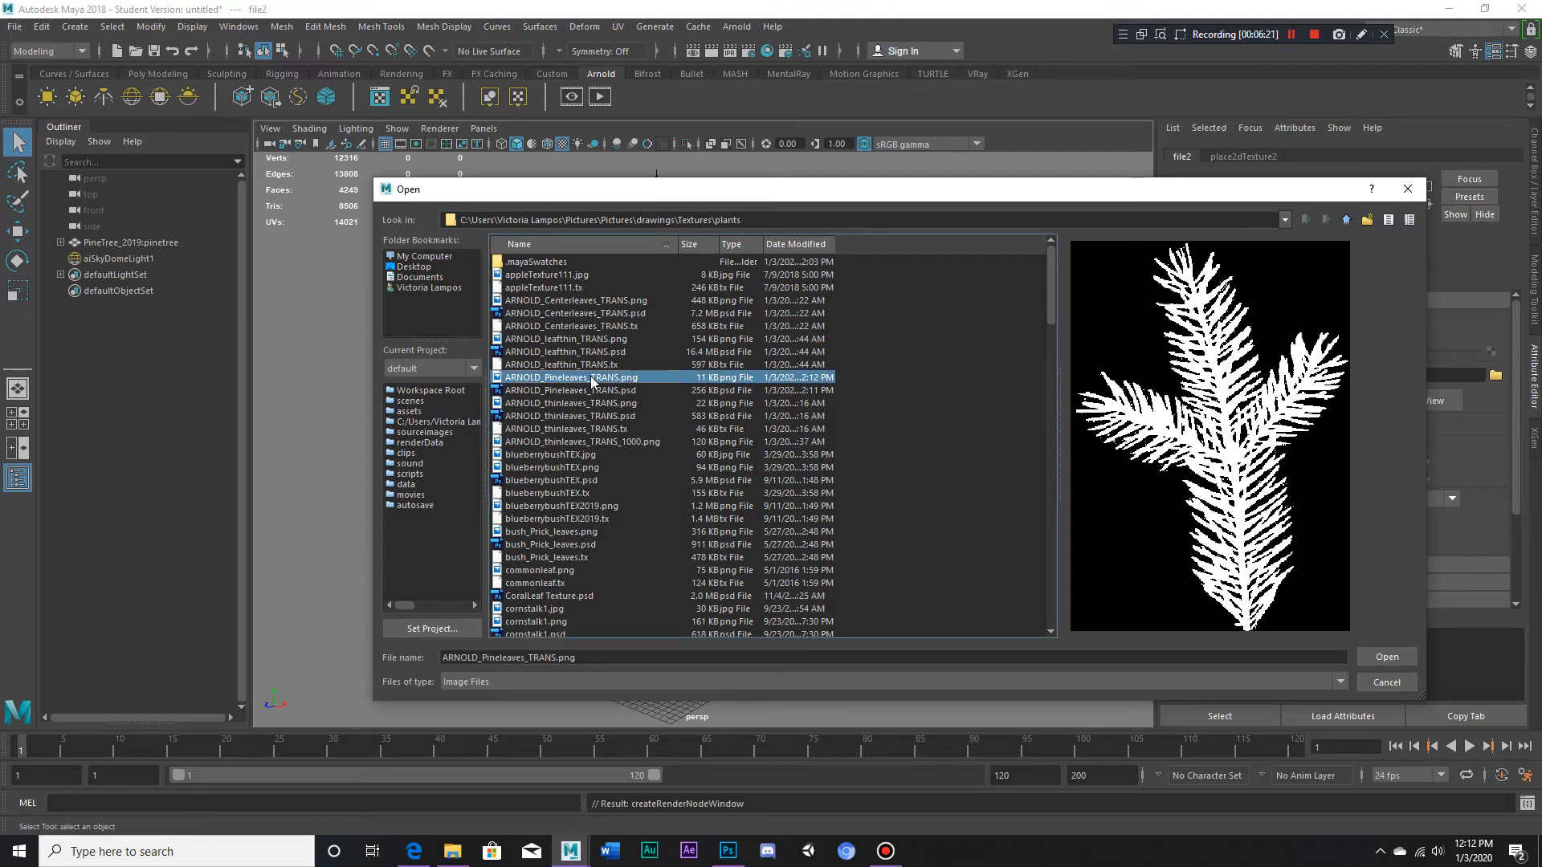
left_click(1385, 656)
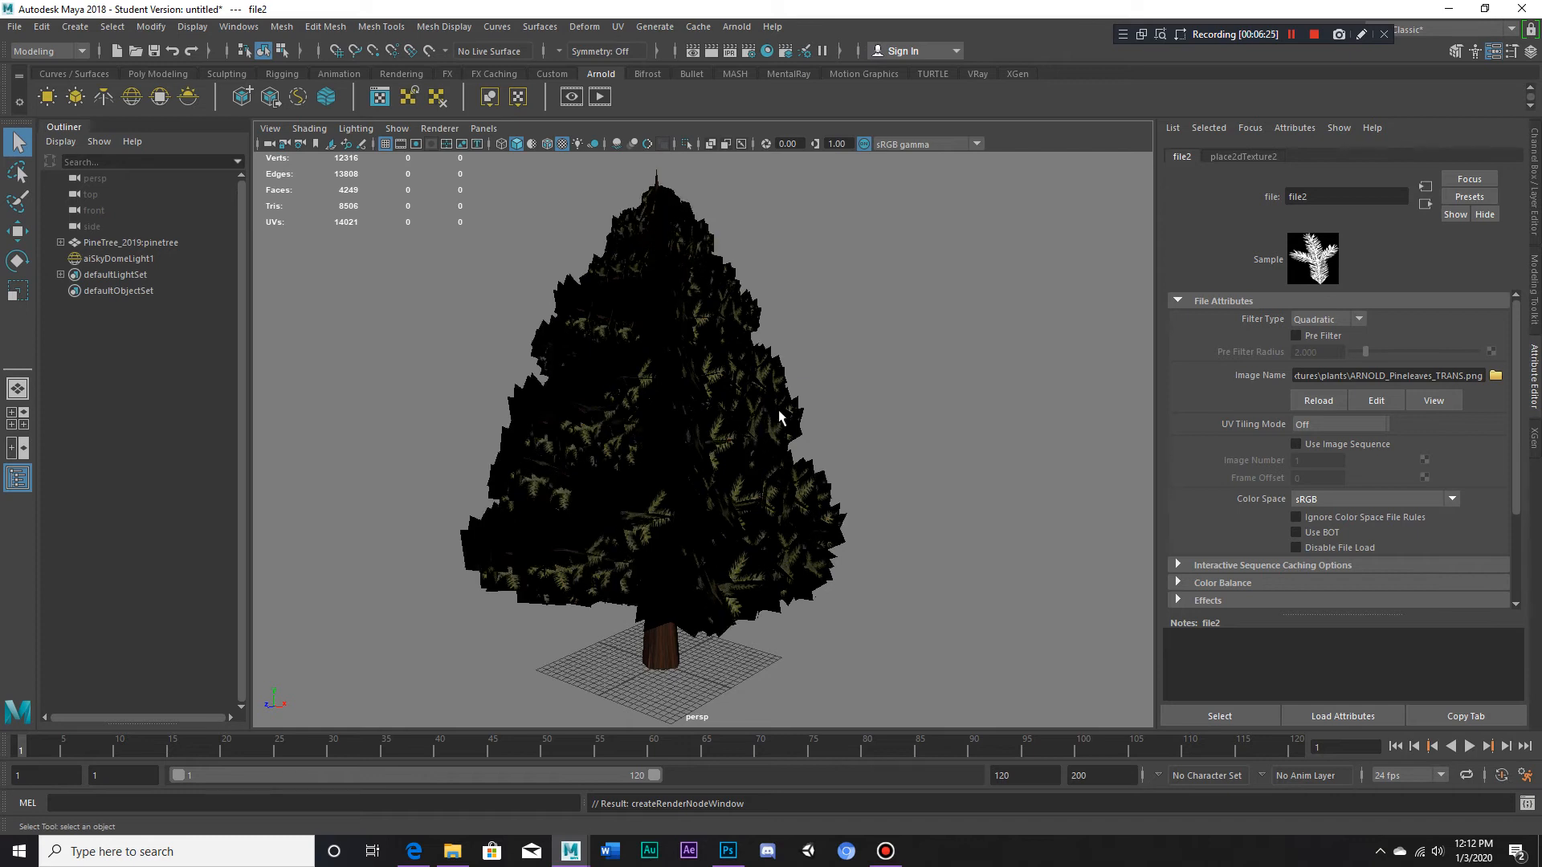
mouse_move(568, 591)
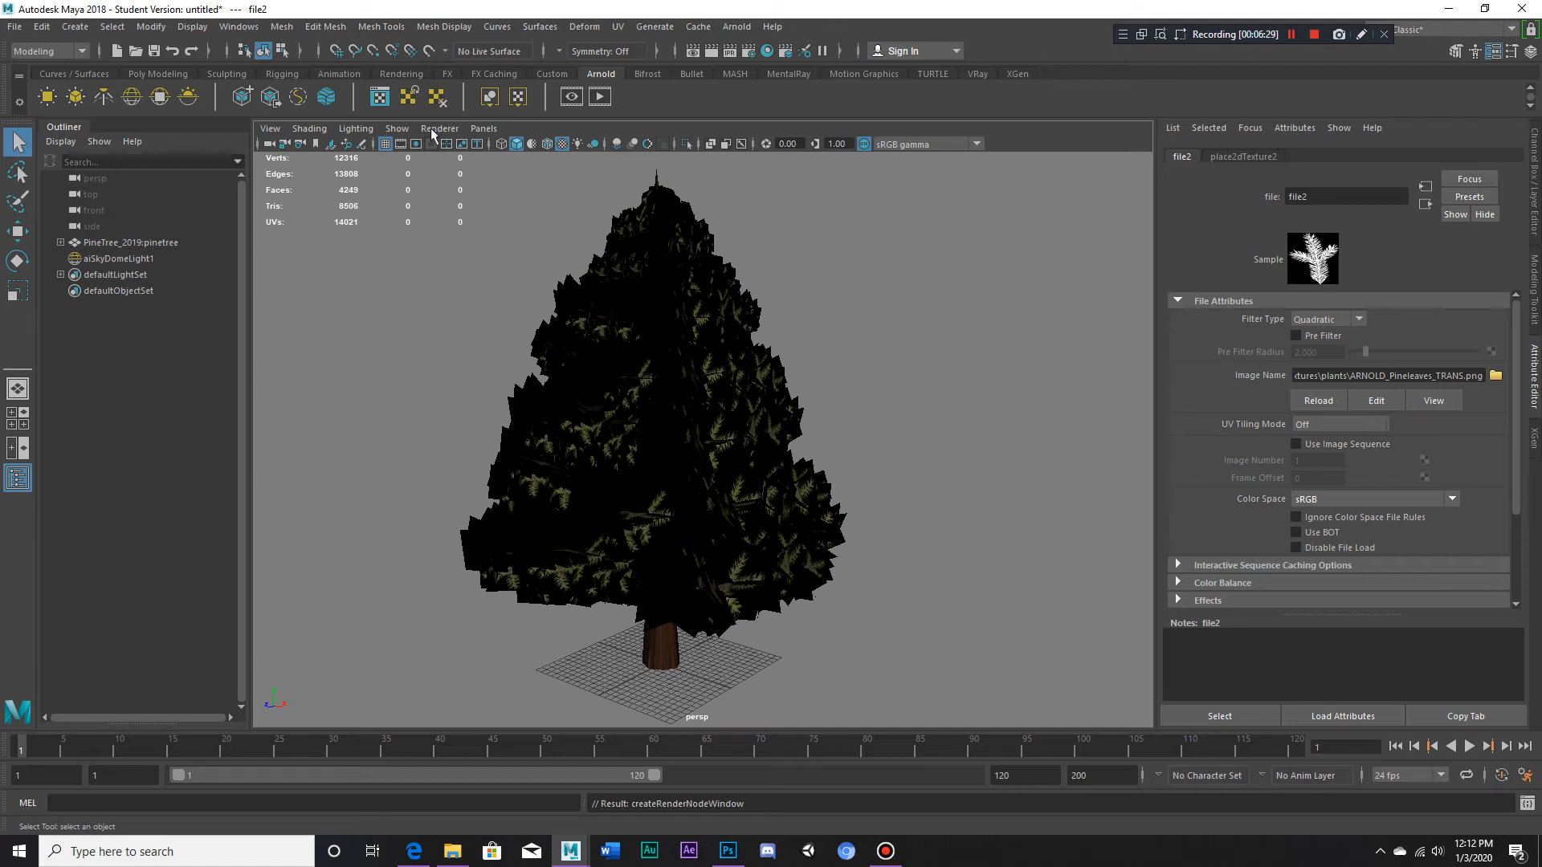
- Change the Viewport 2.0 Transparency Algorithm so leaves show as cut-out foliage
left_click(439, 127)
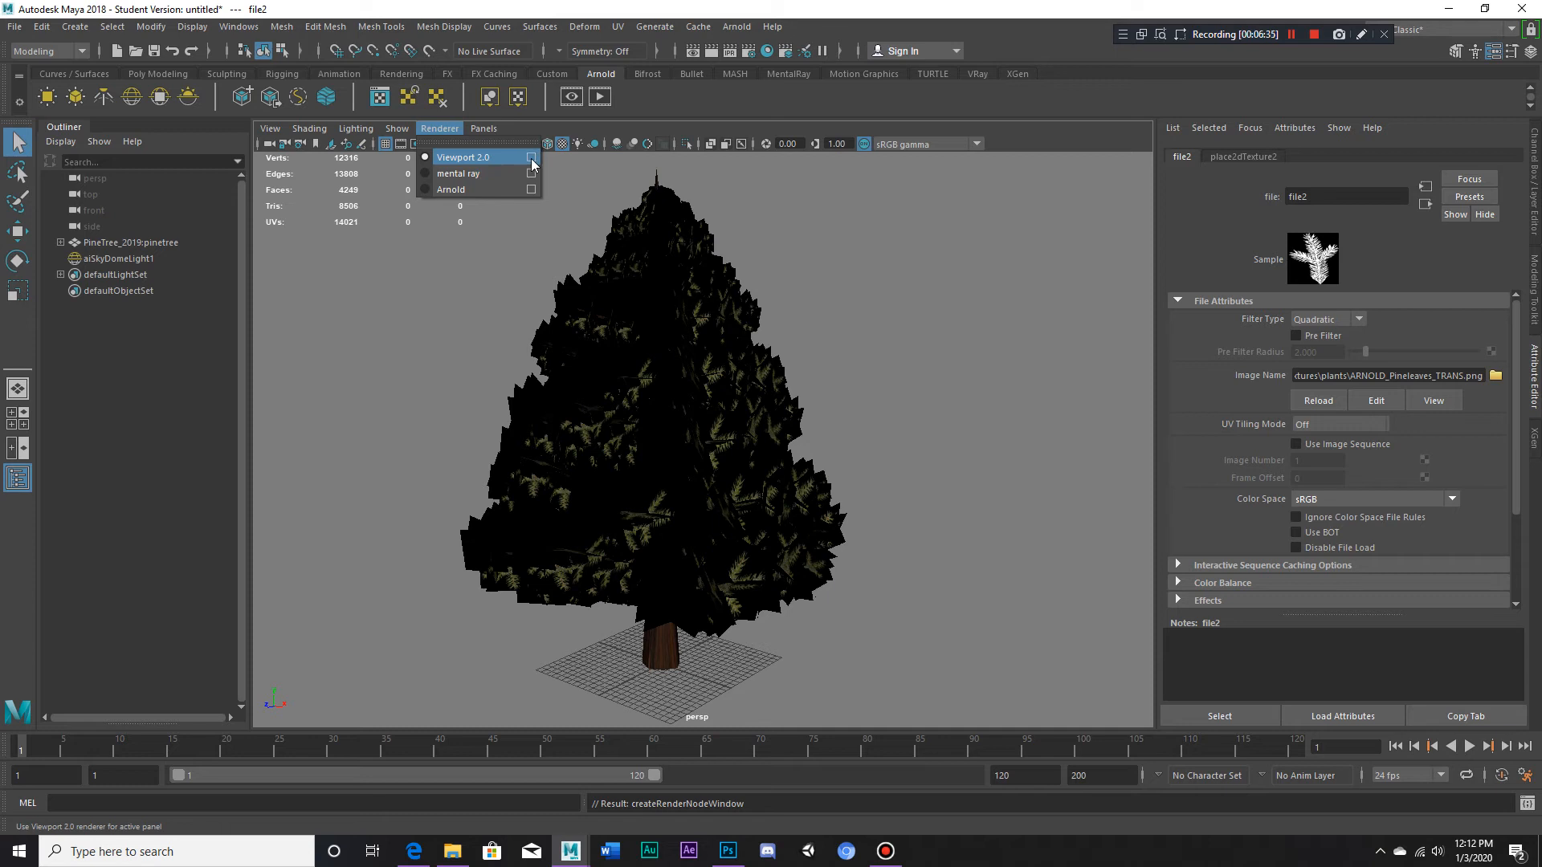
left_click(463, 157)
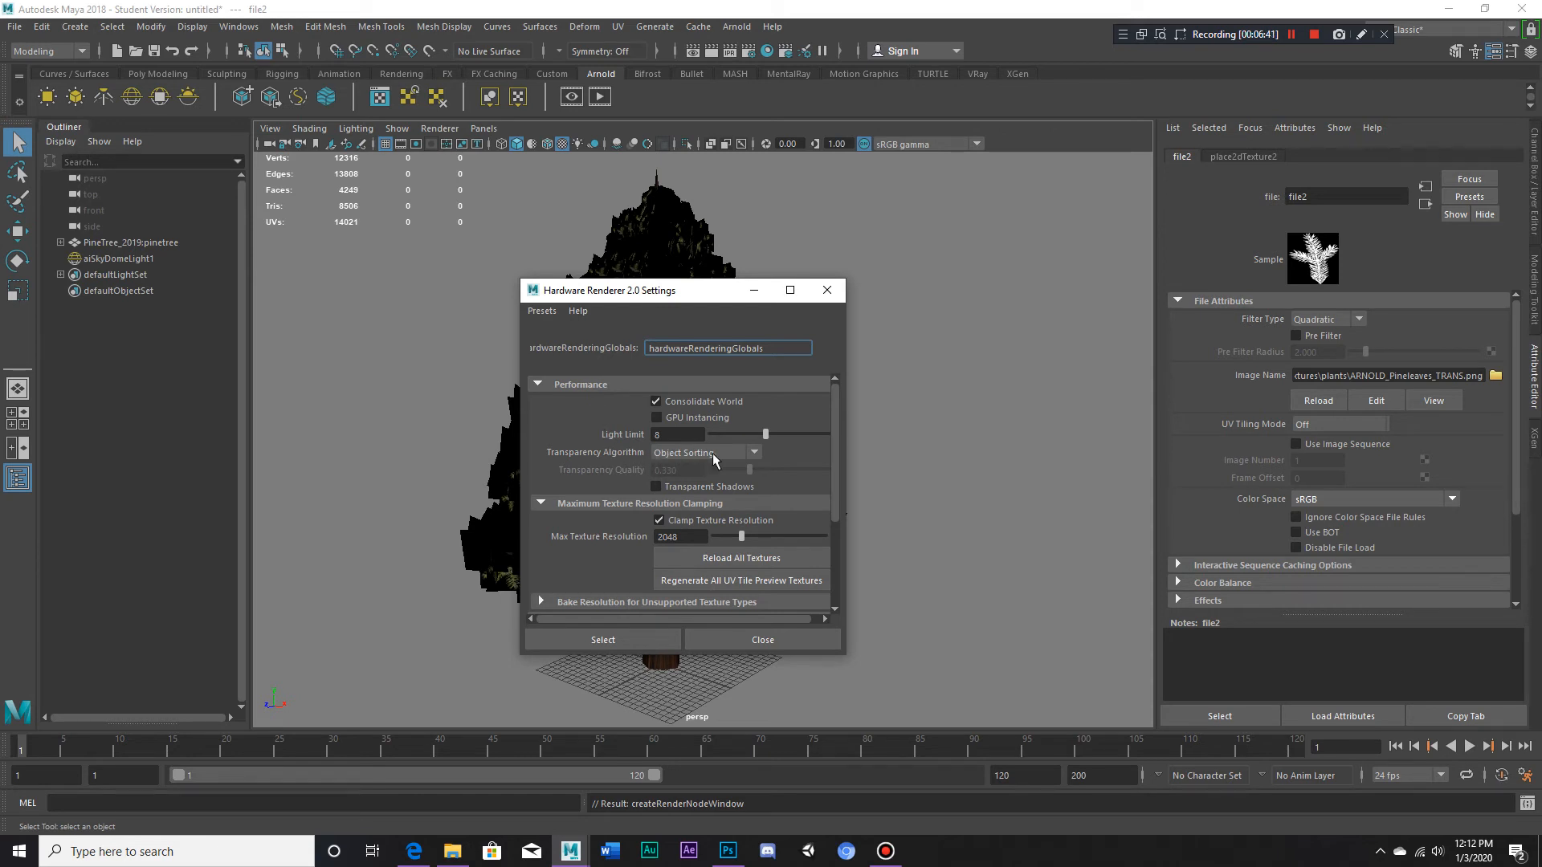
left_click(704, 452)
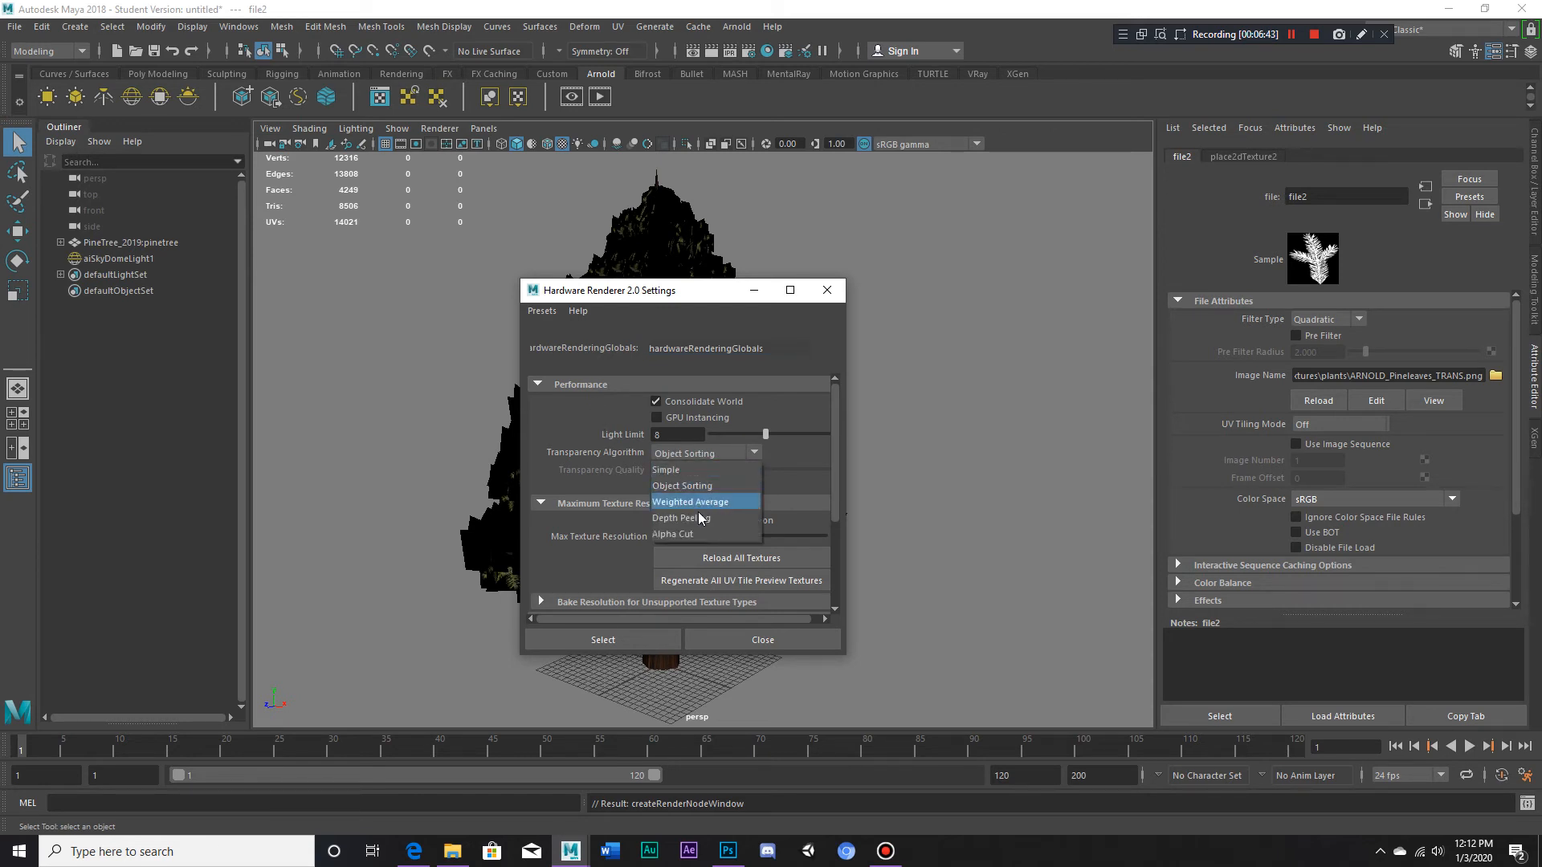
left_click(674, 534)
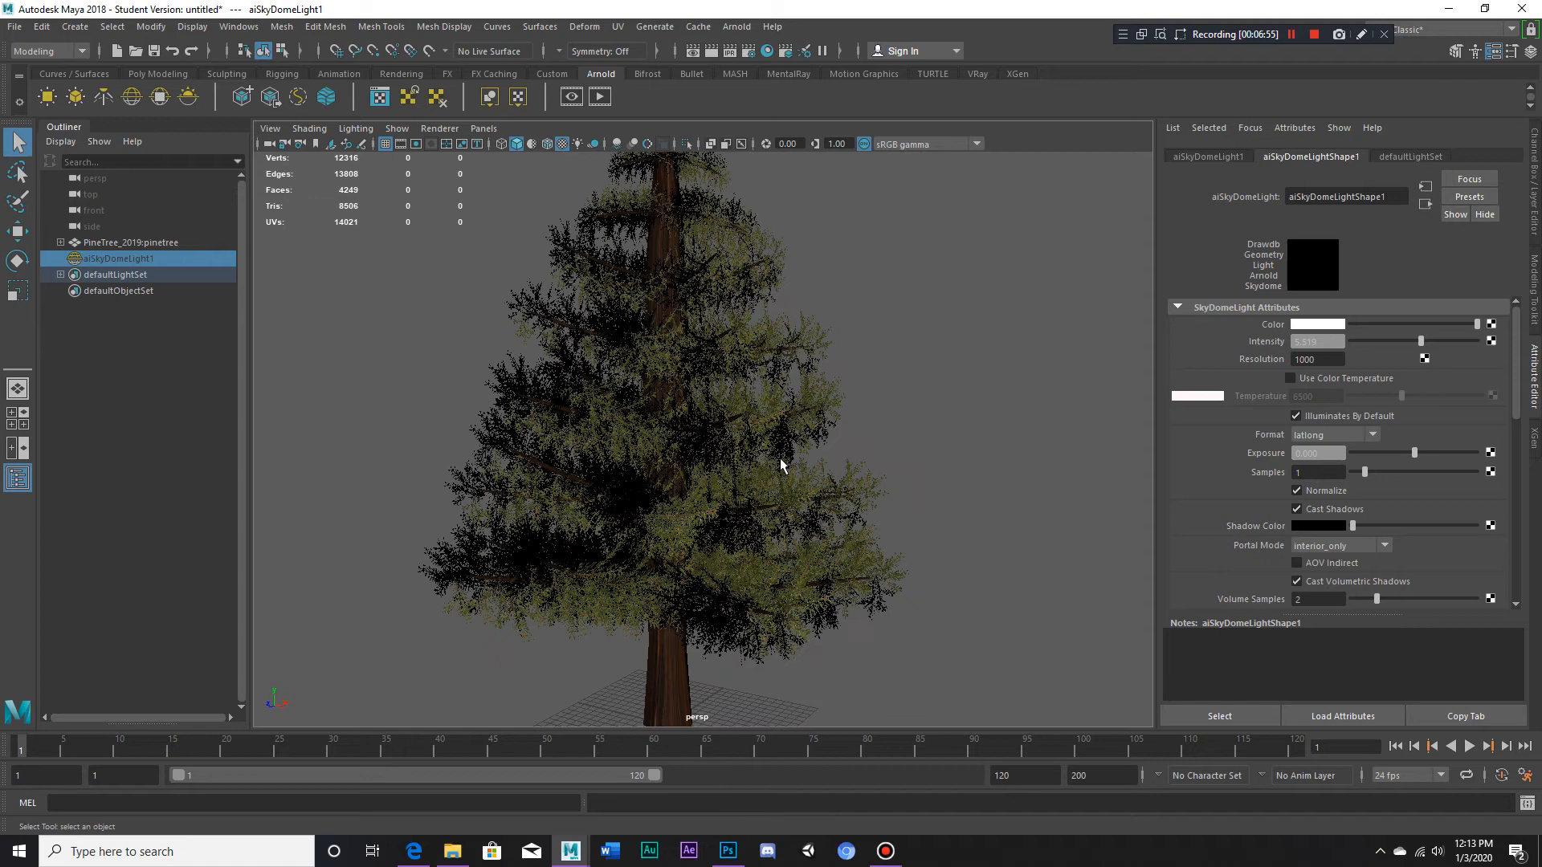
- Select a leaf plane and open Hypershade showing its file1 texture
left_click(718, 344)
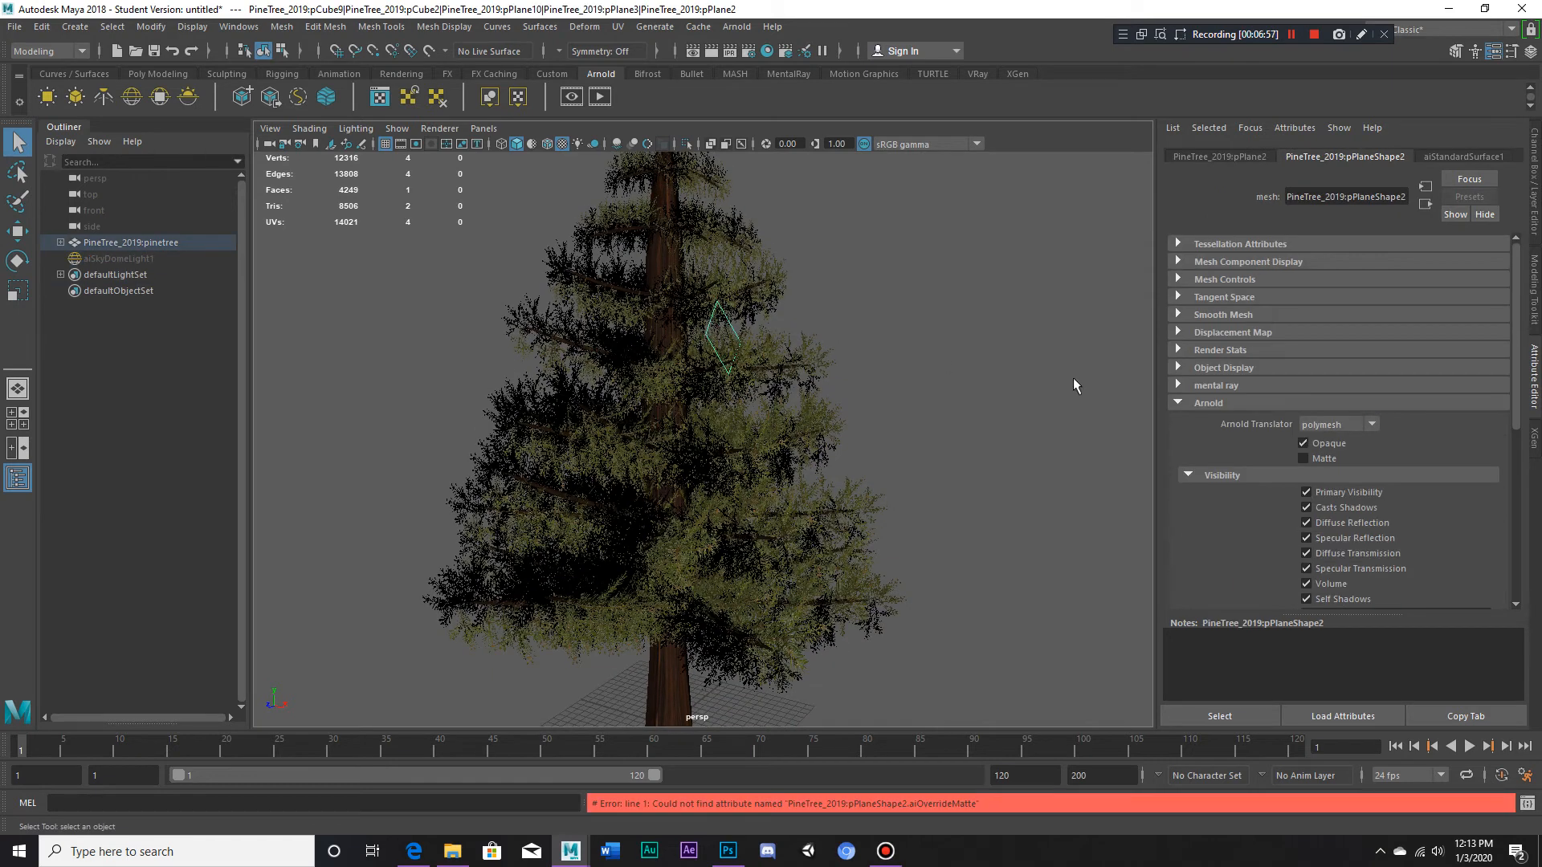
mouse_move(1217, 455)
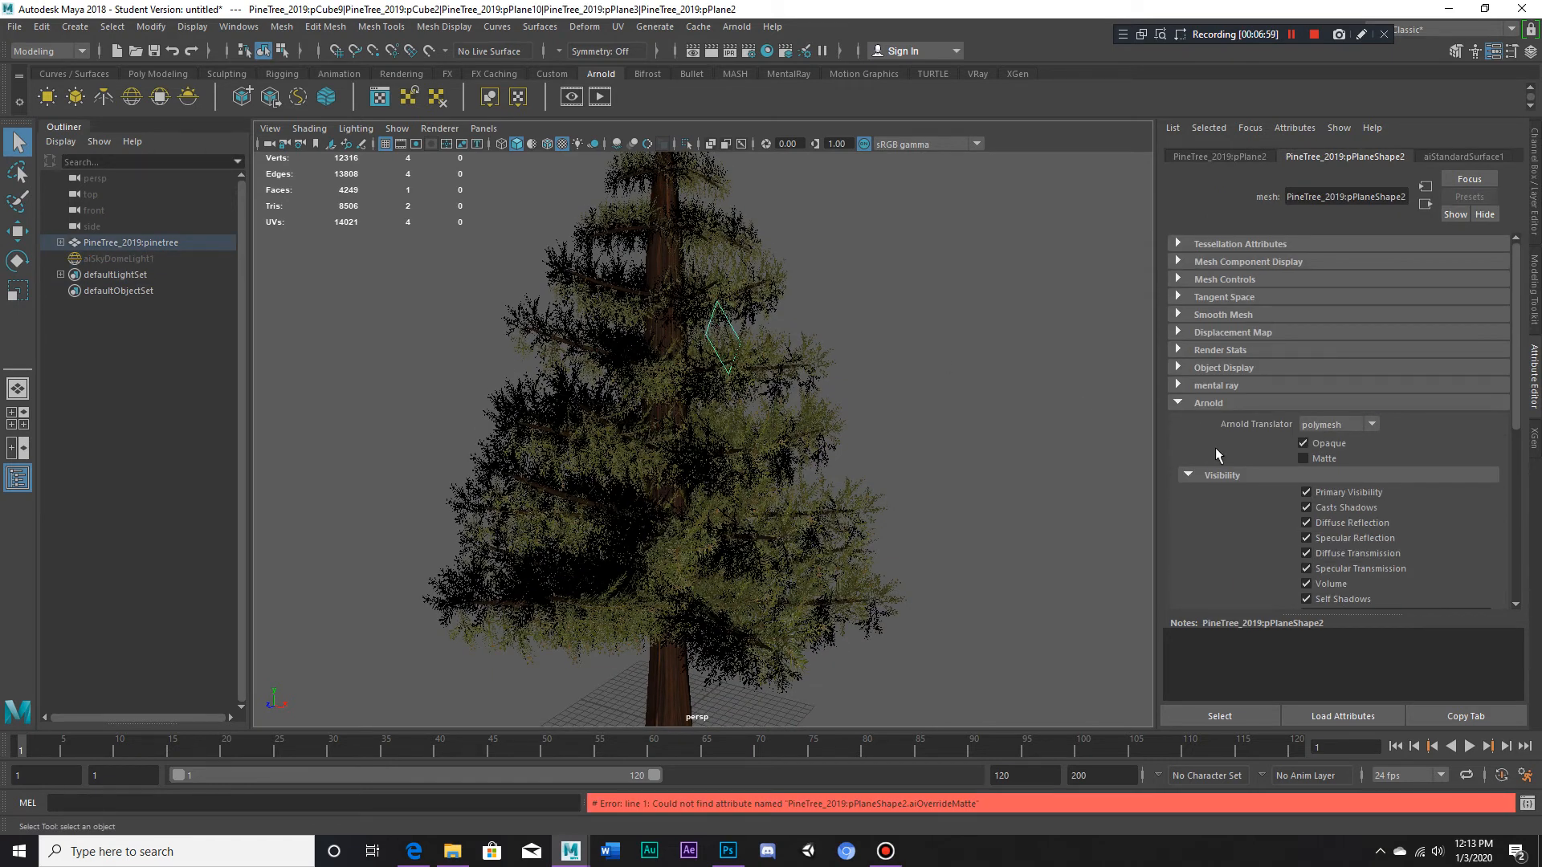
left_click(1464, 155)
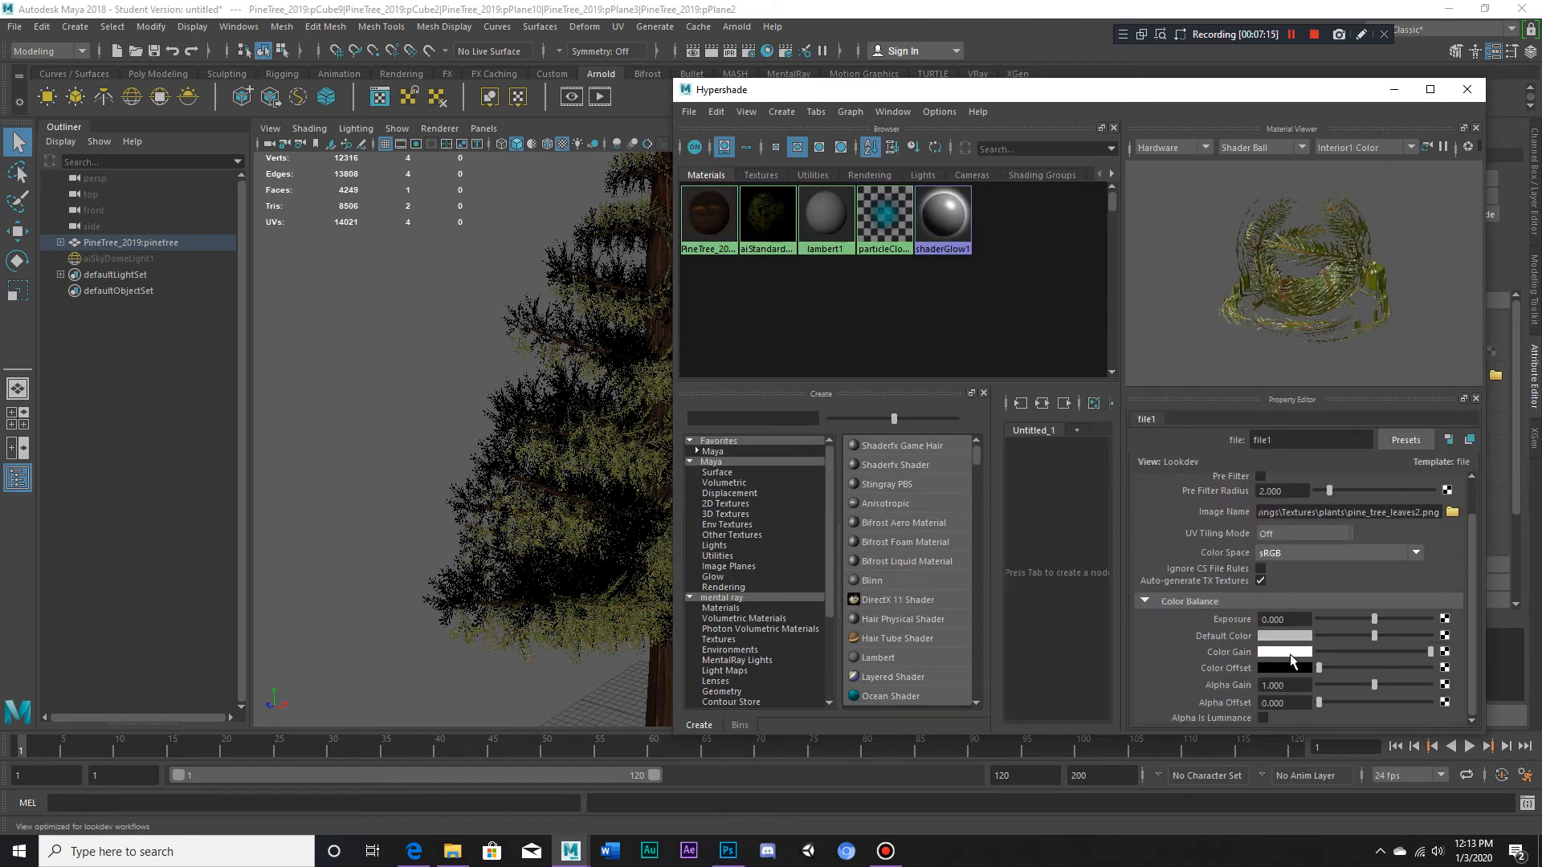
- Set the file1 Color Gain to light green and close Hypershade
left_click(1283, 652)
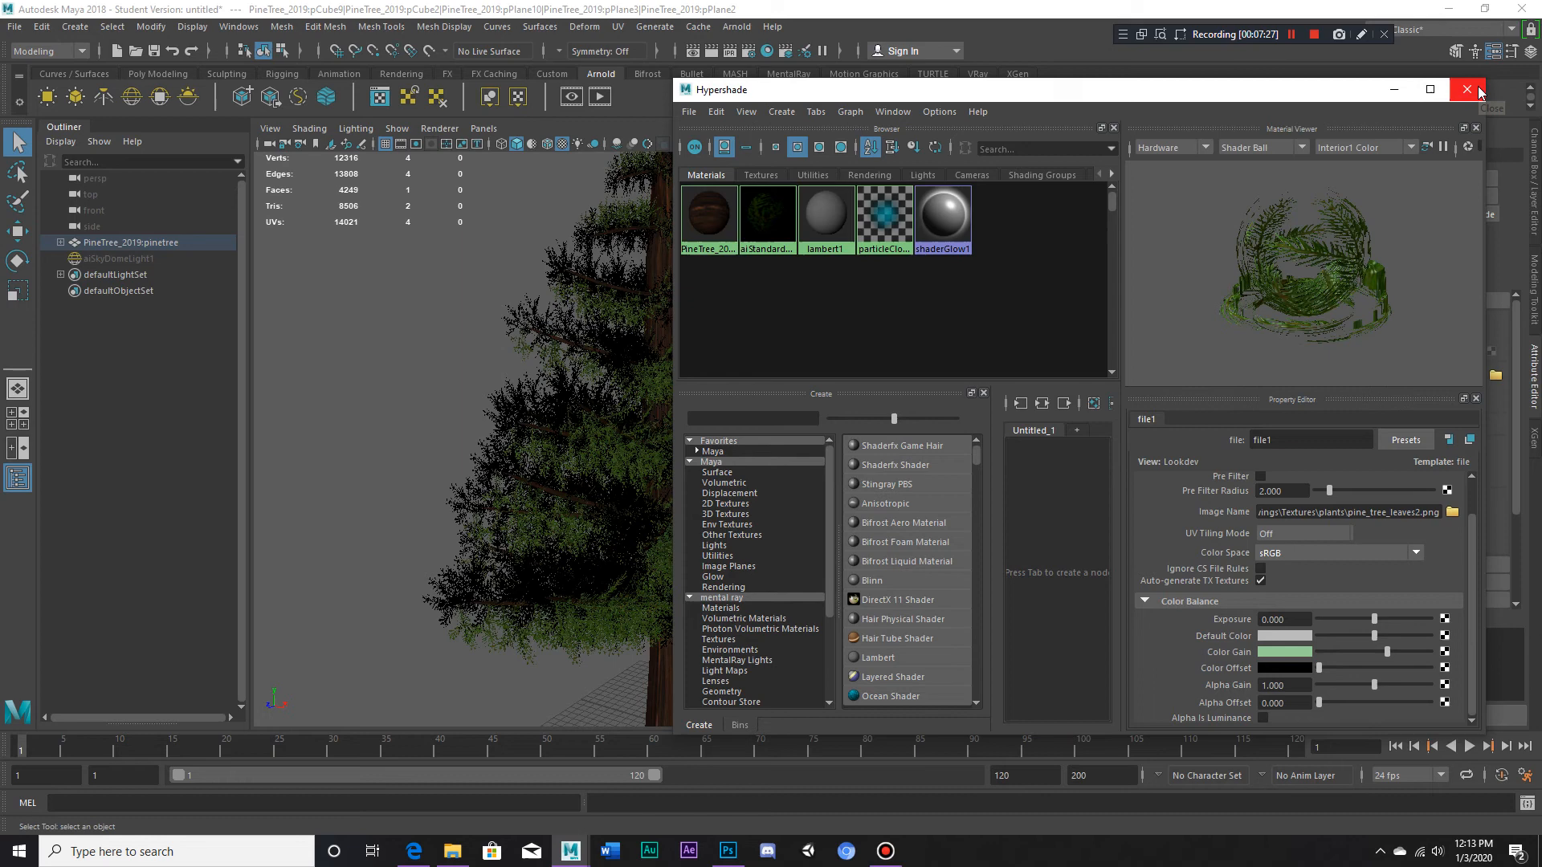
left_click(1467, 89)
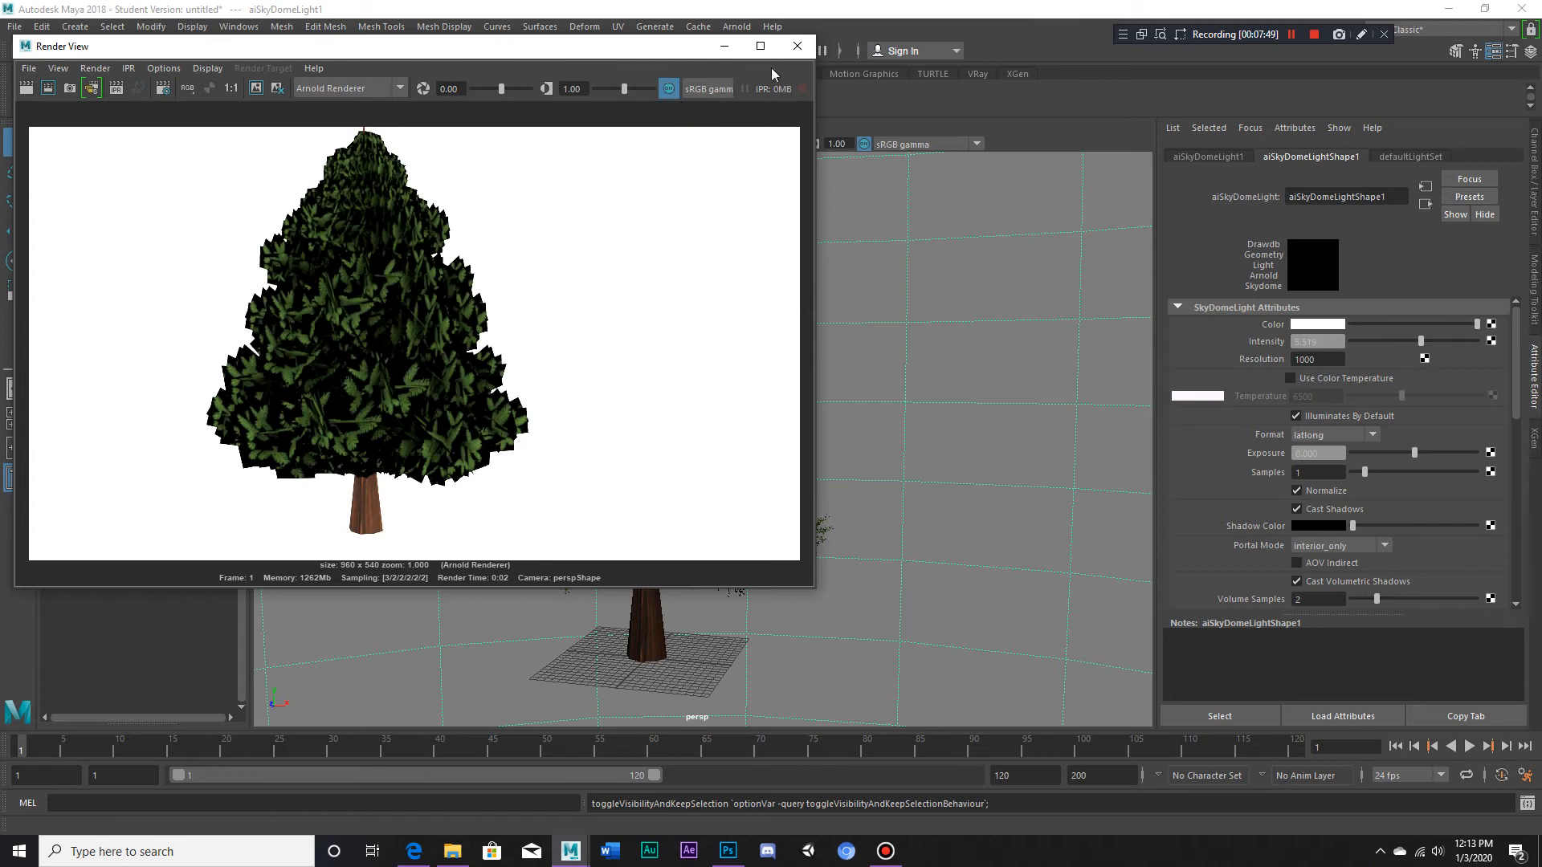
- Close Render View and select the pine tree model in the viewport
left_click(796, 45)
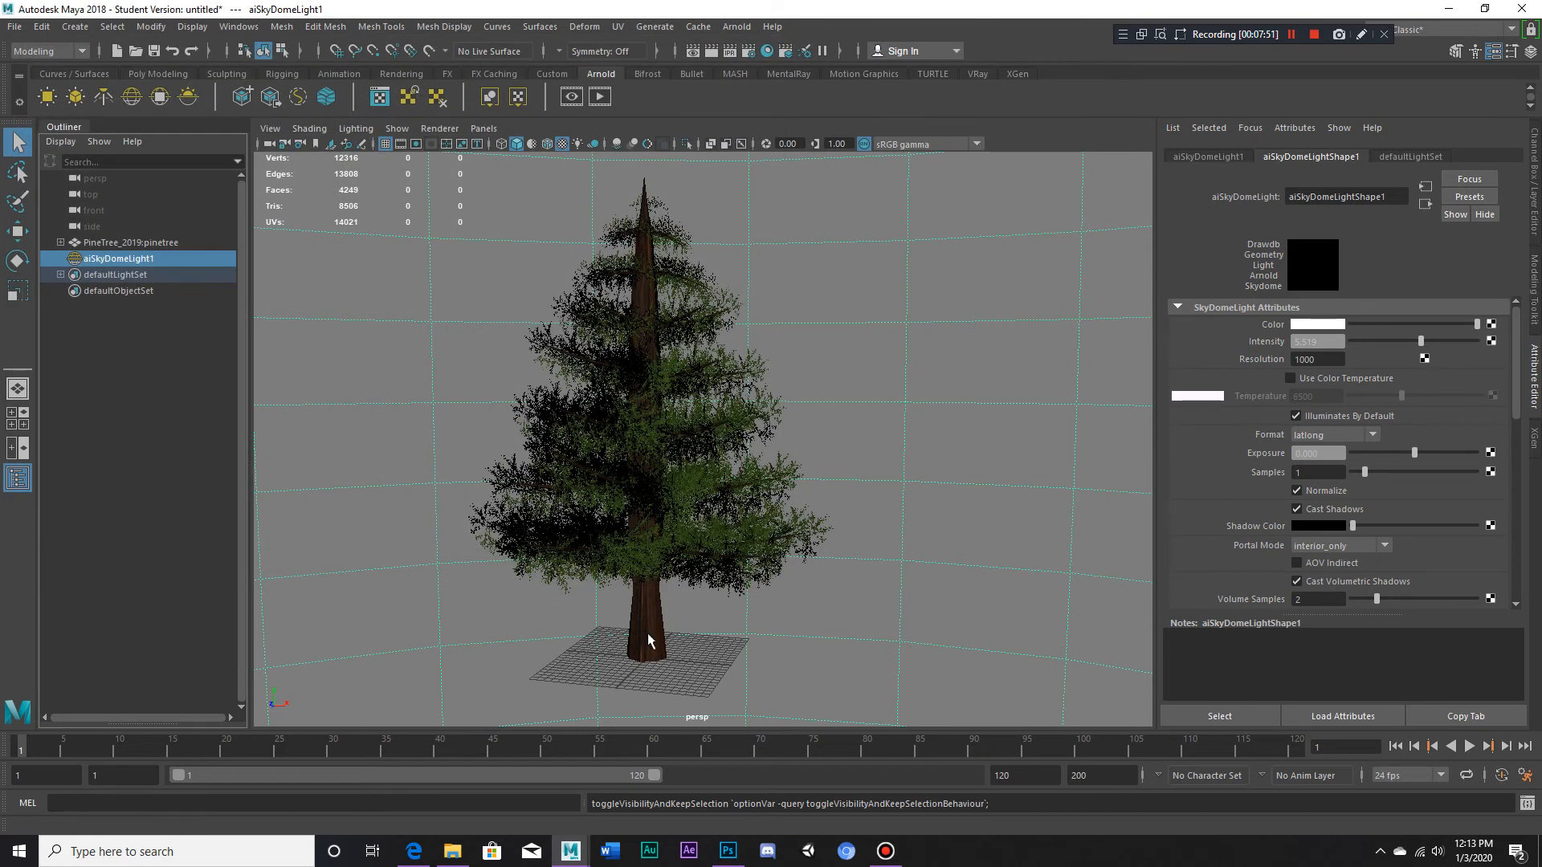
left_click(639, 535)
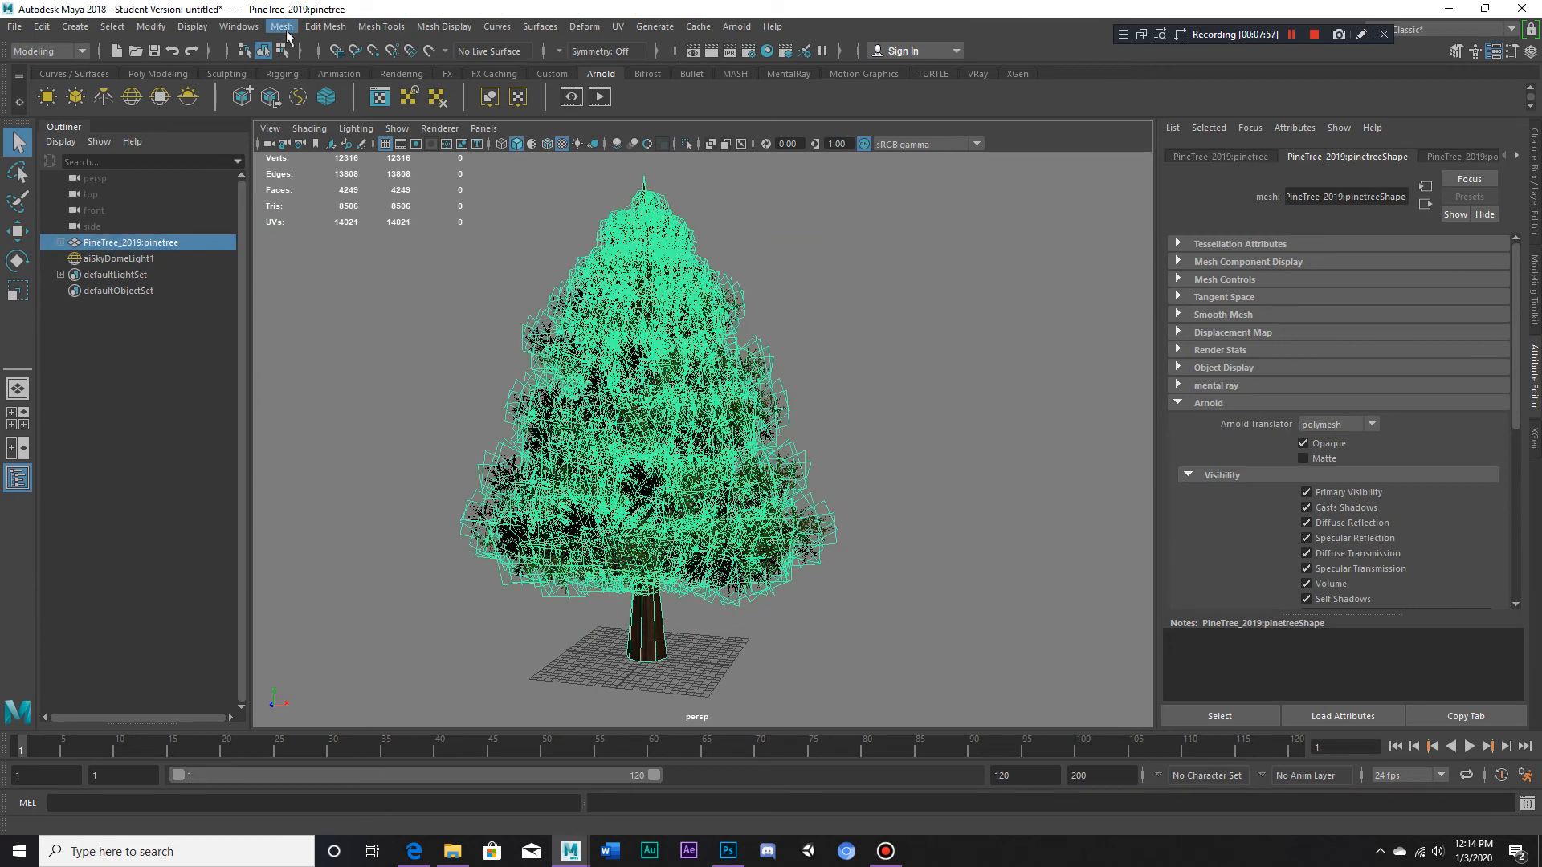
- Combine the tree into pinetree1, delete its history, and show its shape attributes
left_click(281, 26)
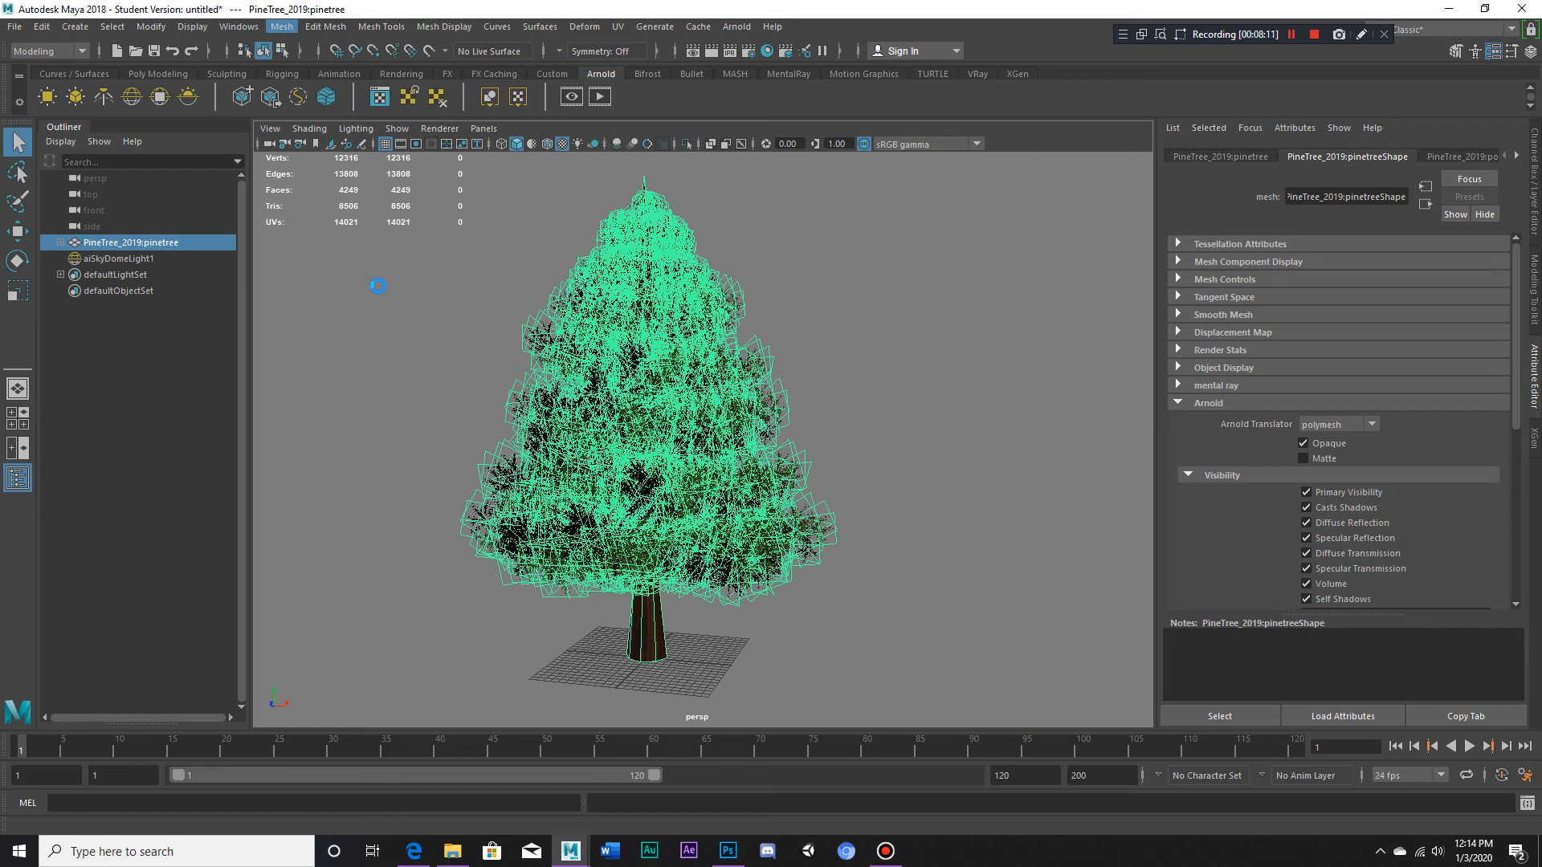
mouse_move(613, 387)
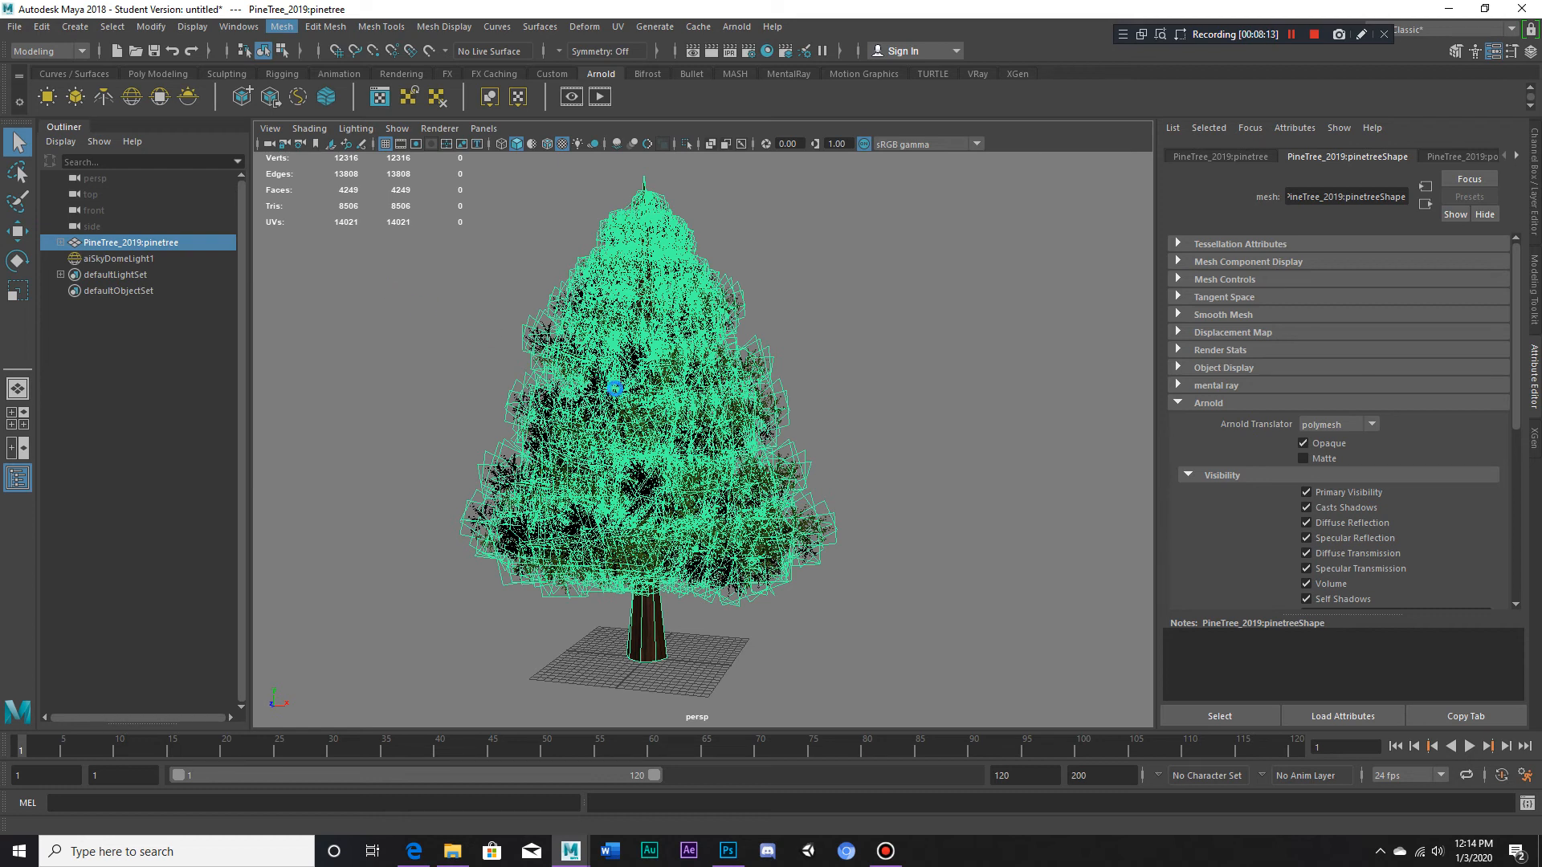
mouse_move(664, 599)
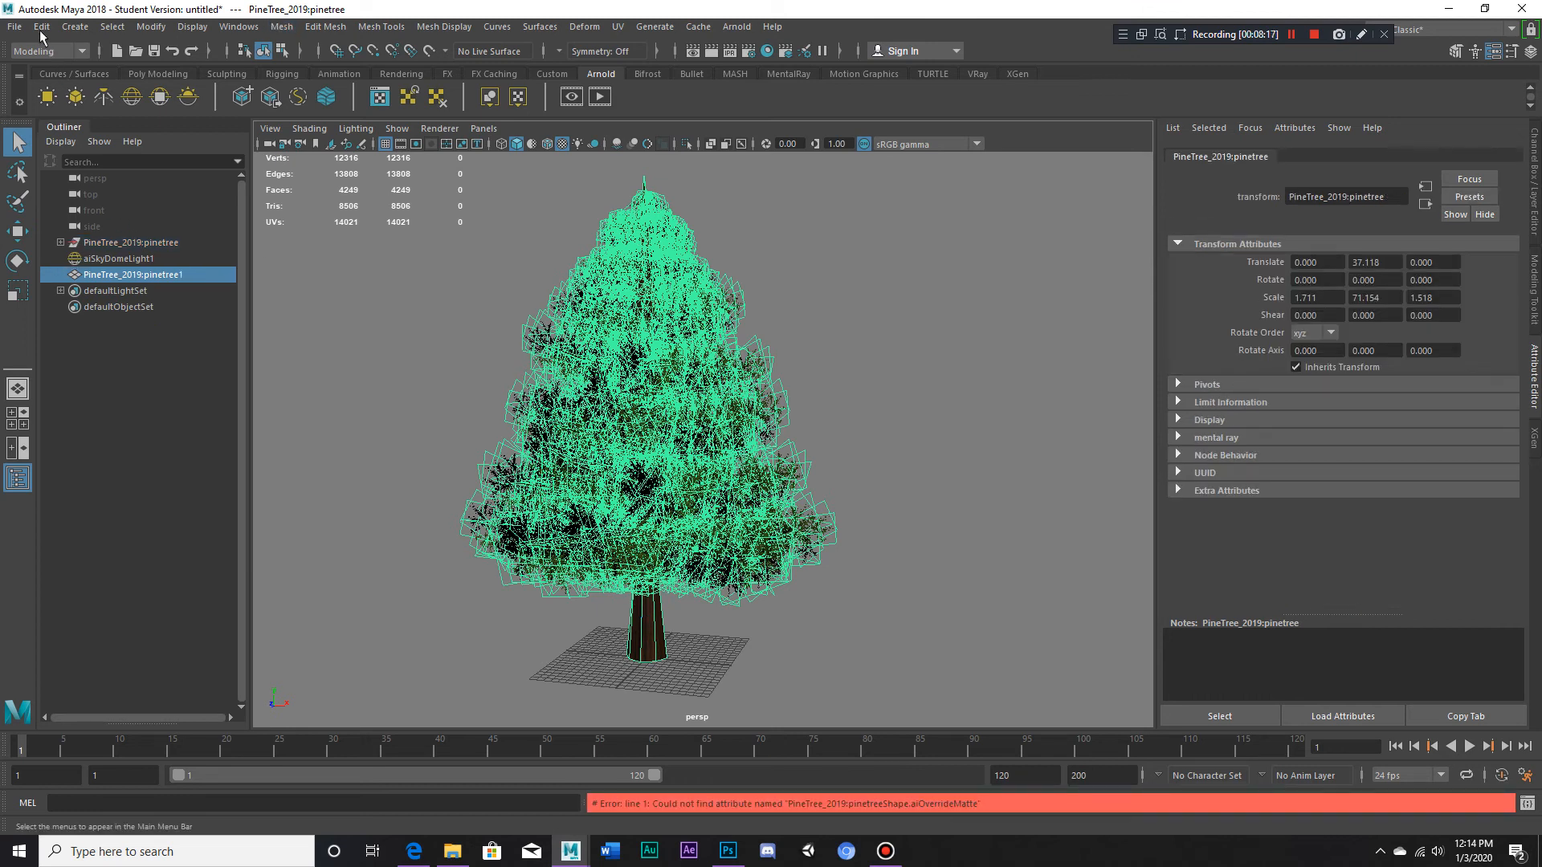
left_click(40, 26)
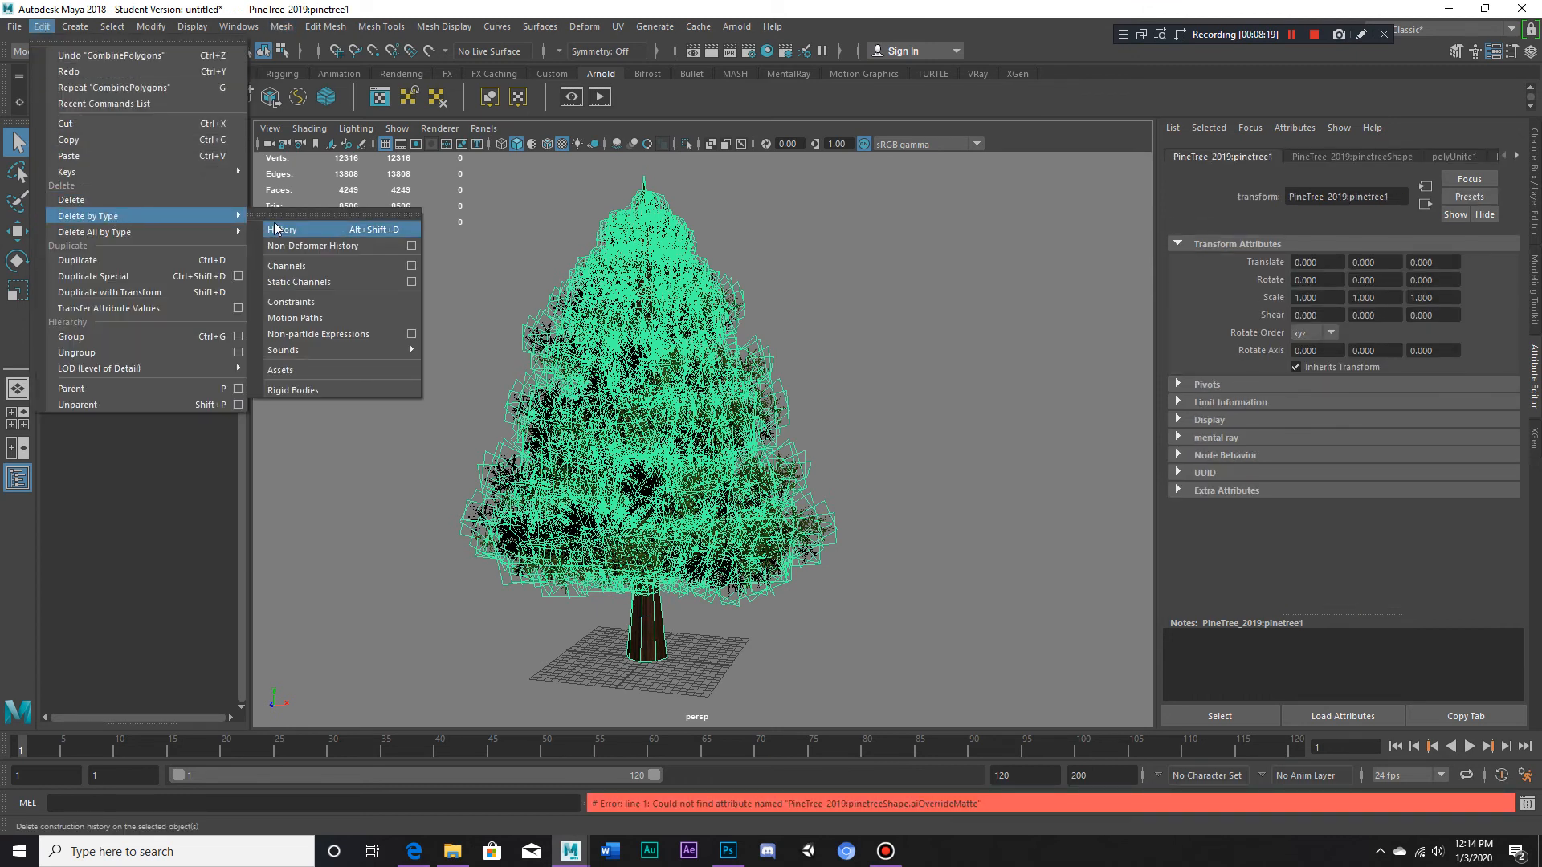
left_click(283, 229)
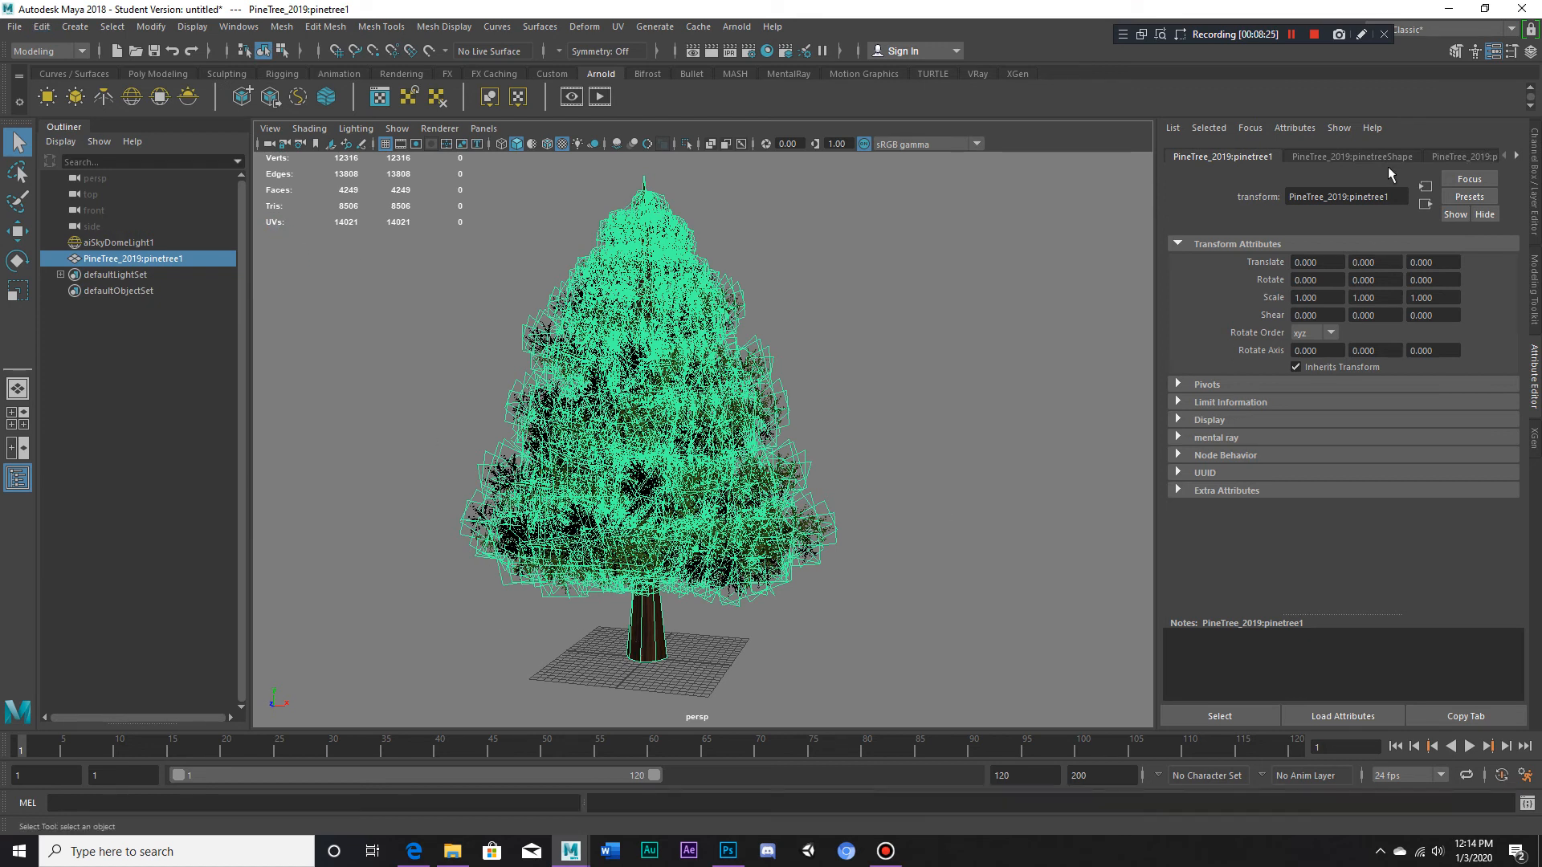
left_click(1351, 156)
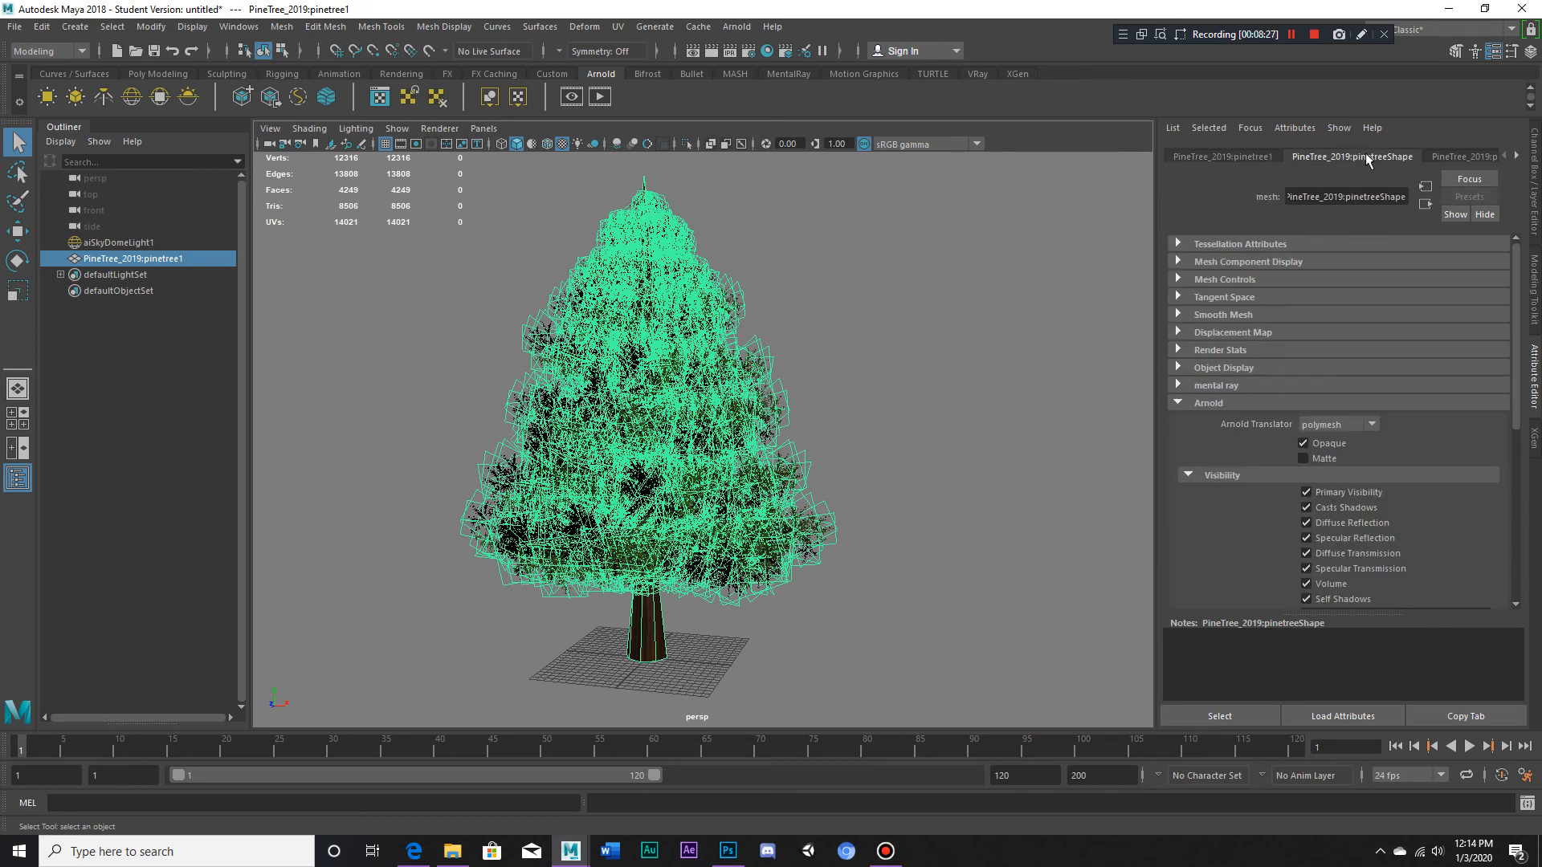
mouse_move(1372, 166)
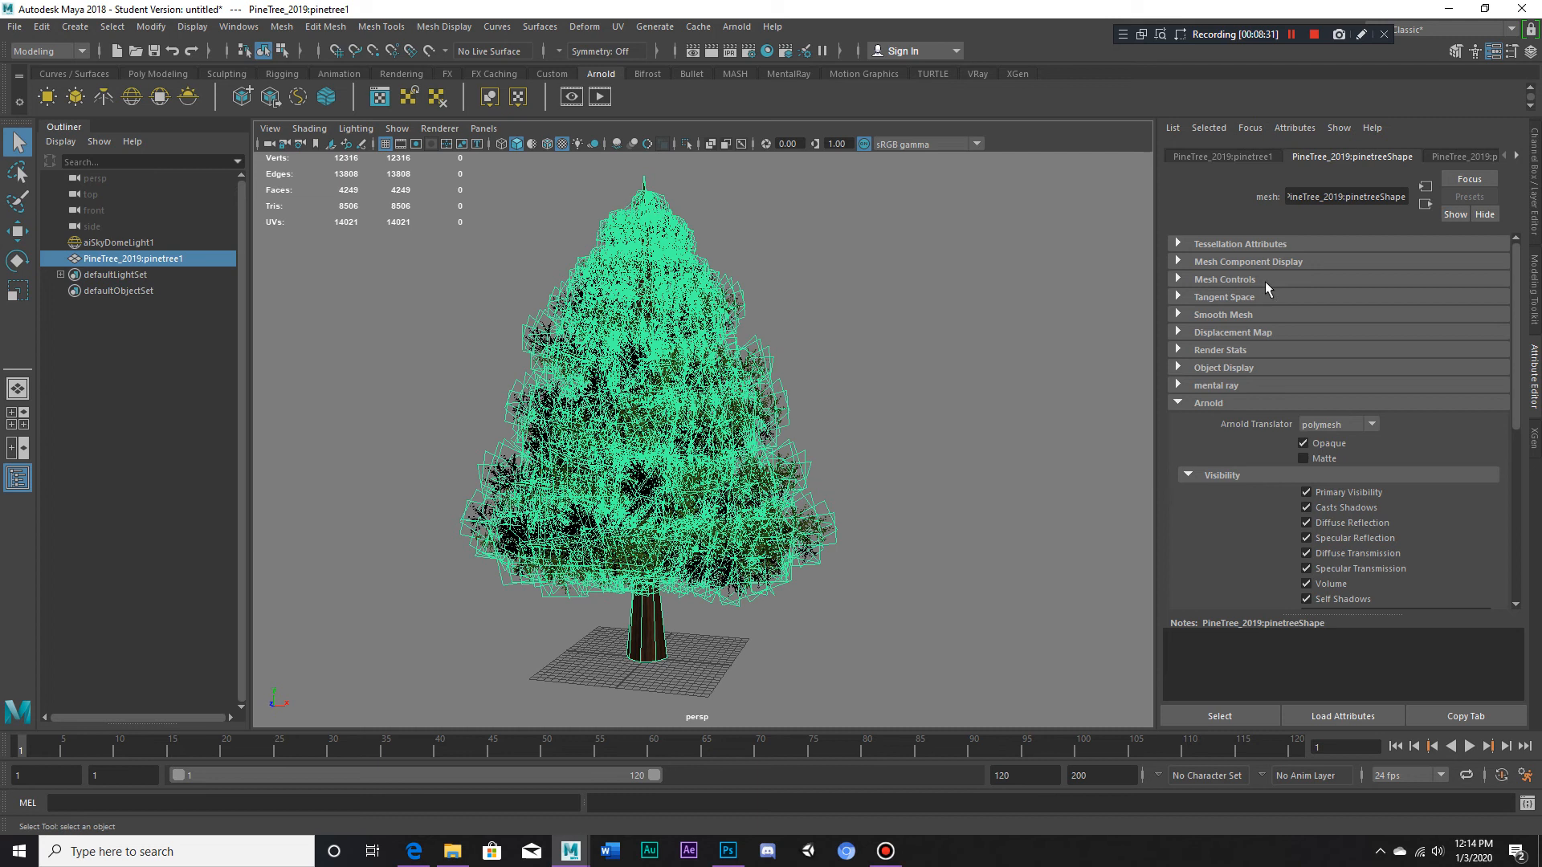
mouse_move(1235, 410)
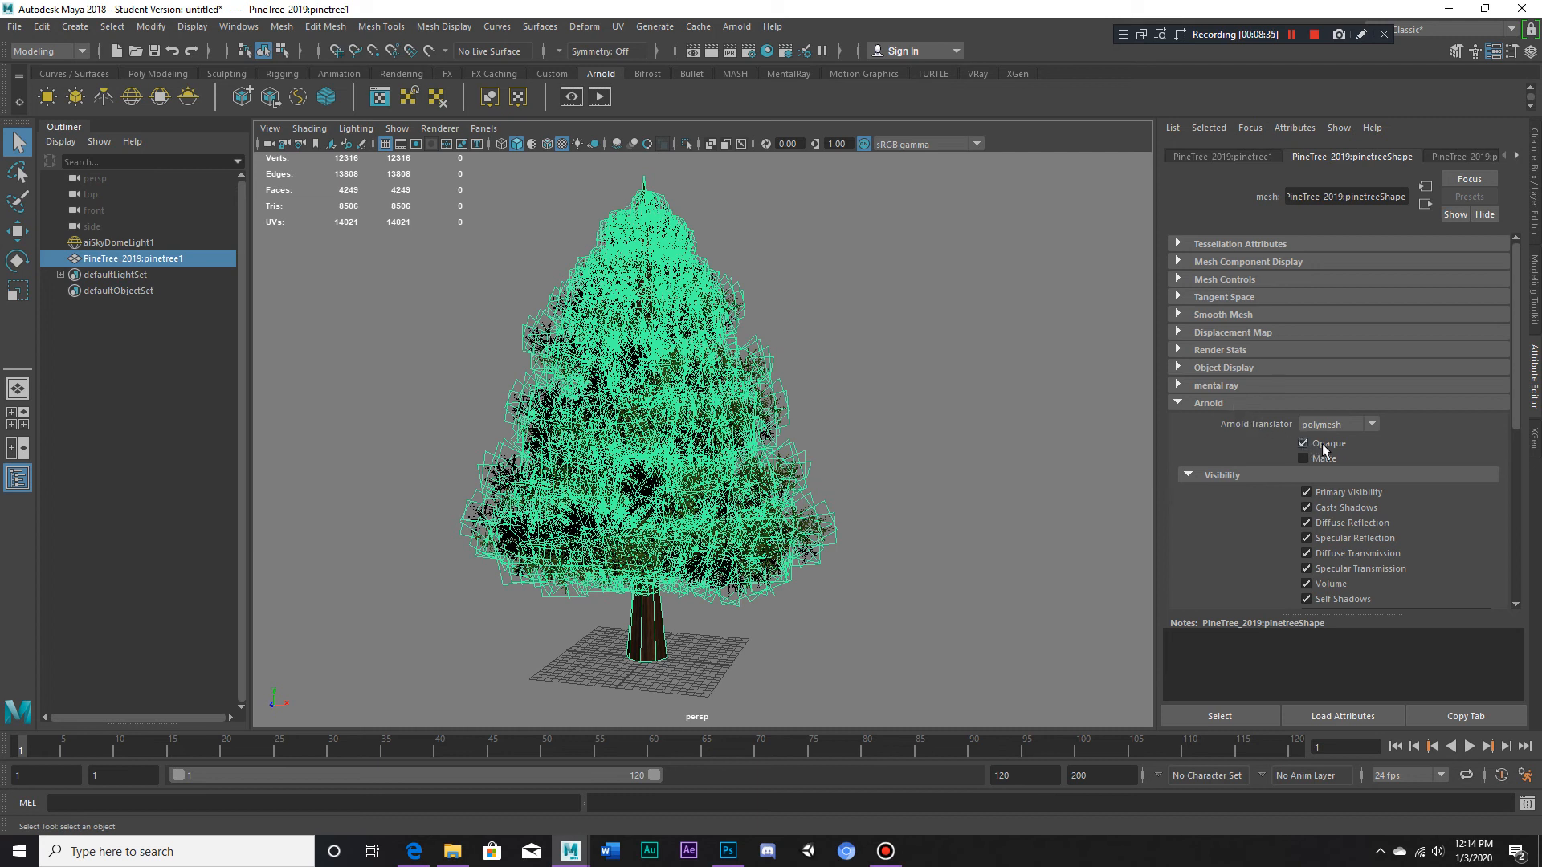
- Uncheck Opaque in the pinetreeShape Arnold section
left_click(122, 242)
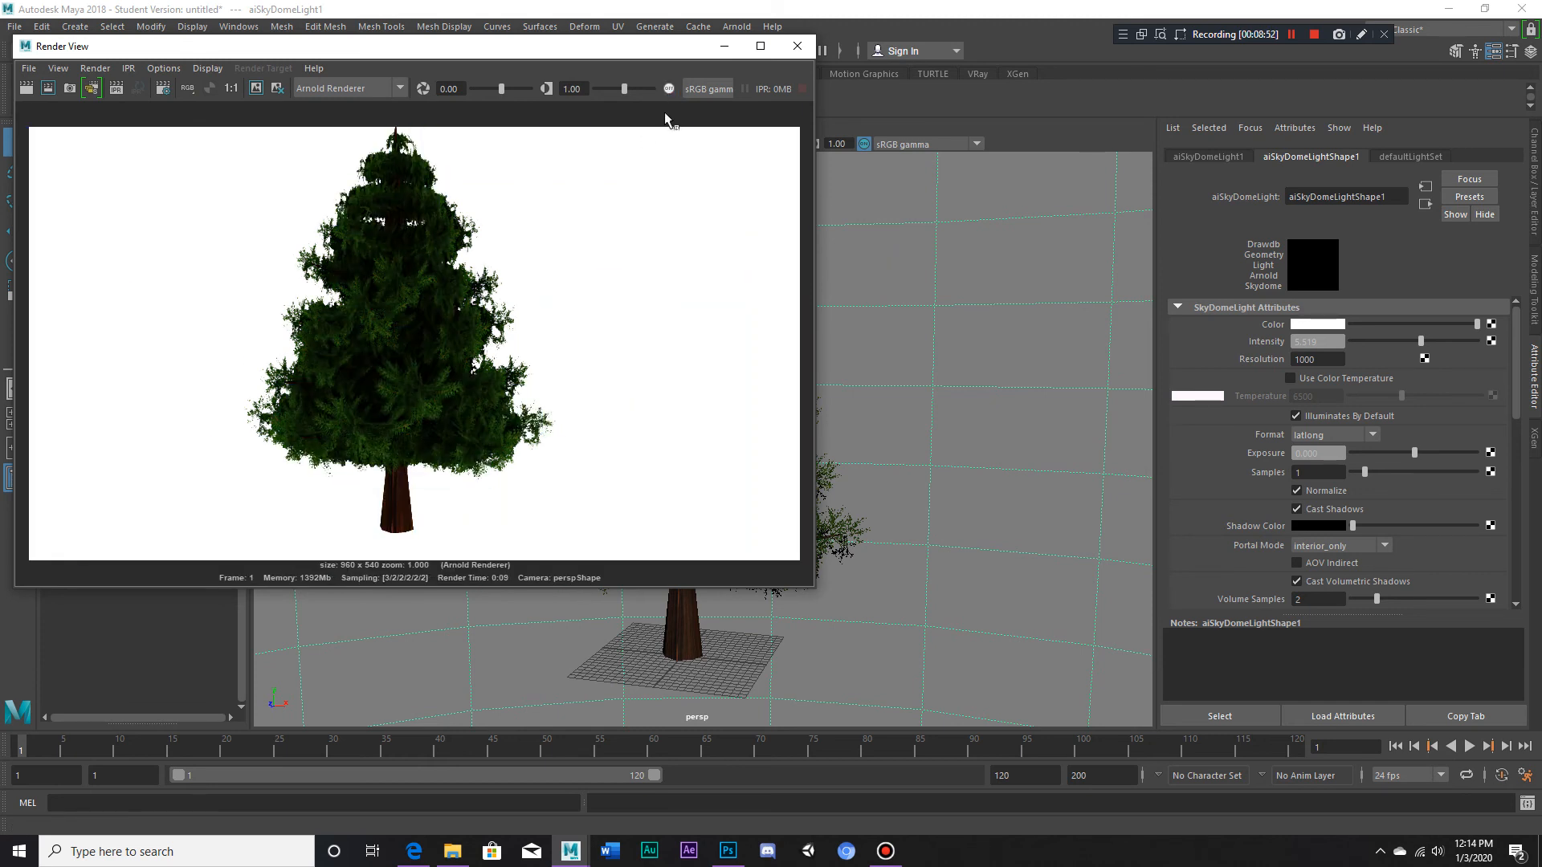
mouse_move(668, 243)
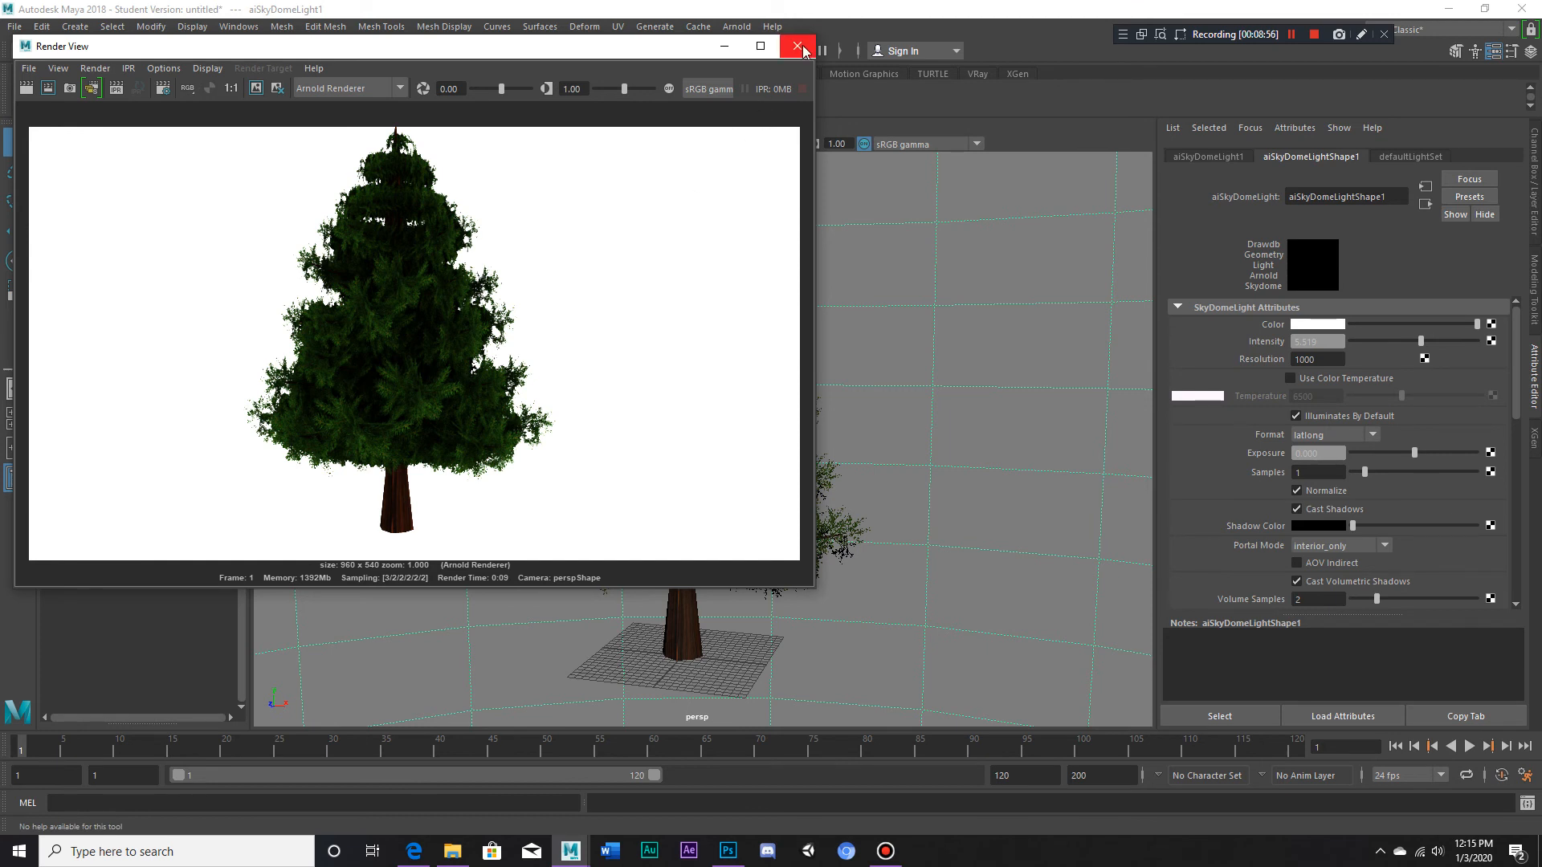
- Close the render preview, toggle the view color transform, and close again
left_click(796, 46)
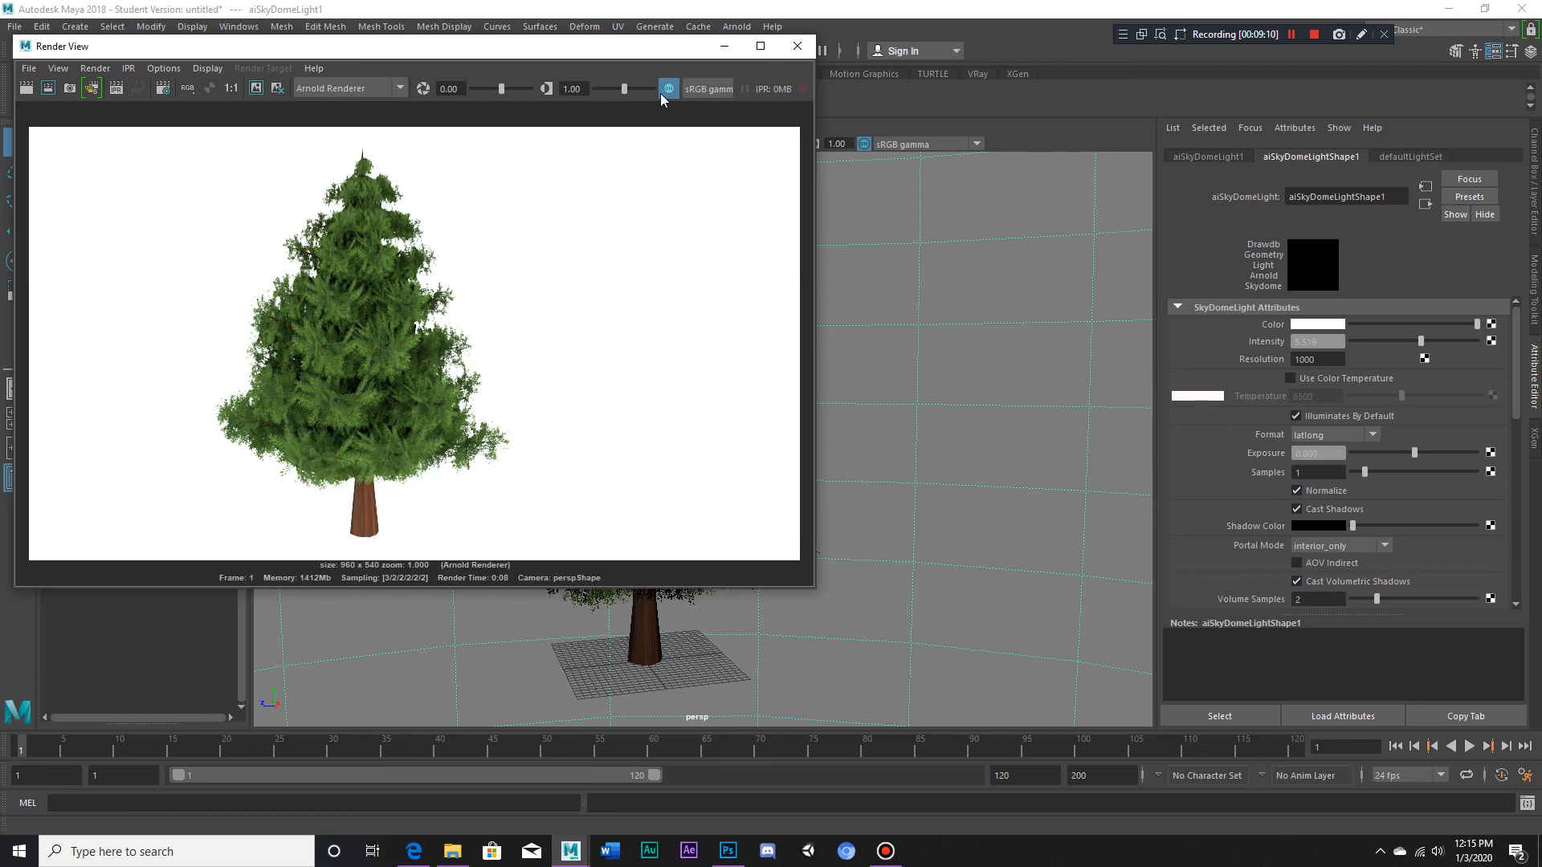
left_click(667, 88)
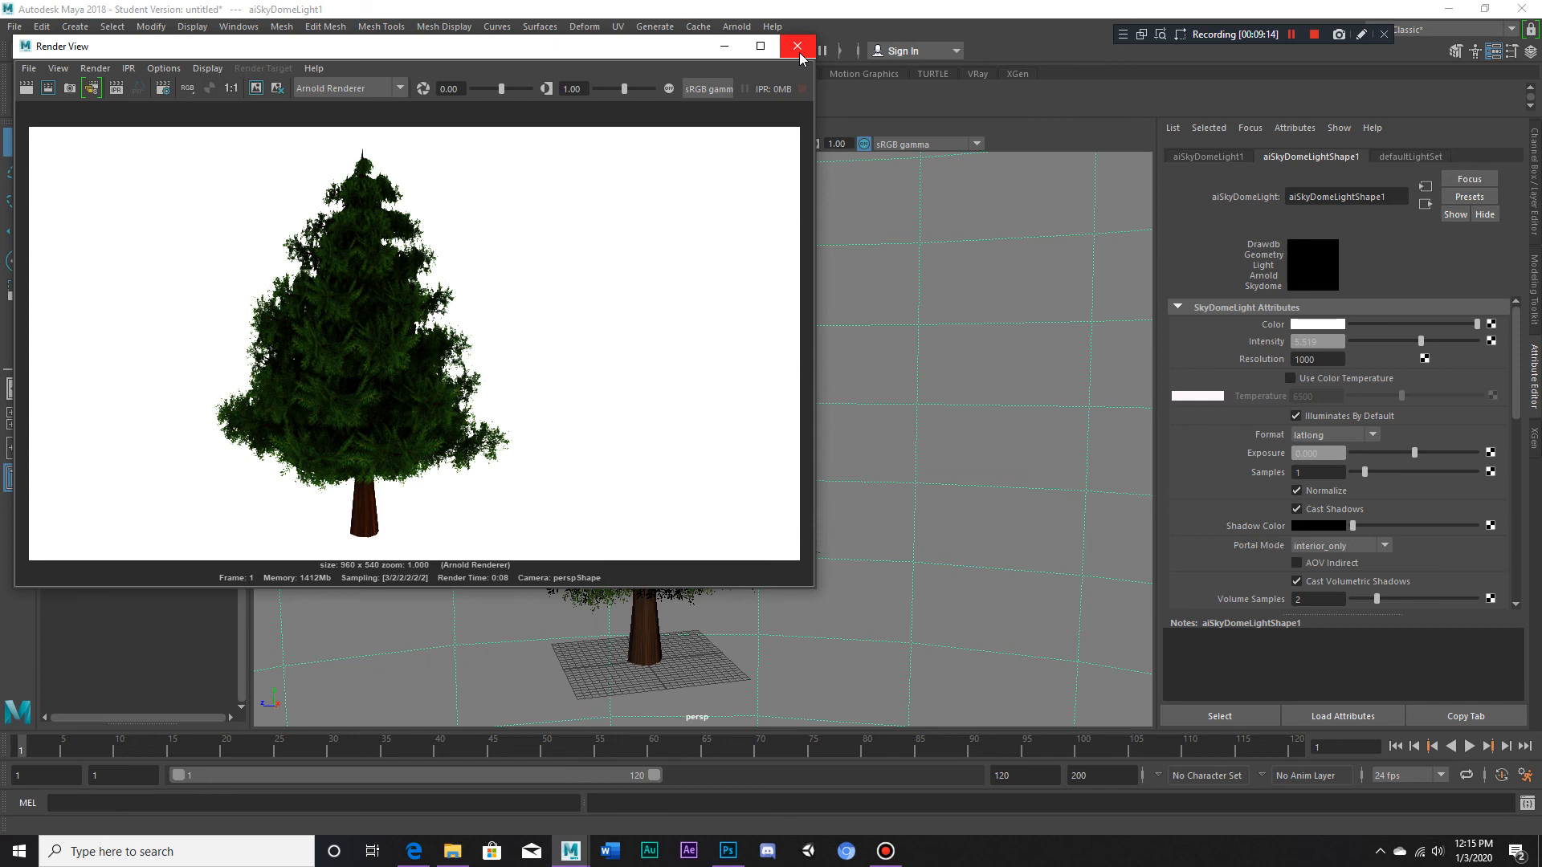
left_click(796, 46)
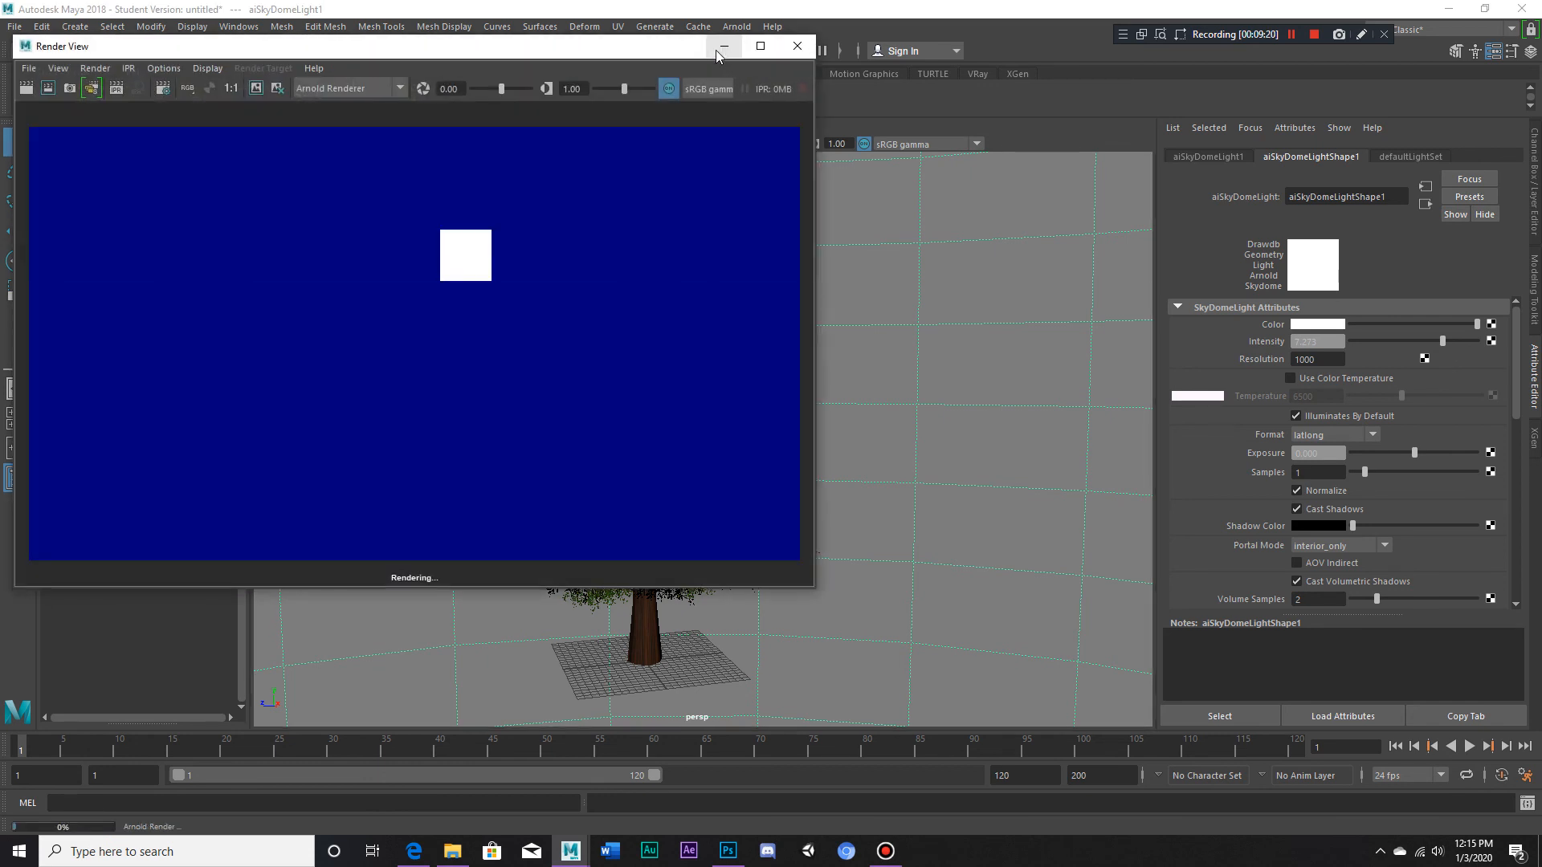
mouse_move(722, 46)
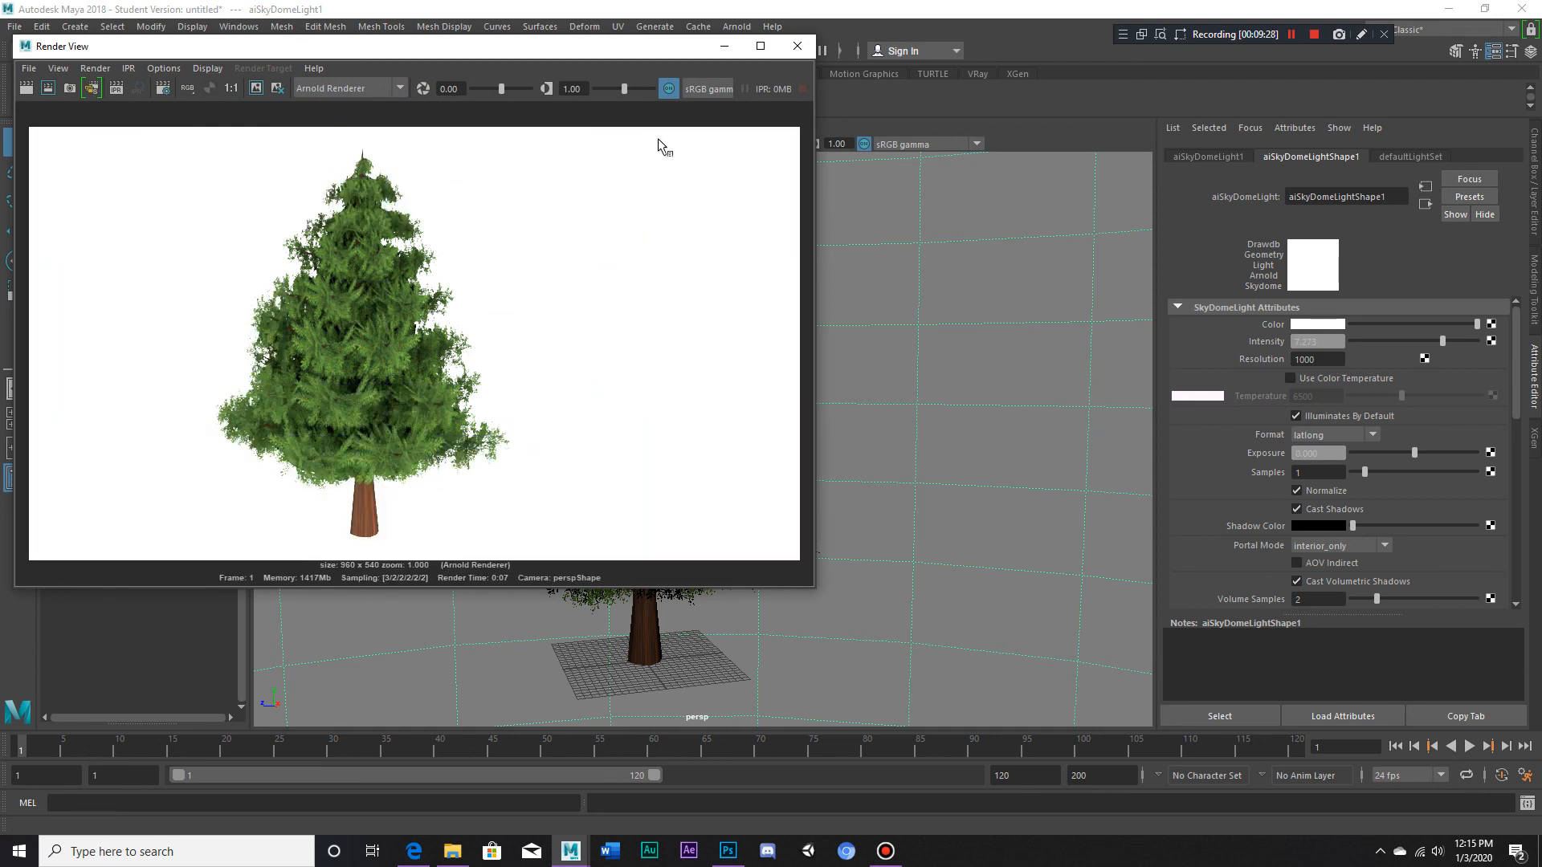
mouse_move(643, 114)
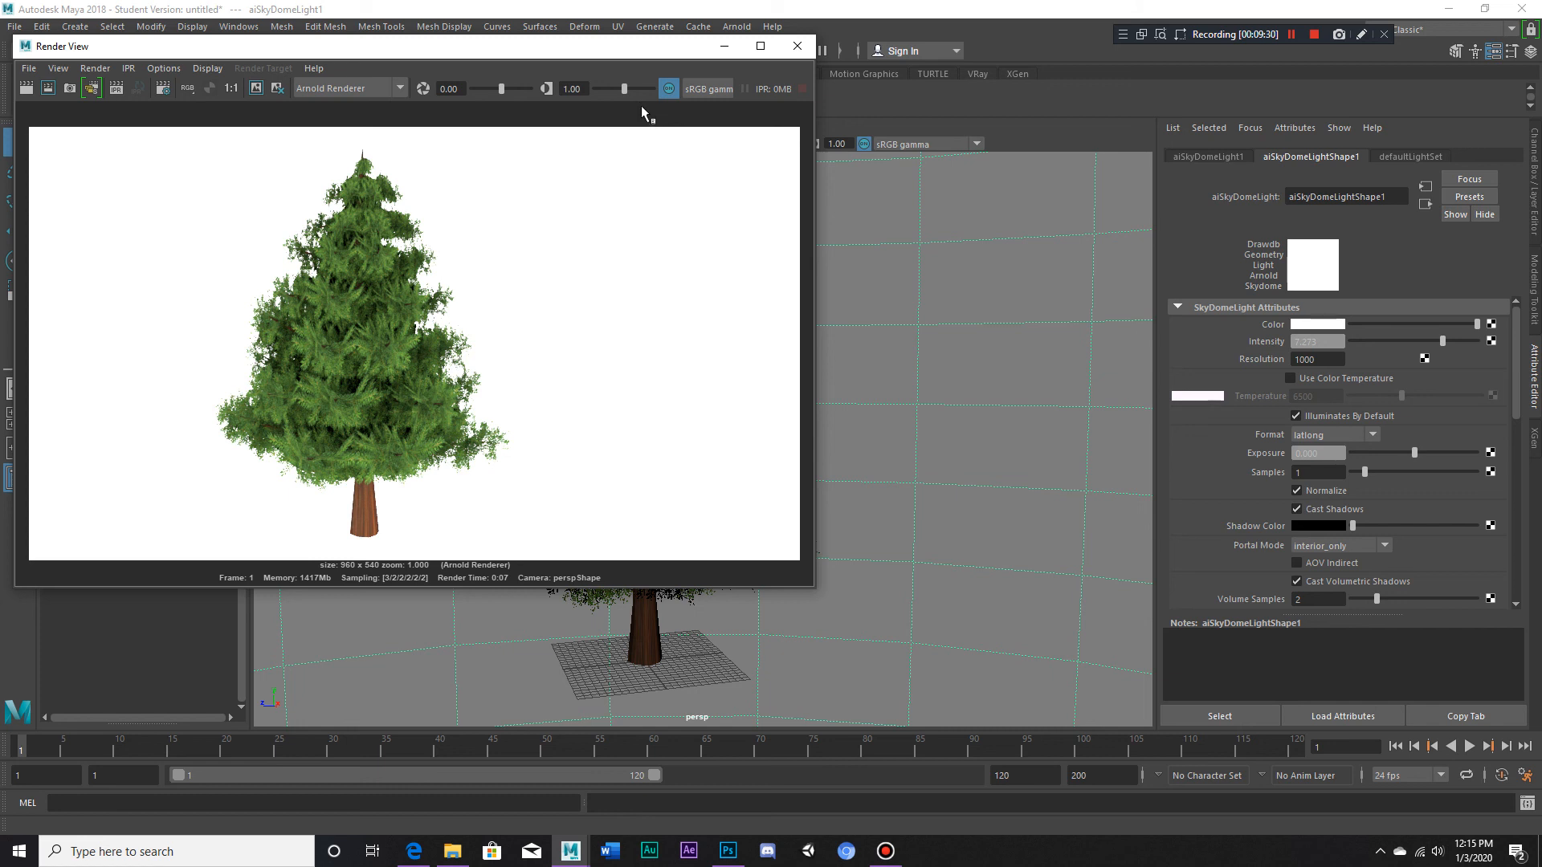
mouse_move(664, 98)
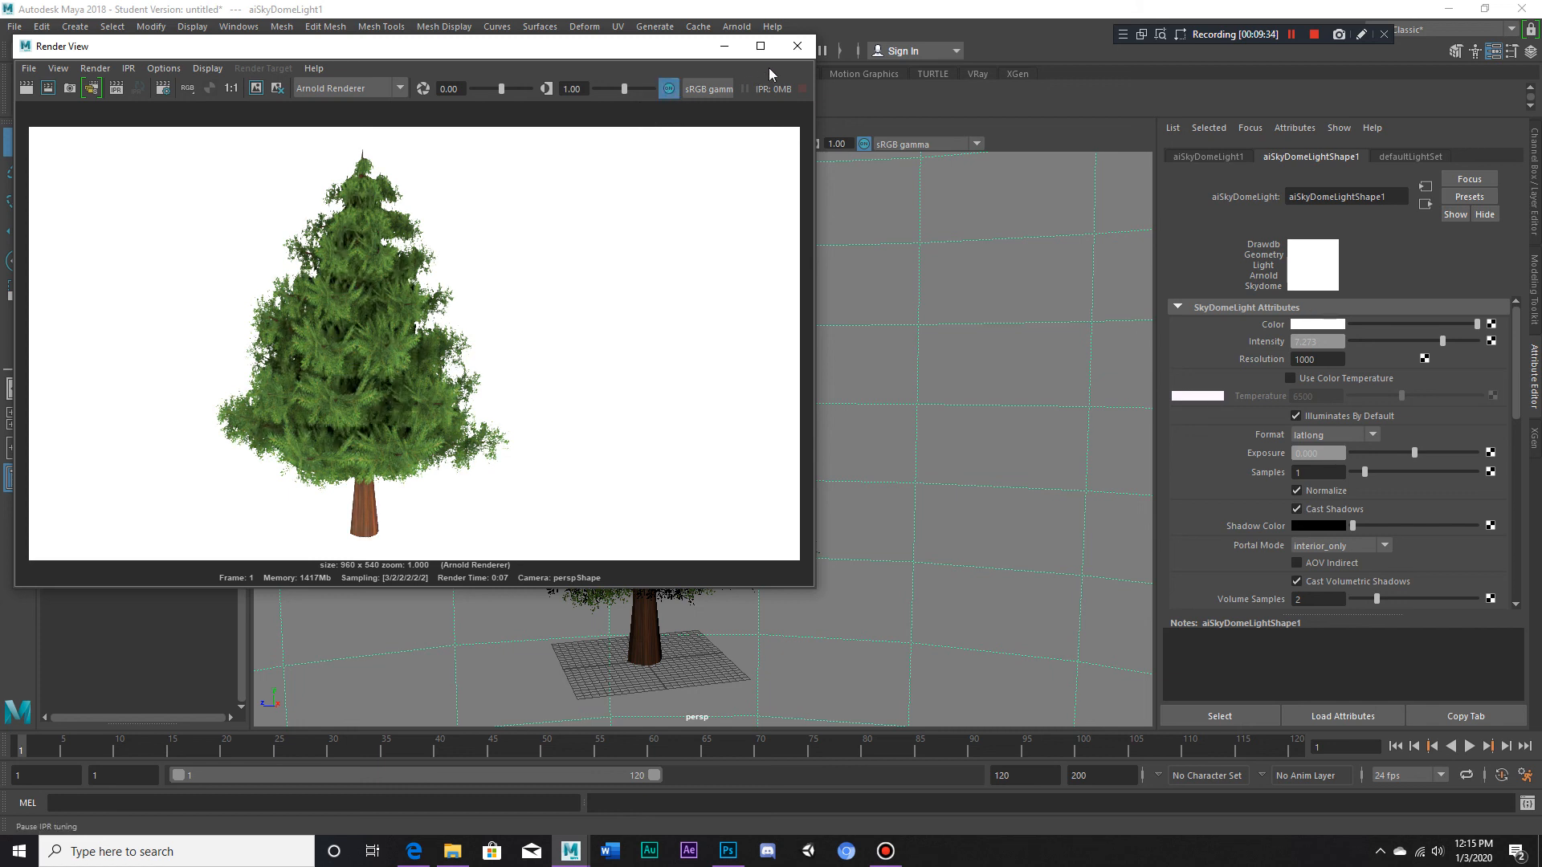
- Close the Render View after the brighter sky dome render
left_click(796, 45)
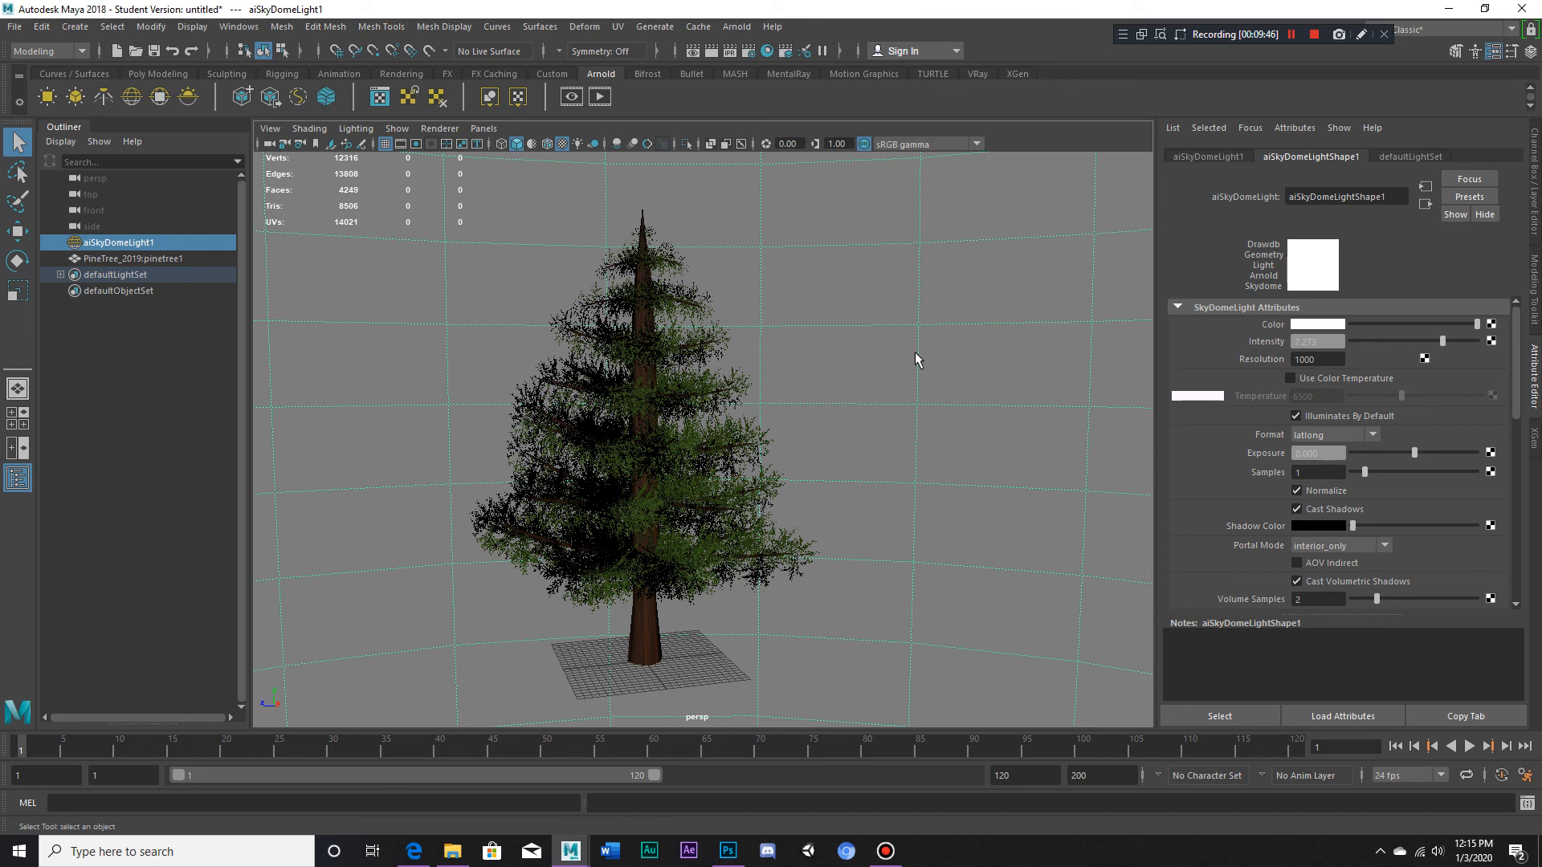
mouse_move(958, 325)
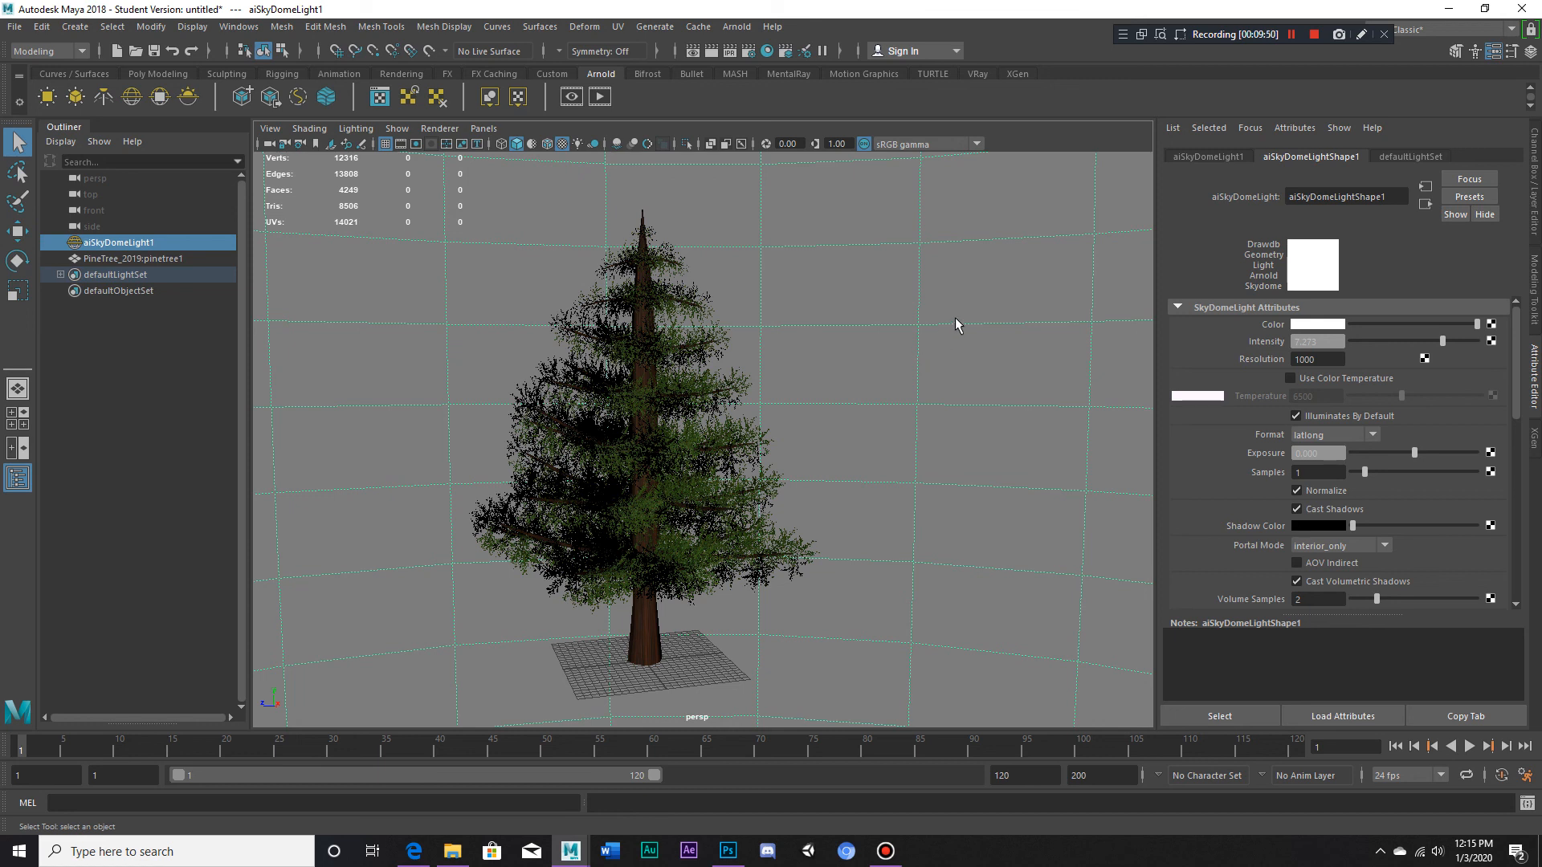
mouse_move(1315, 49)
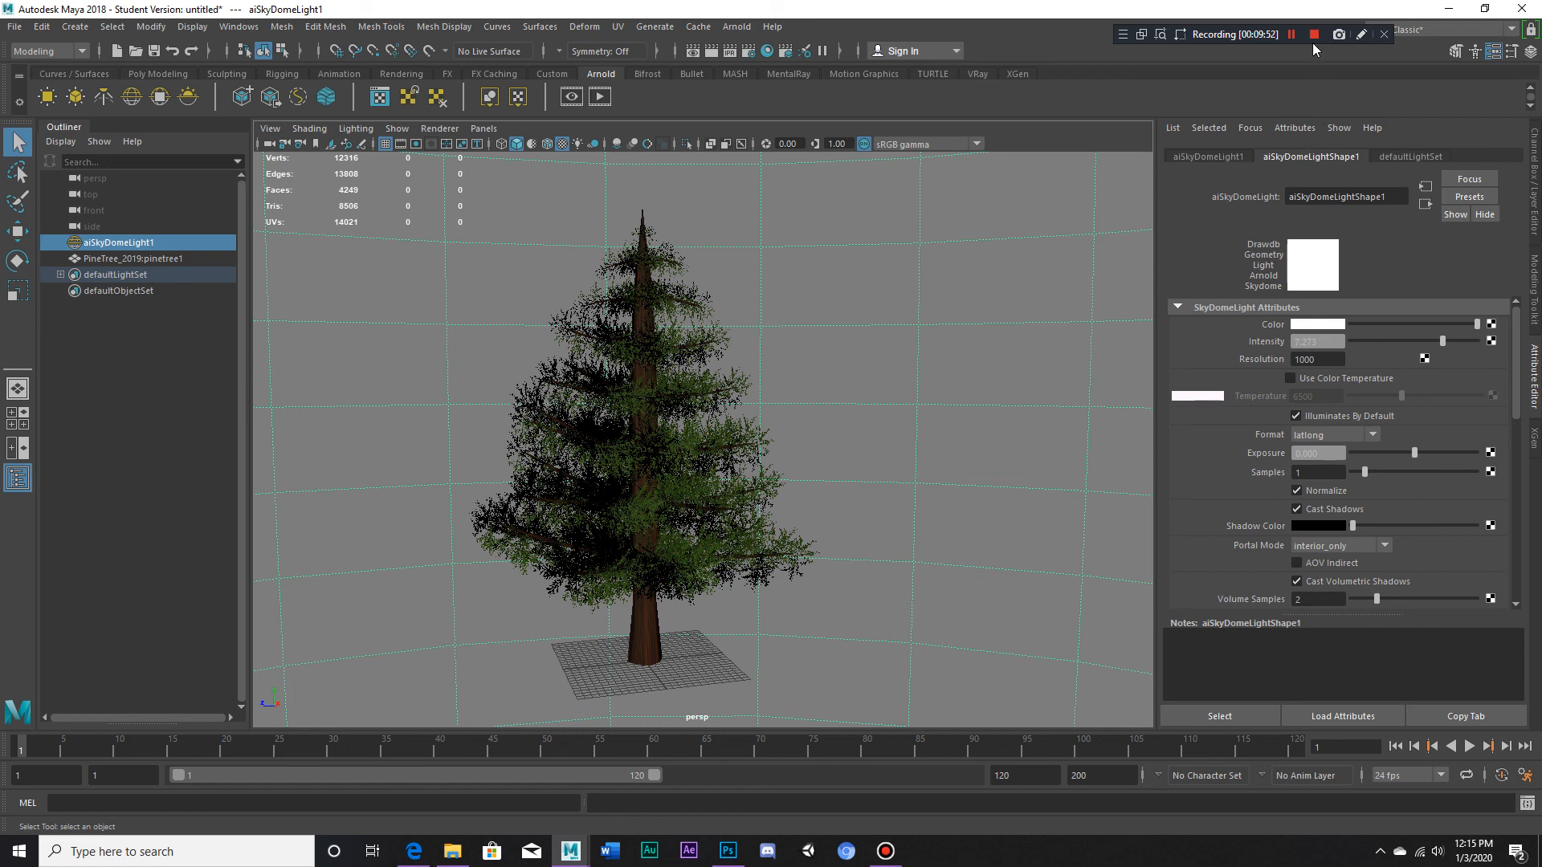